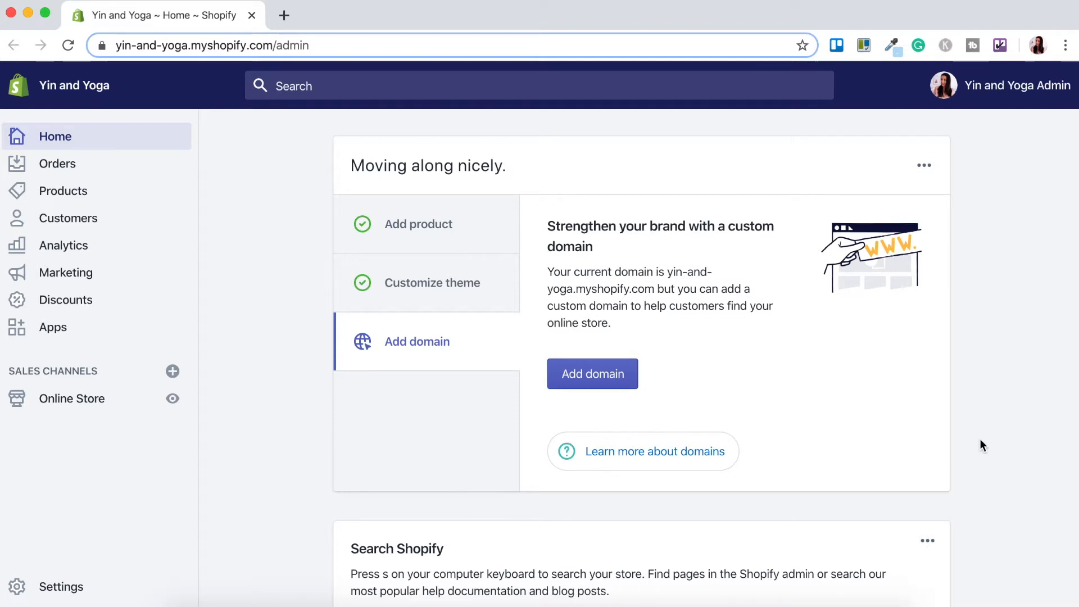
pyautogui.moveTo(66, 273)
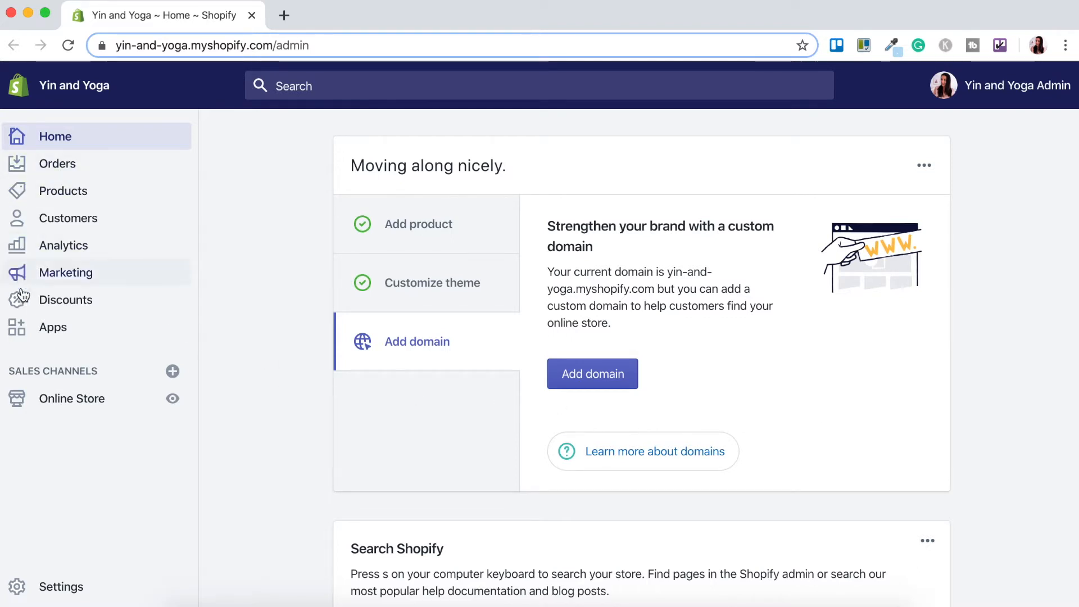
pyautogui.moveTo(117, 527)
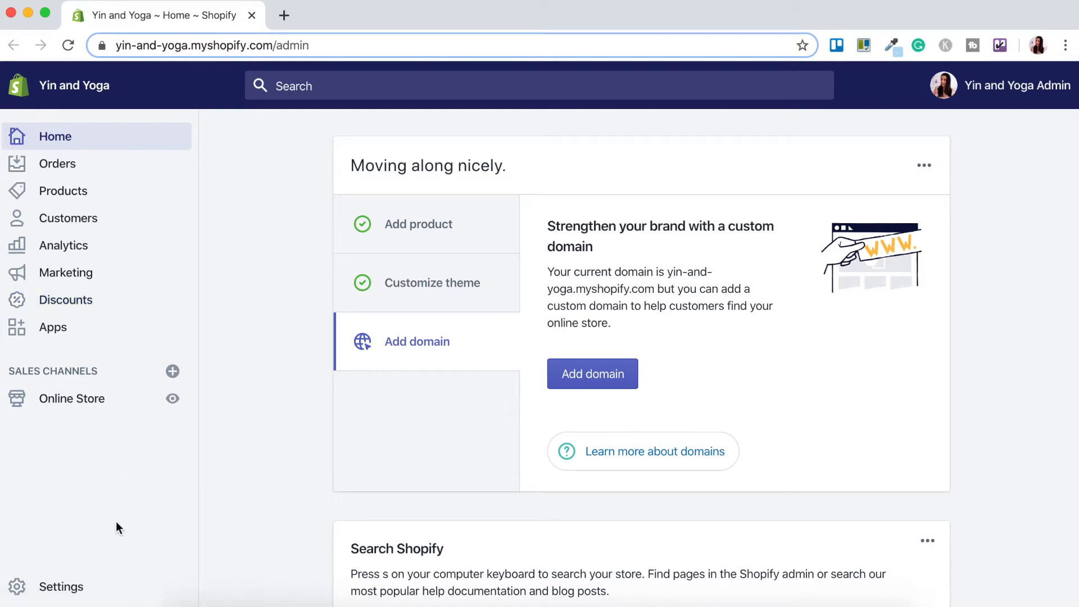
pyautogui.moveTo(61, 586)
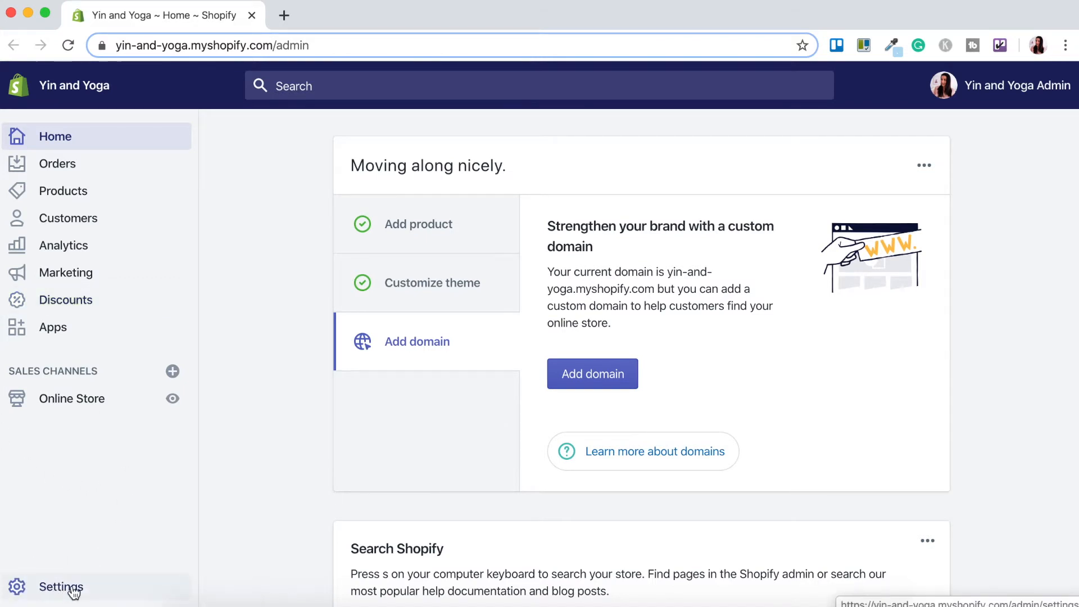
# Step: Open the store settings overview from the sidebar
pyautogui.click(61, 587)
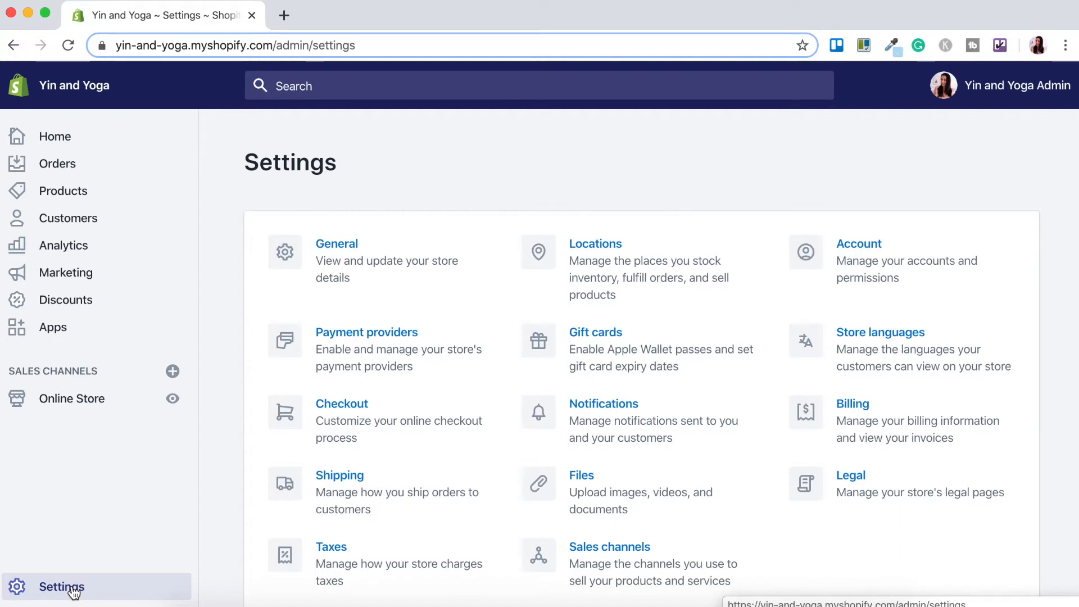
pyautogui.moveTo(254, 448)
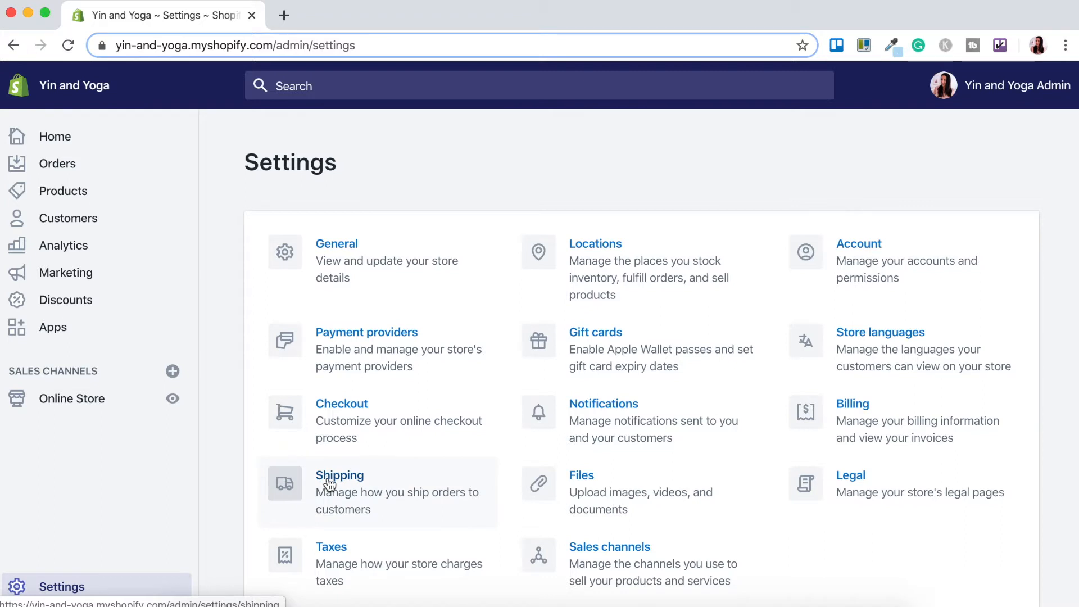
# Step: Open Shipping settings and review the general profile, packages, packing slips and carriers
pyautogui.click(339, 475)
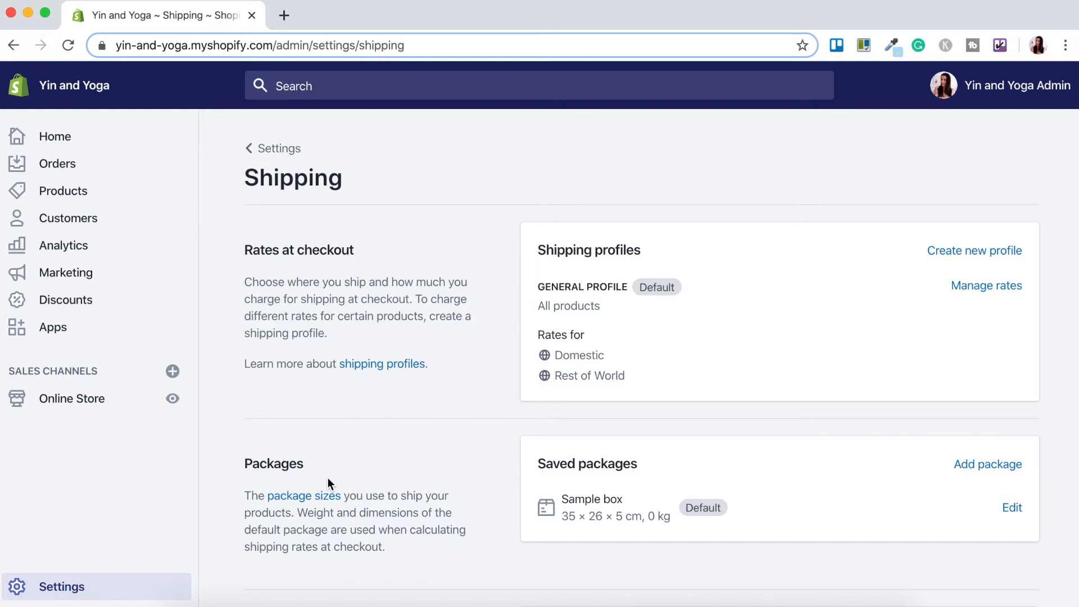
pyautogui.moveTo(343, 484)
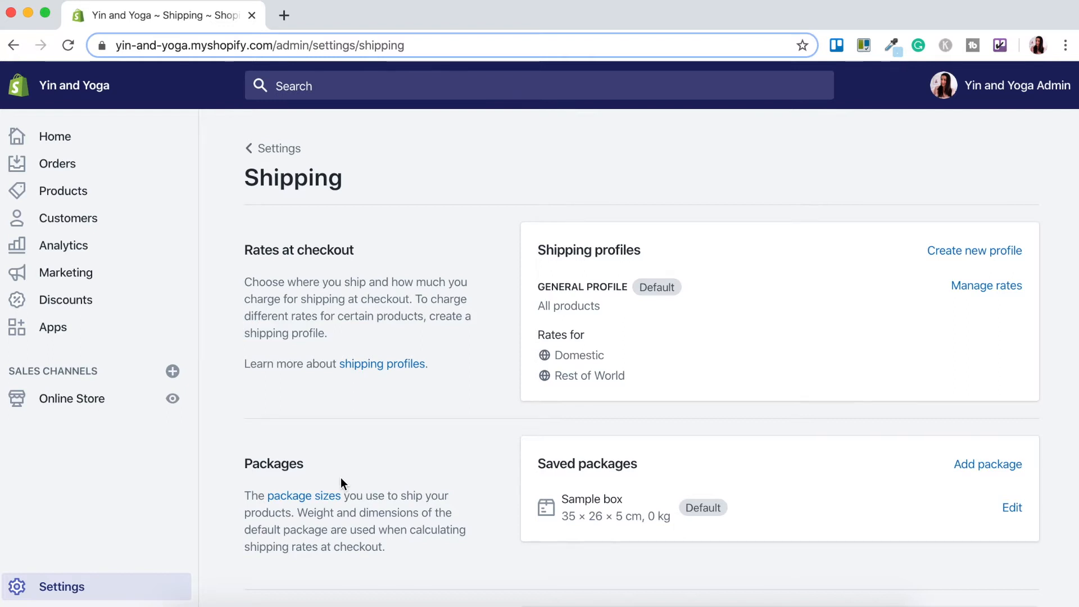
pyautogui.moveTo(466, 371)
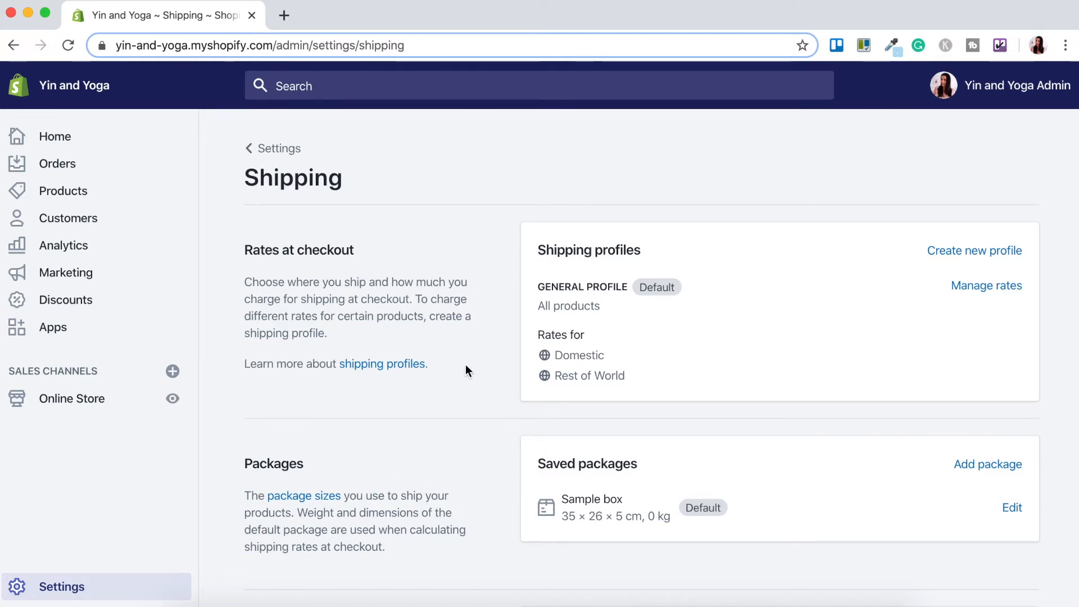
pyautogui.moveTo(472, 371)
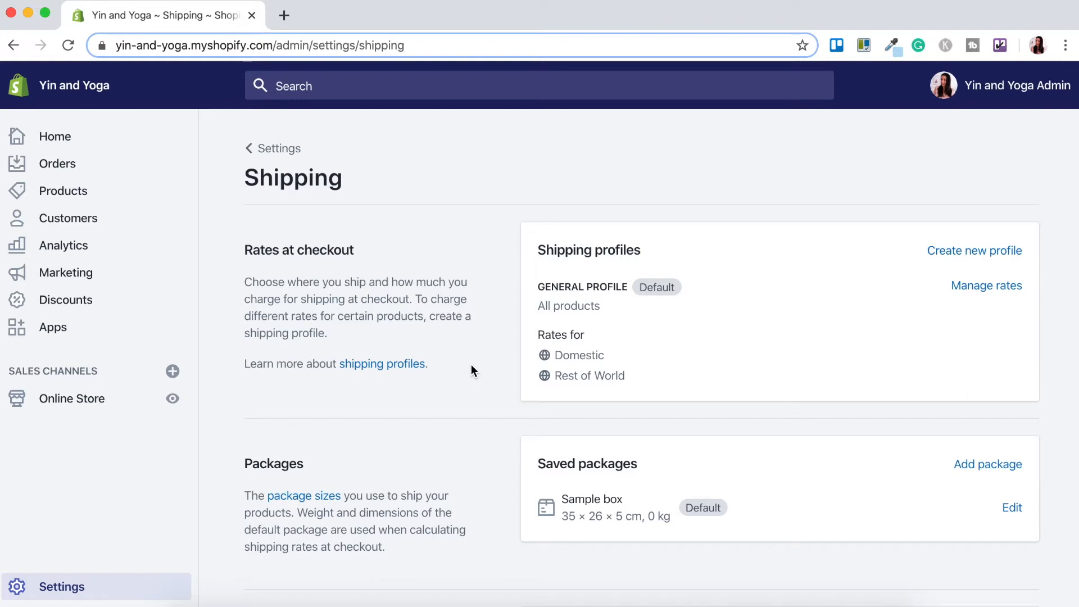
pyautogui.moveTo(446, 491)
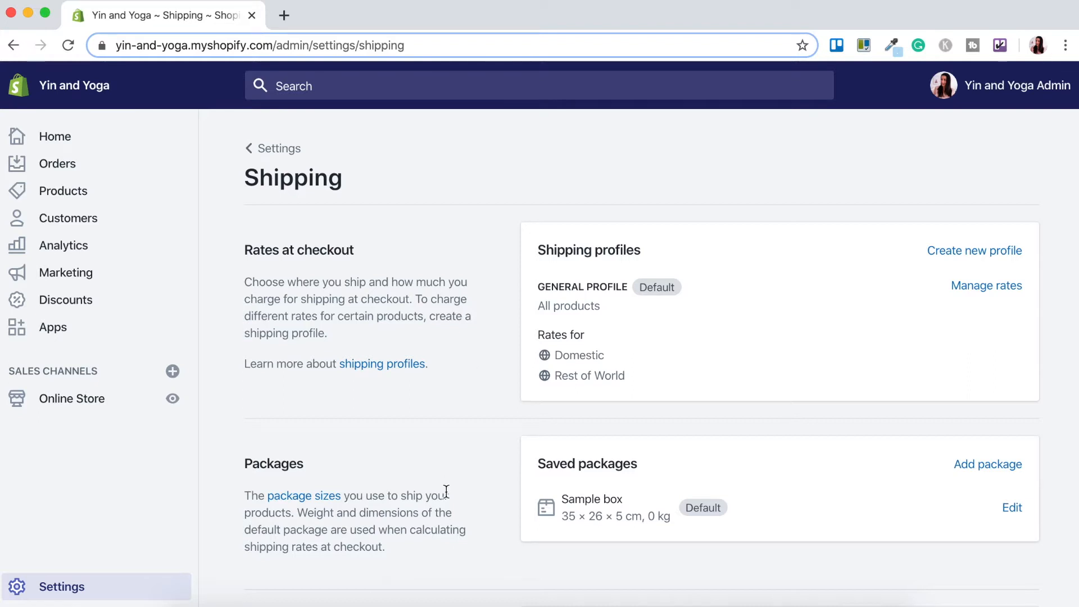
pyautogui.scroll(-3)
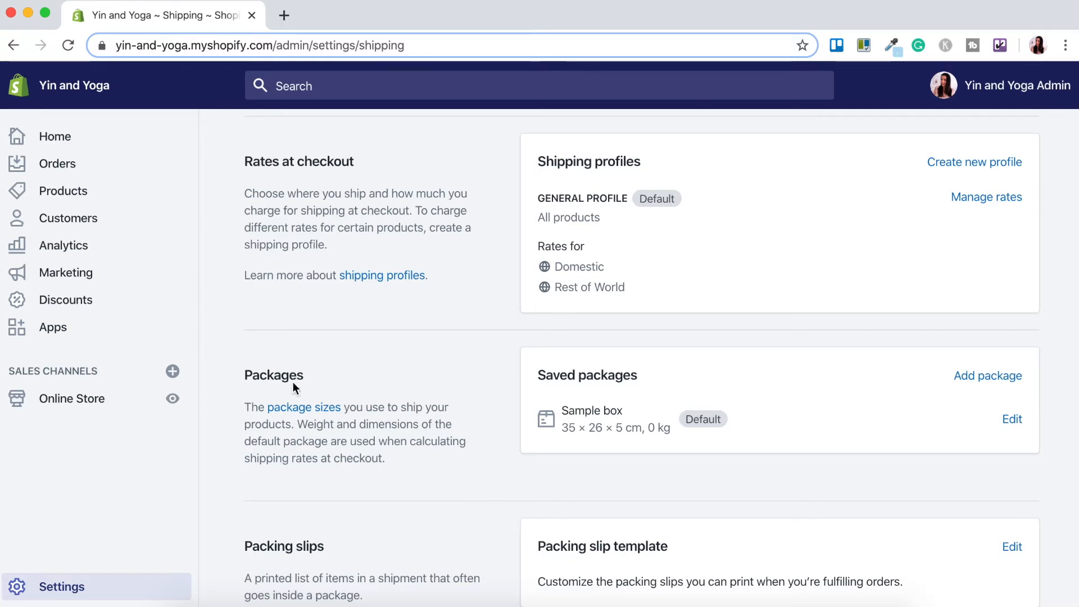
pyautogui.moveTo(354, 430)
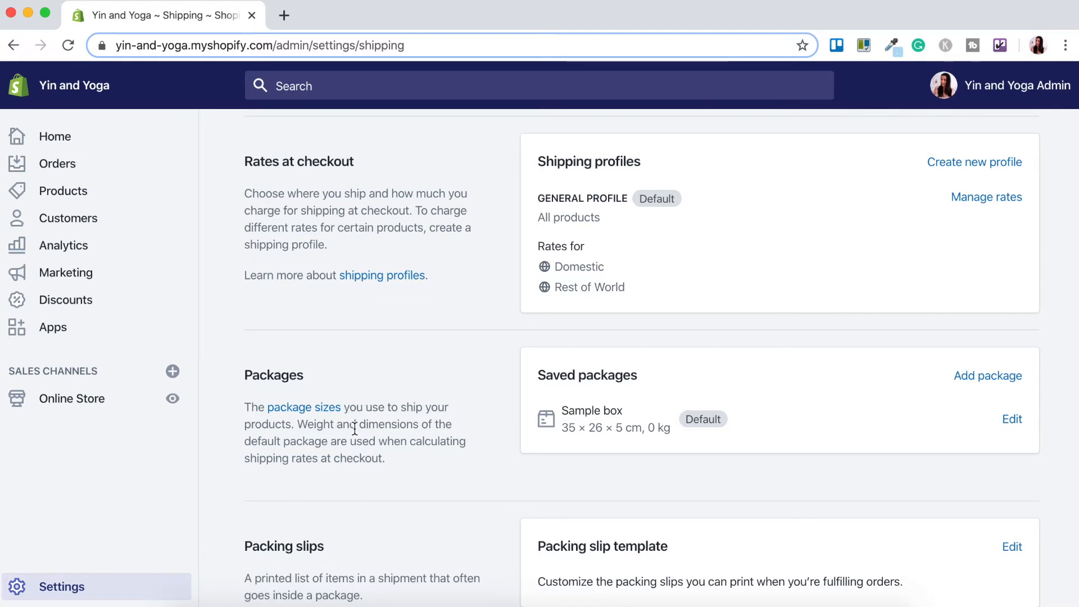
pyautogui.scroll(-3)
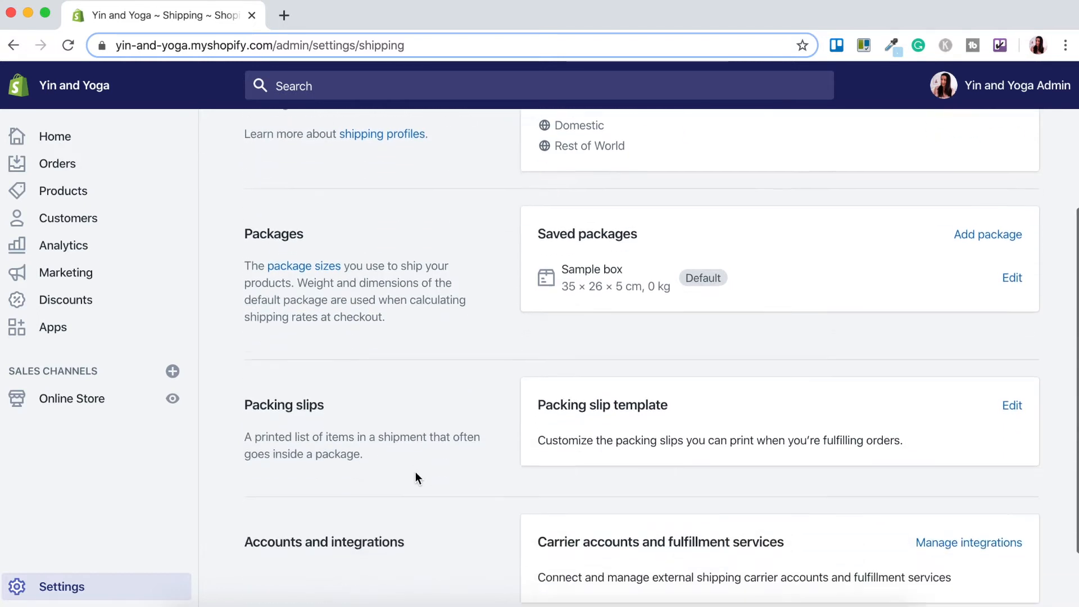
pyautogui.scroll(-3)
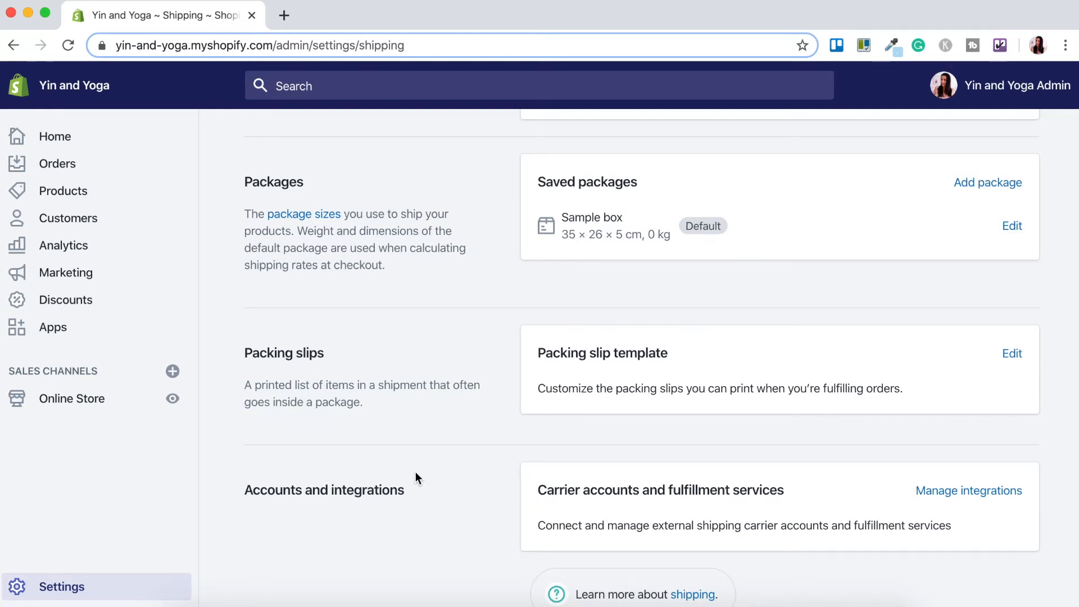
pyautogui.scroll(-3)
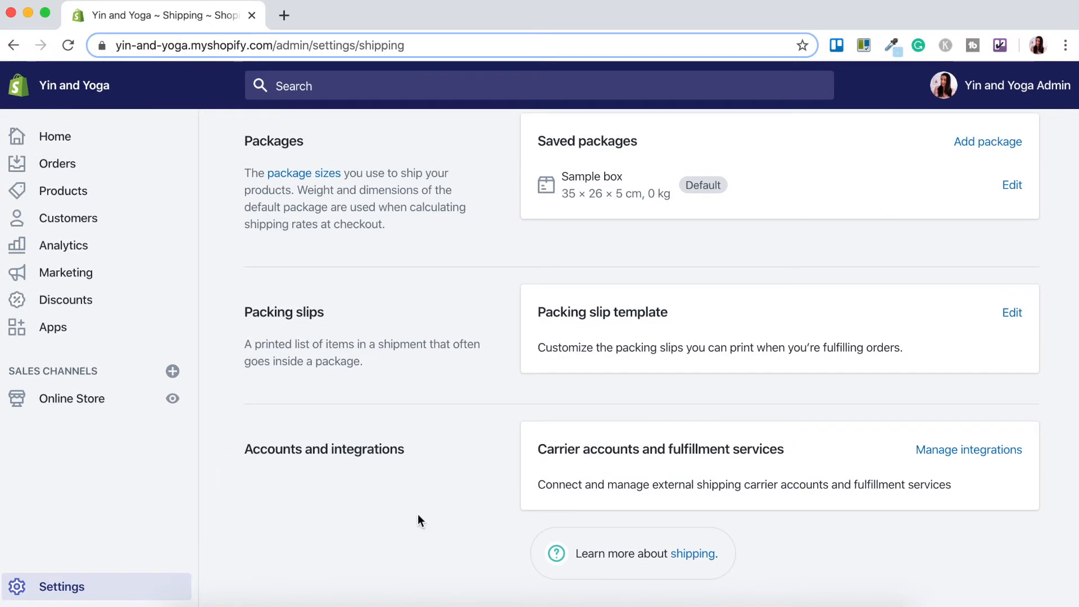
pyautogui.moveTo(275, 465)
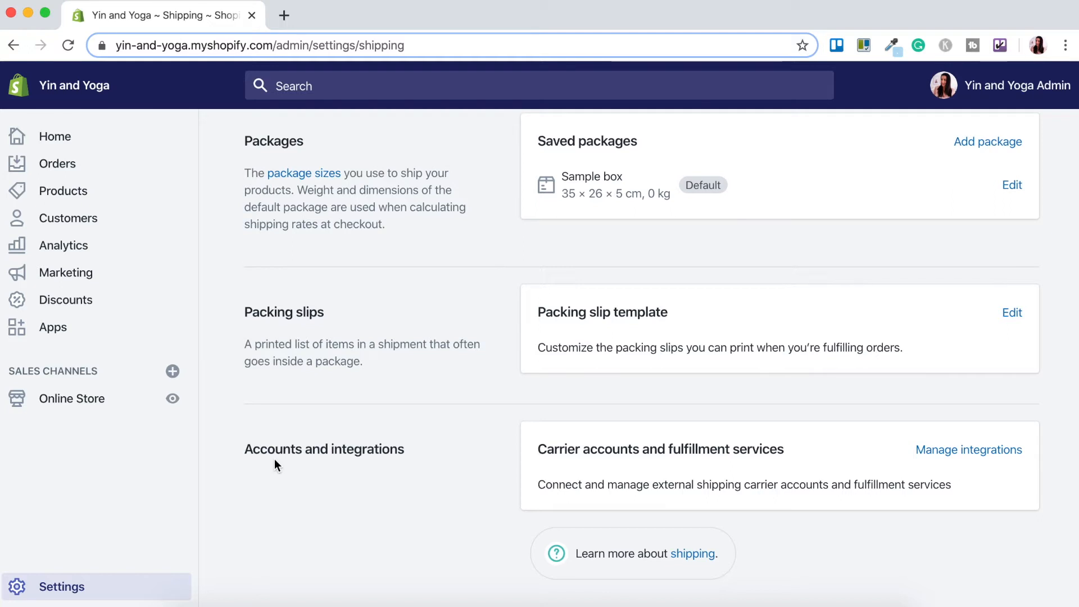
pyautogui.scroll(3)
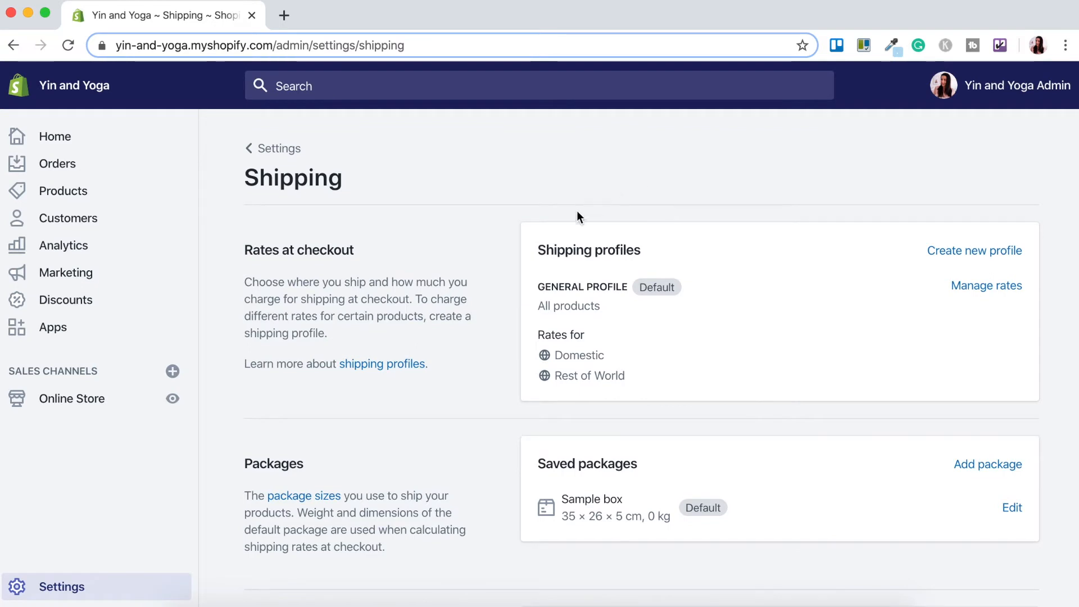
pyautogui.moveTo(622, 227)
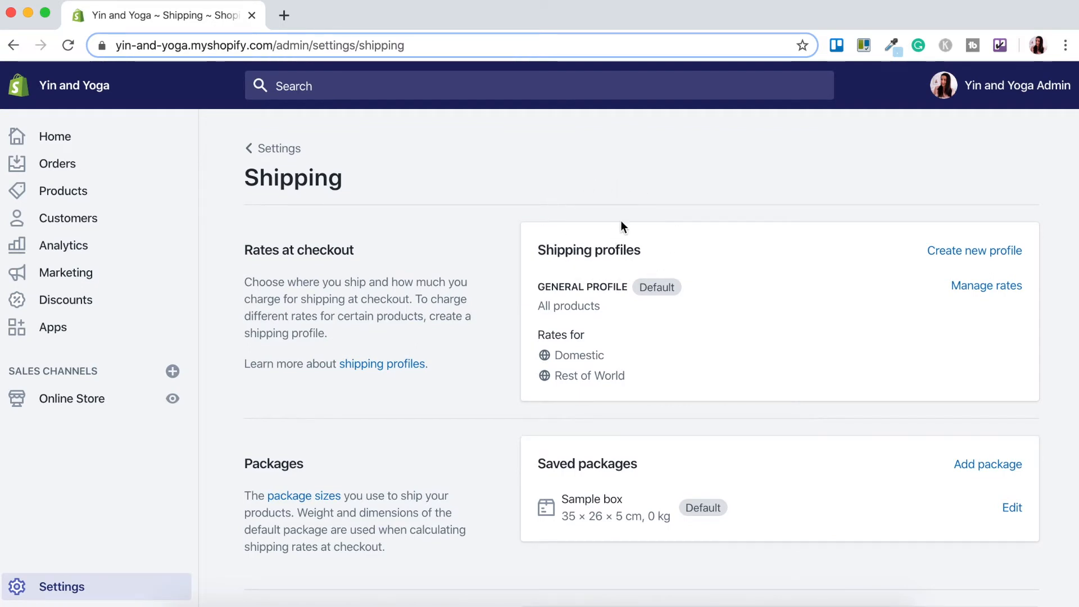
pyautogui.moveTo(634, 209)
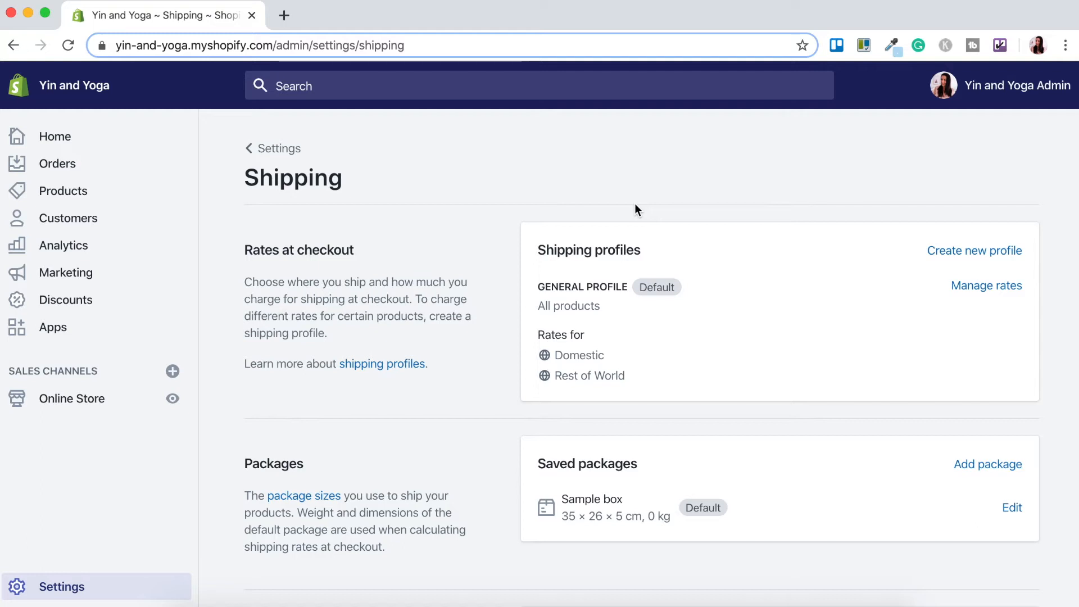
pyautogui.moveTo(735, 203)
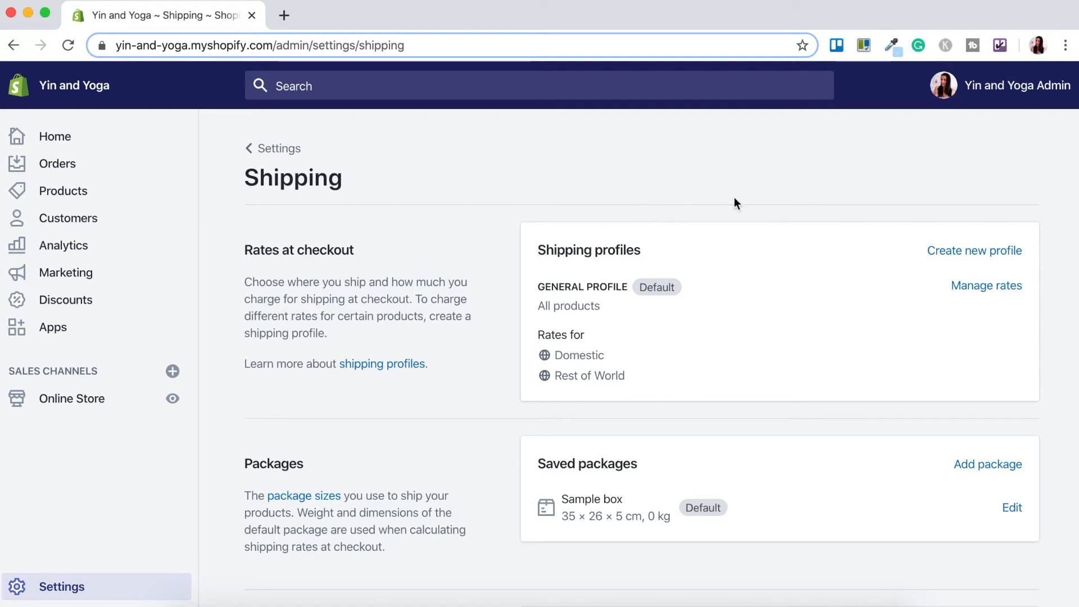
pyautogui.click(985, 284)
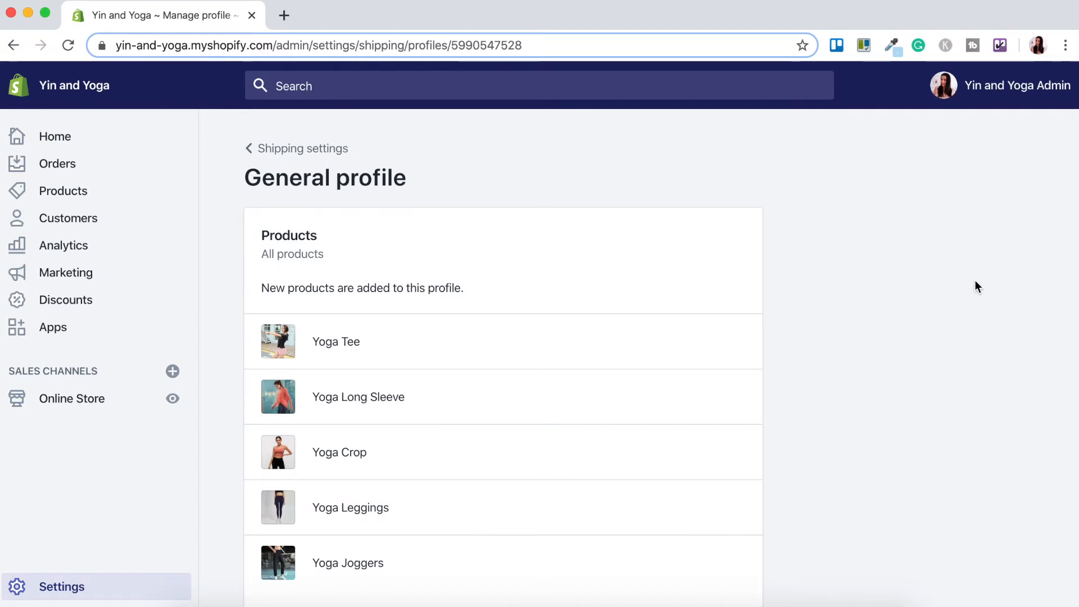
pyautogui.moveTo(397, 153)
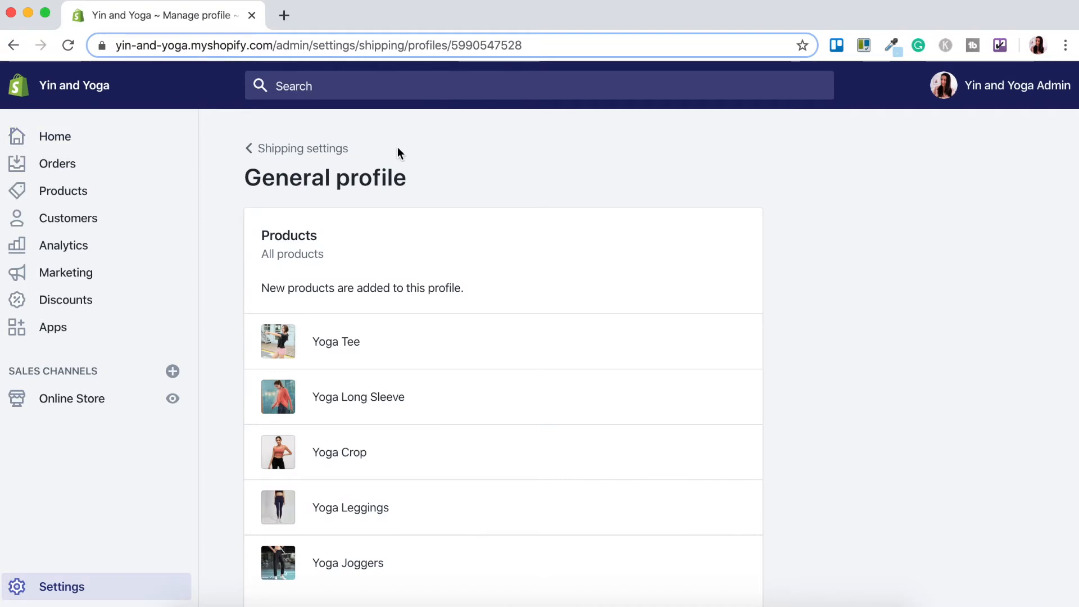
pyautogui.moveTo(540, 269)
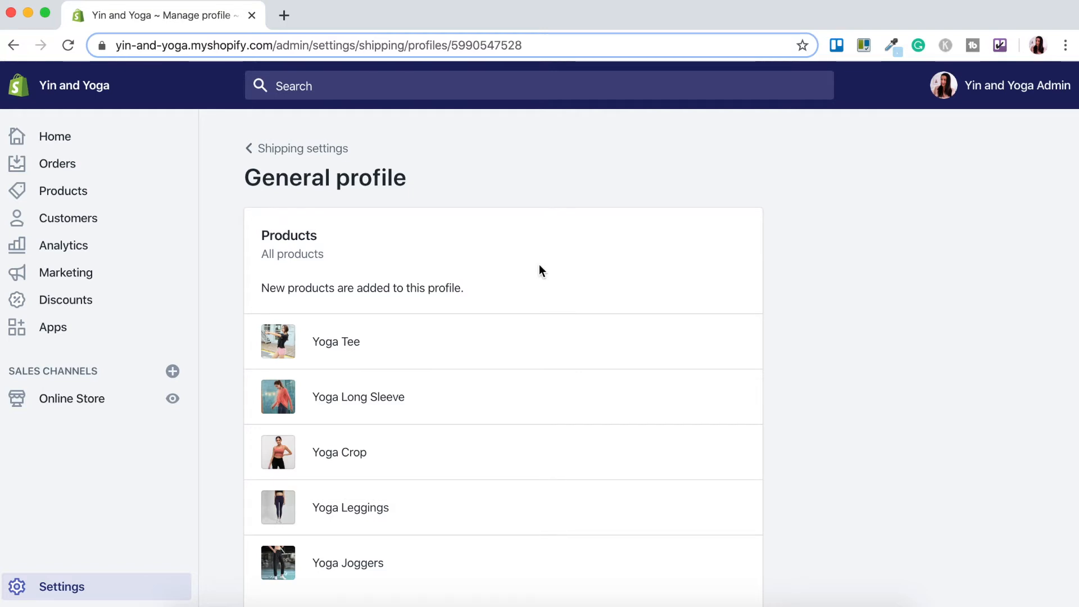
pyautogui.scroll(-3)
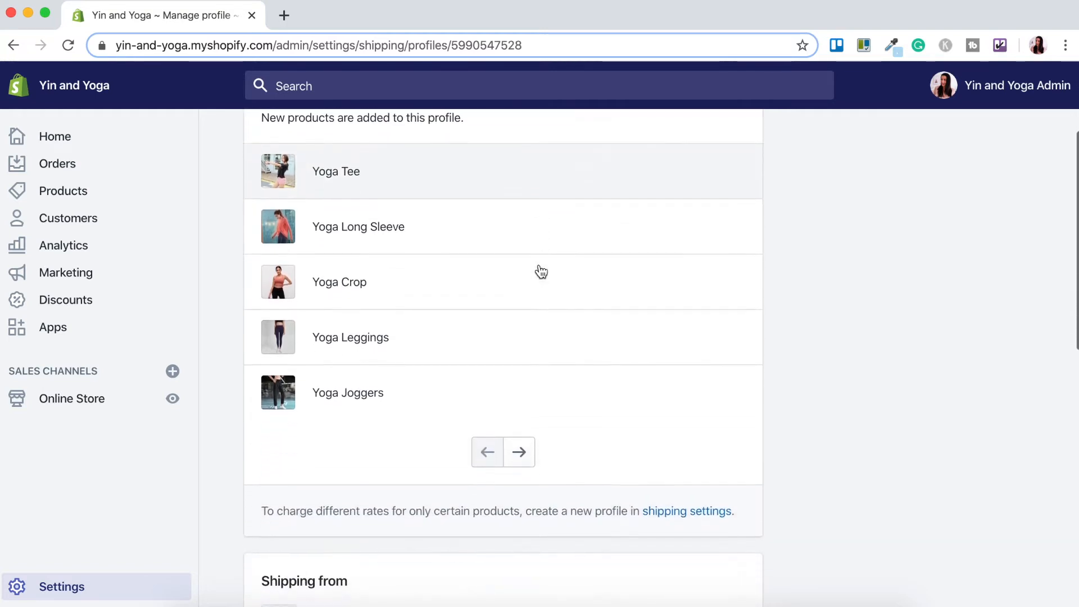
pyautogui.scroll(-3)
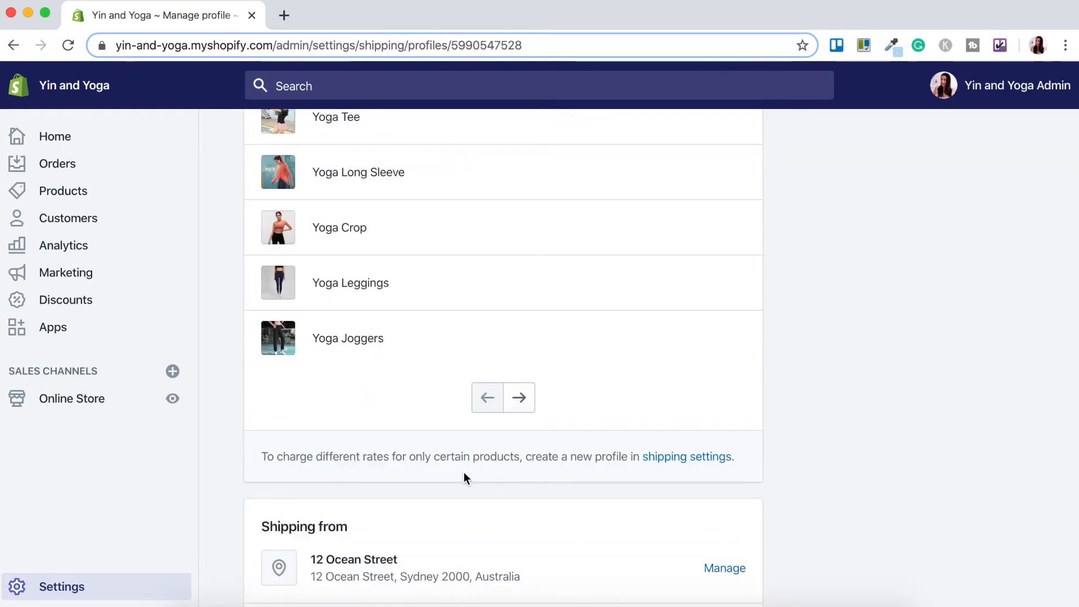
pyautogui.moveTo(621, 475)
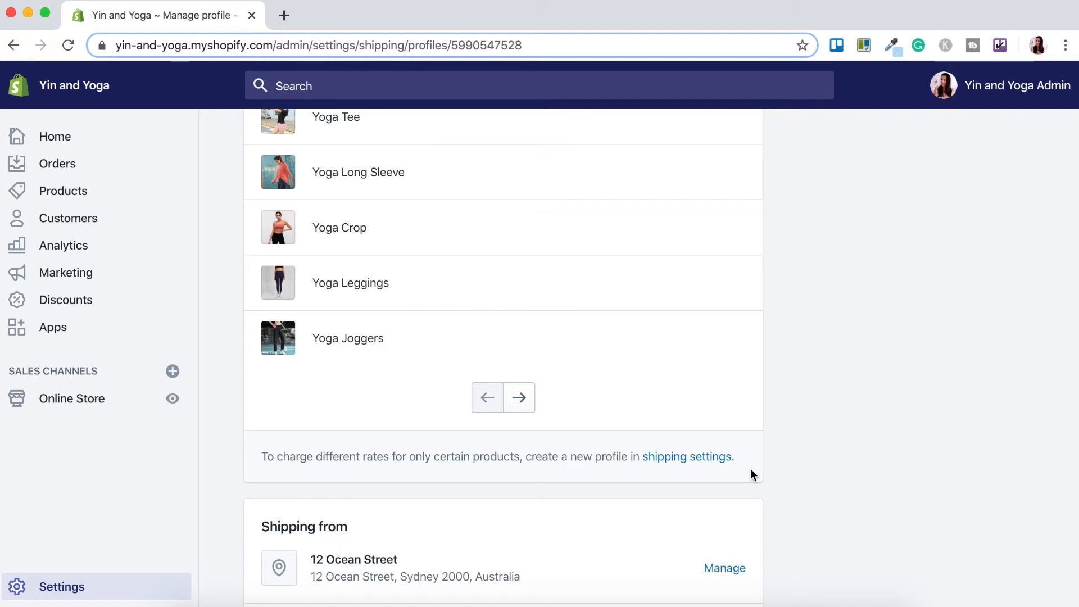
pyautogui.moveTo(667, 521)
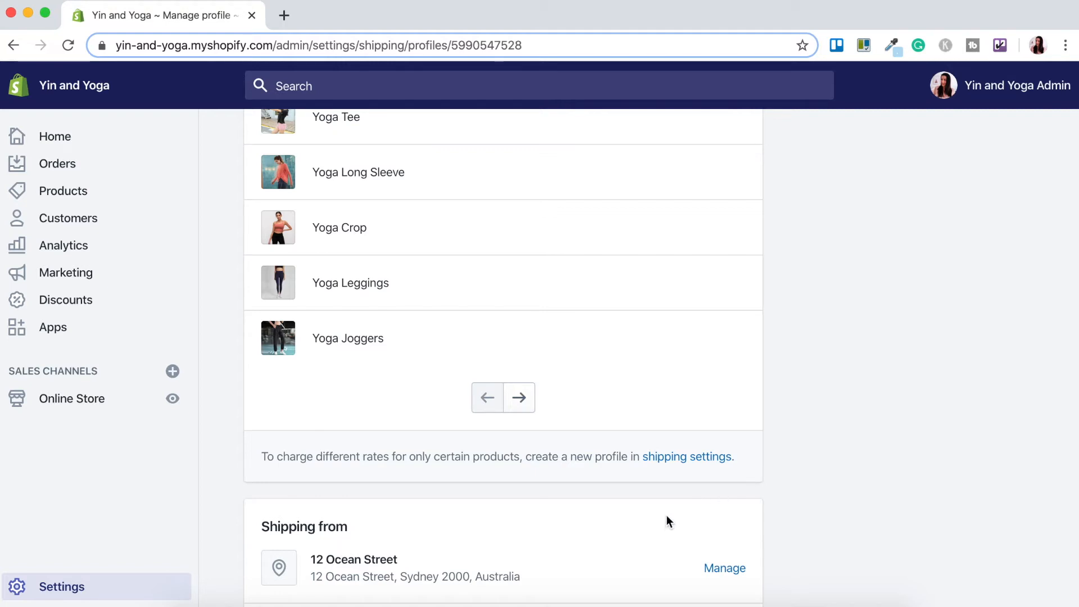
pyautogui.scroll(-3)
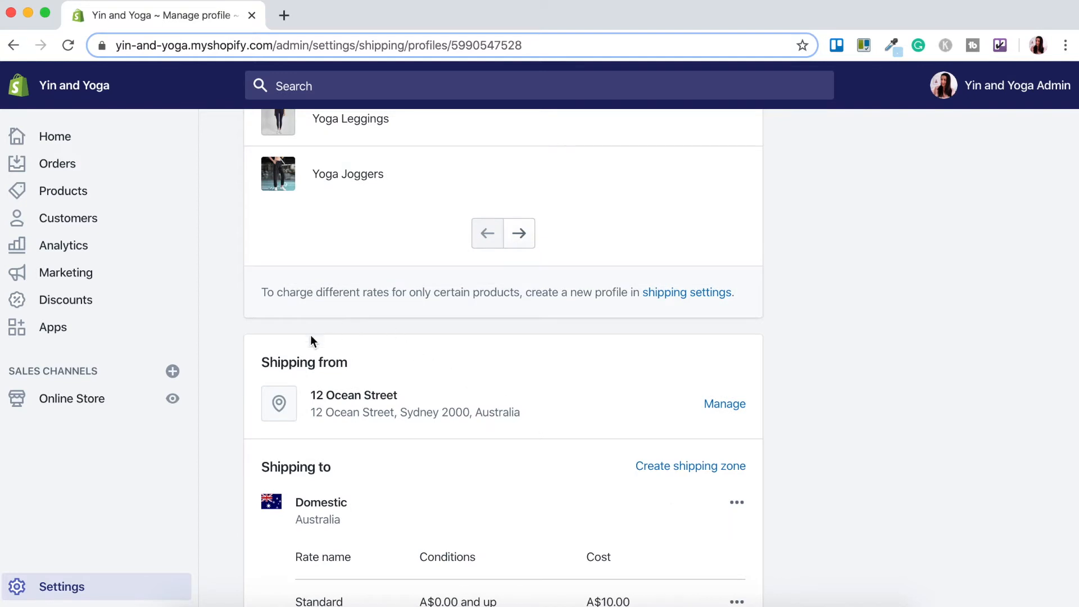
pyautogui.moveTo(526, 411)
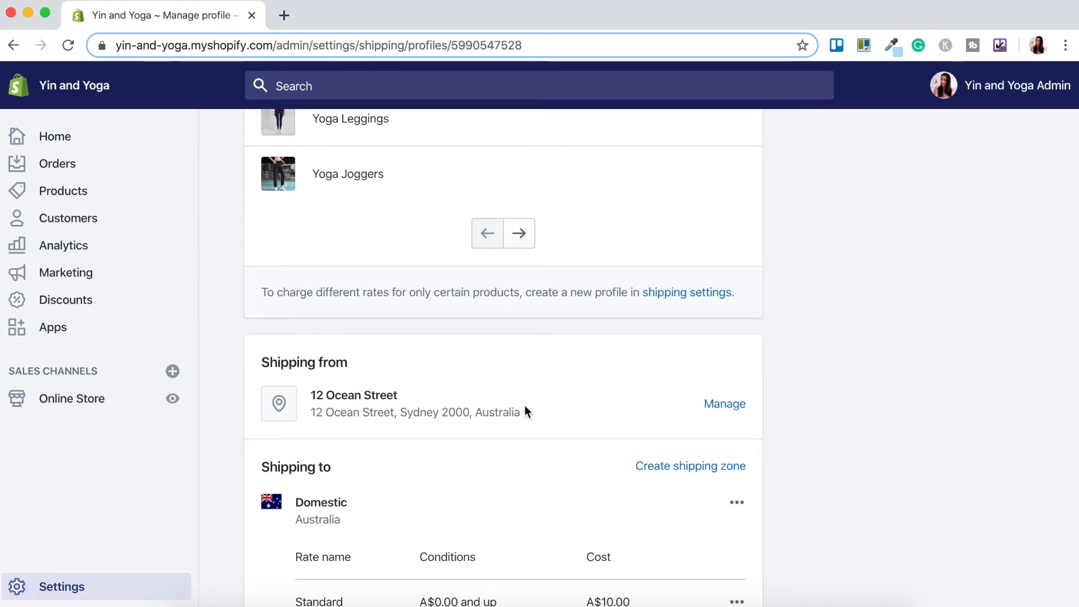
pyautogui.moveTo(531, 383)
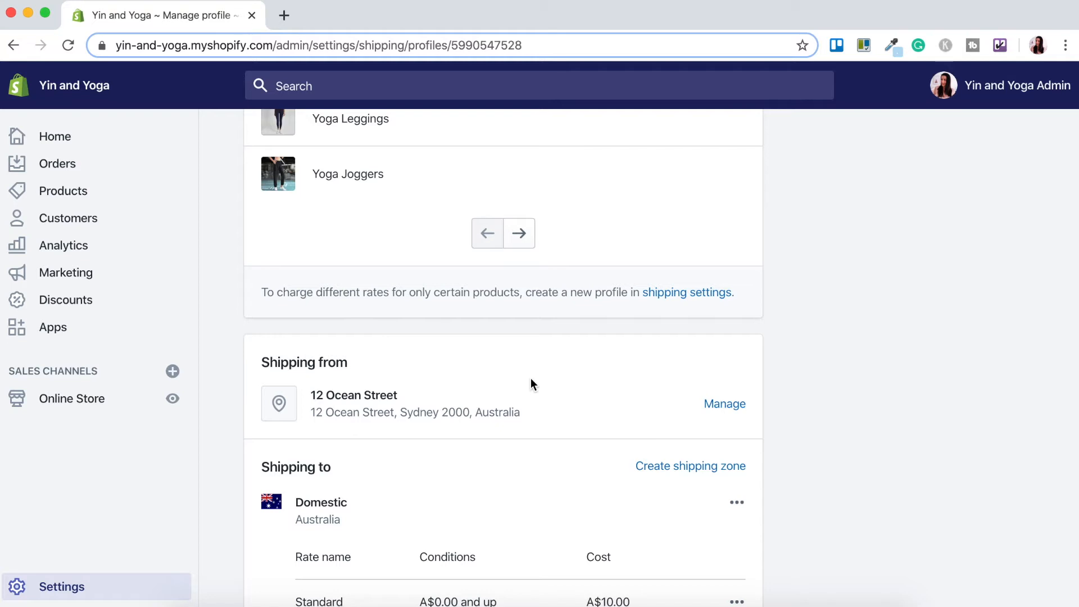
pyautogui.scroll(-3)
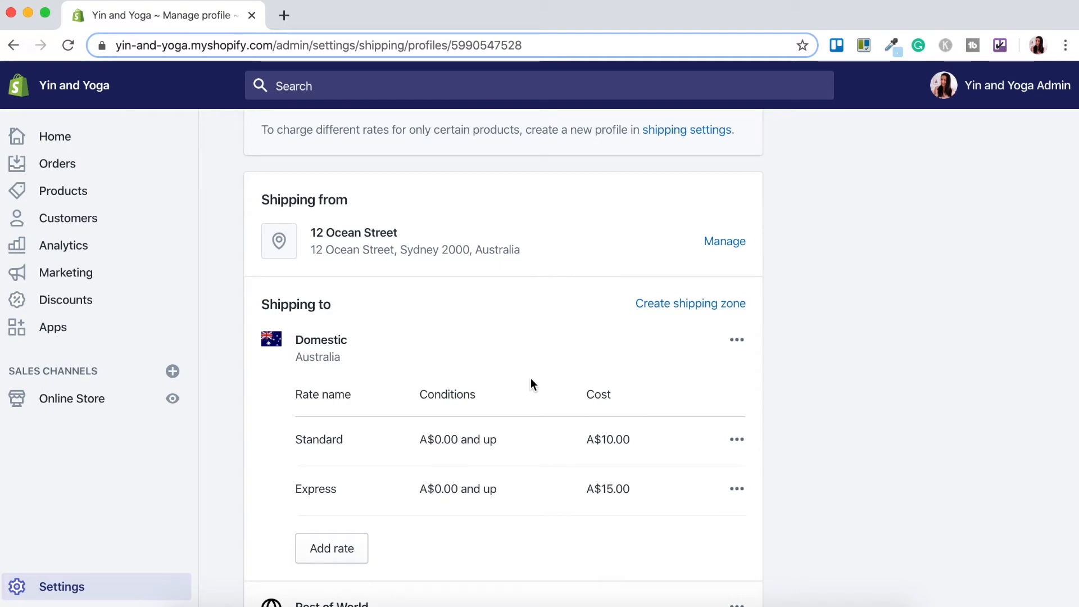
# Step: Scroll through the General profile to view the Domestic and Rest of World zones
pyautogui.scroll(-3)
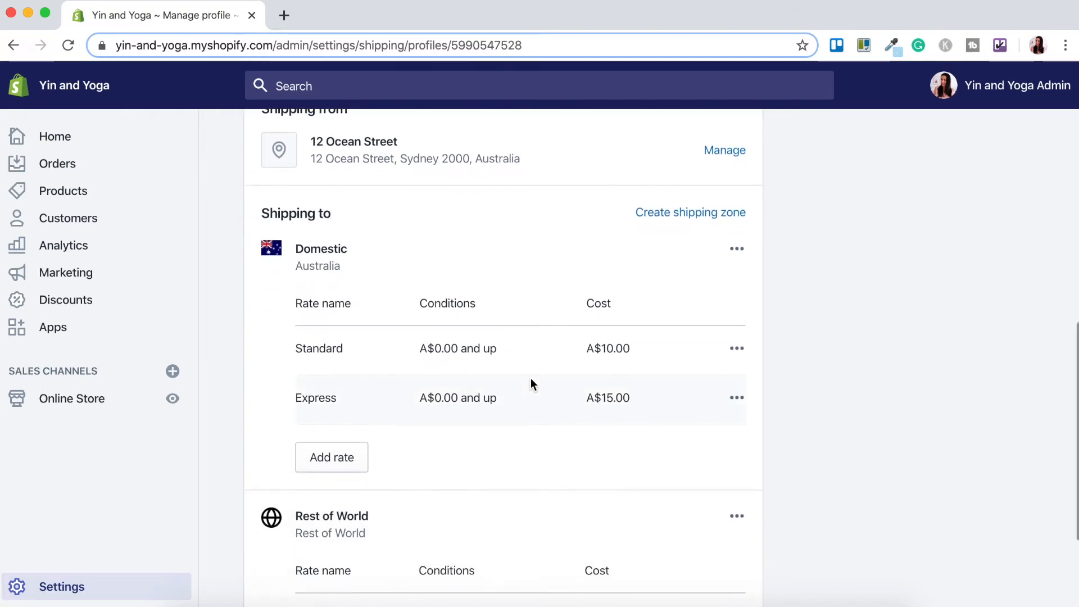
pyautogui.scroll(-3)
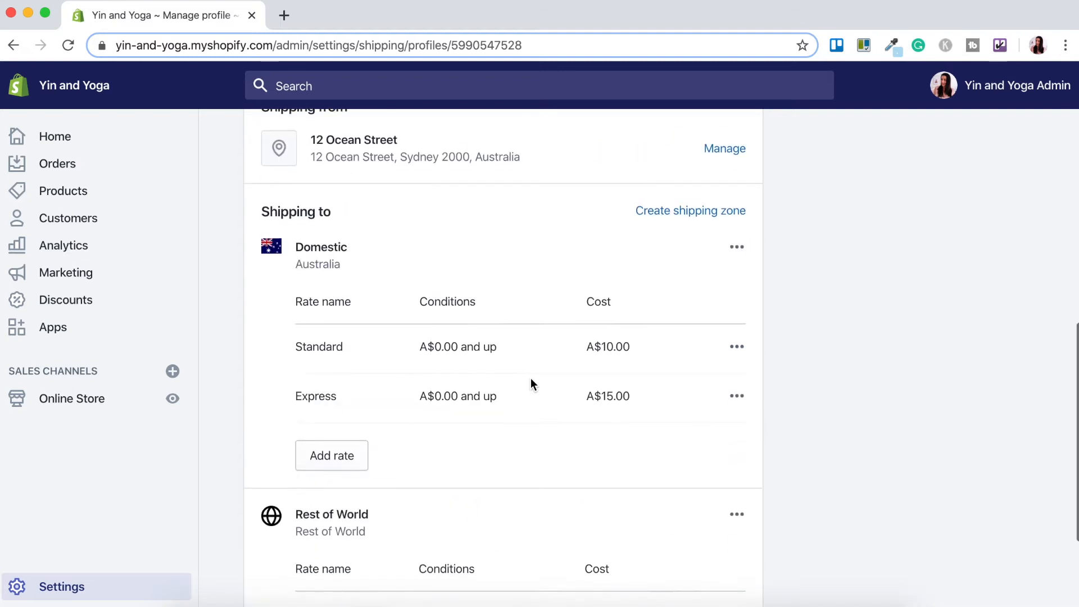
pyautogui.scroll(3)
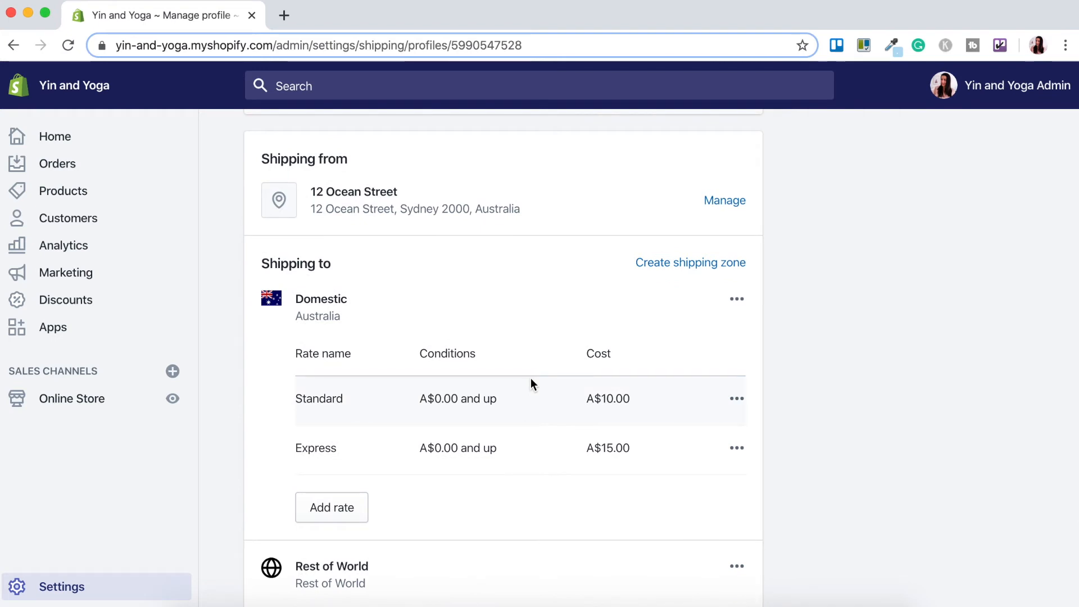
pyautogui.moveTo(646, 337)
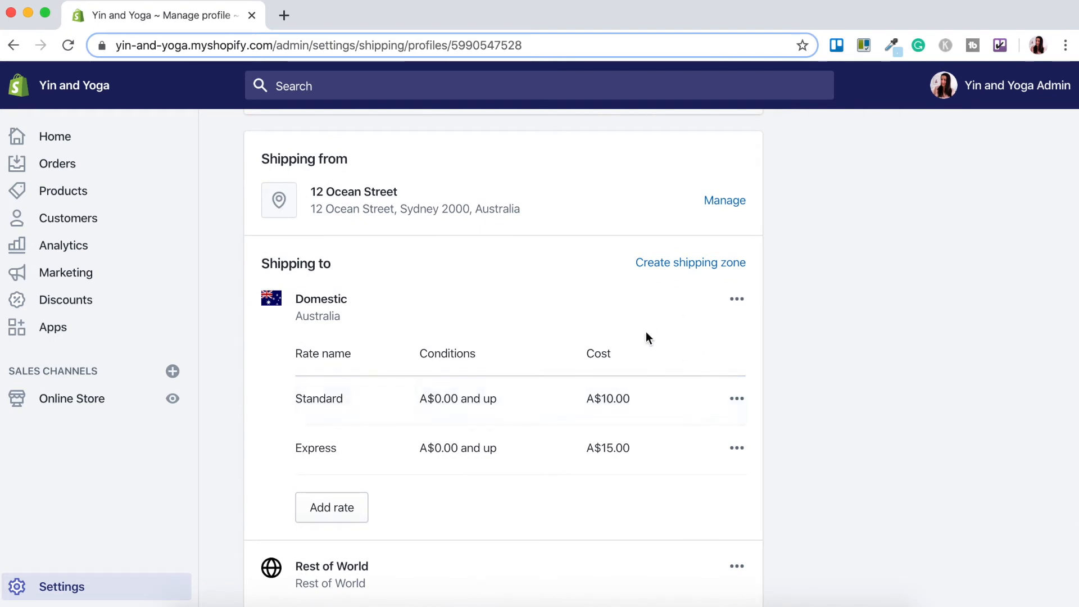
pyautogui.moveTo(736, 304)
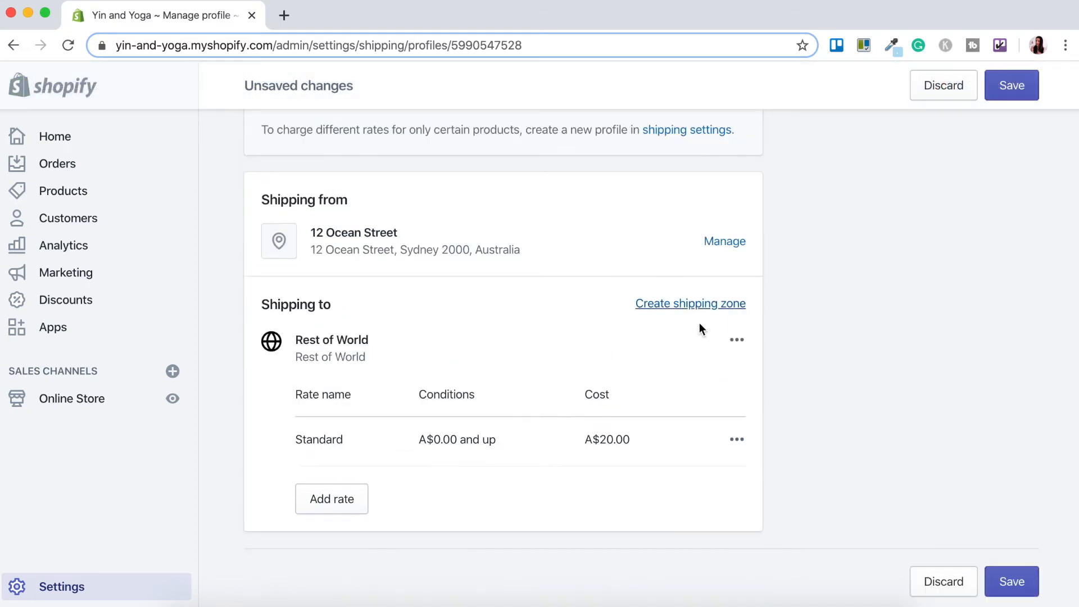
# Step: Delete the Rest of World zone from the General profile
pyautogui.click(736, 339)
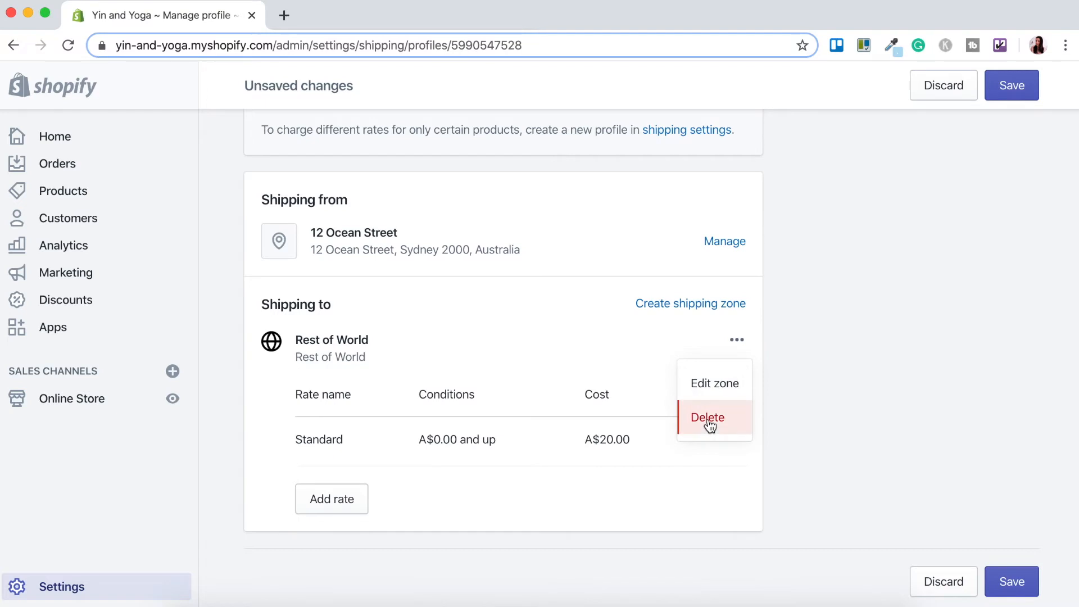
pyautogui.click(707, 418)
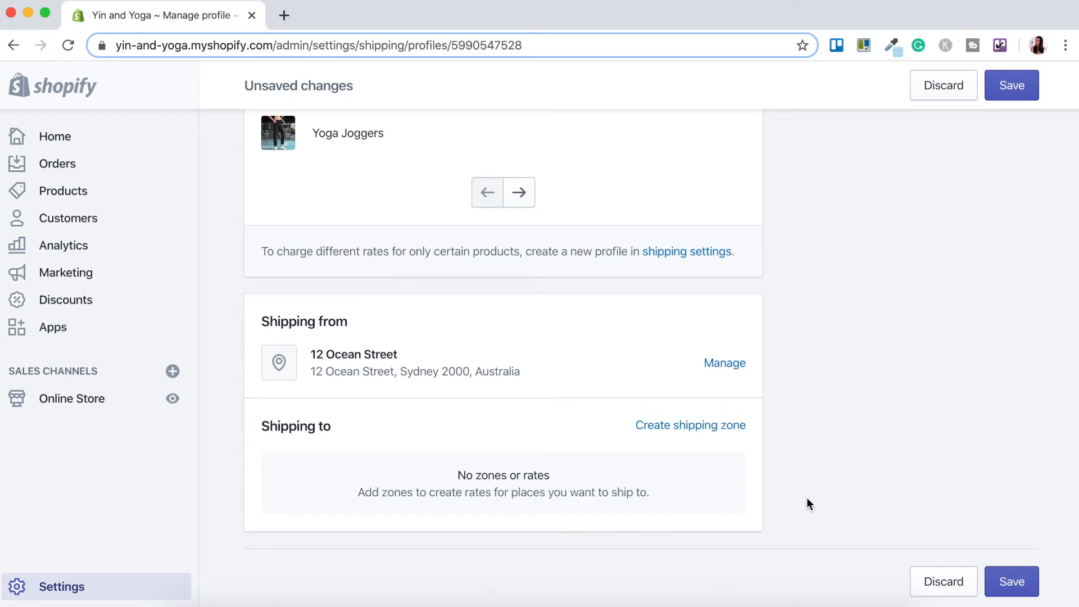
pyautogui.moveTo(689, 425)
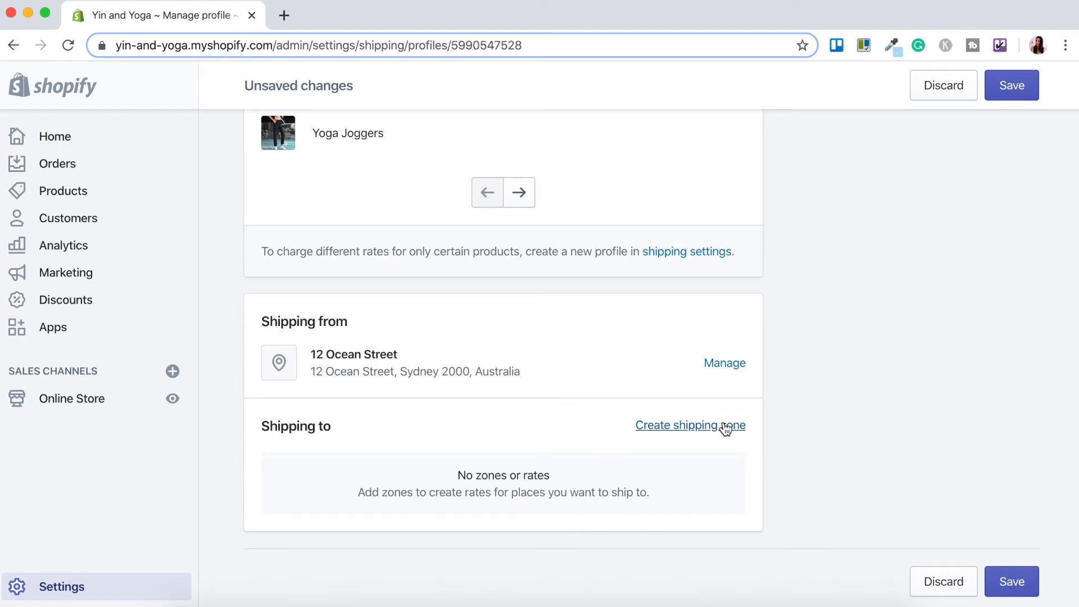
# Step: Create a shipping zone named 'Autralia' covering all eight Australian states and territories
pyautogui.click(690, 425)
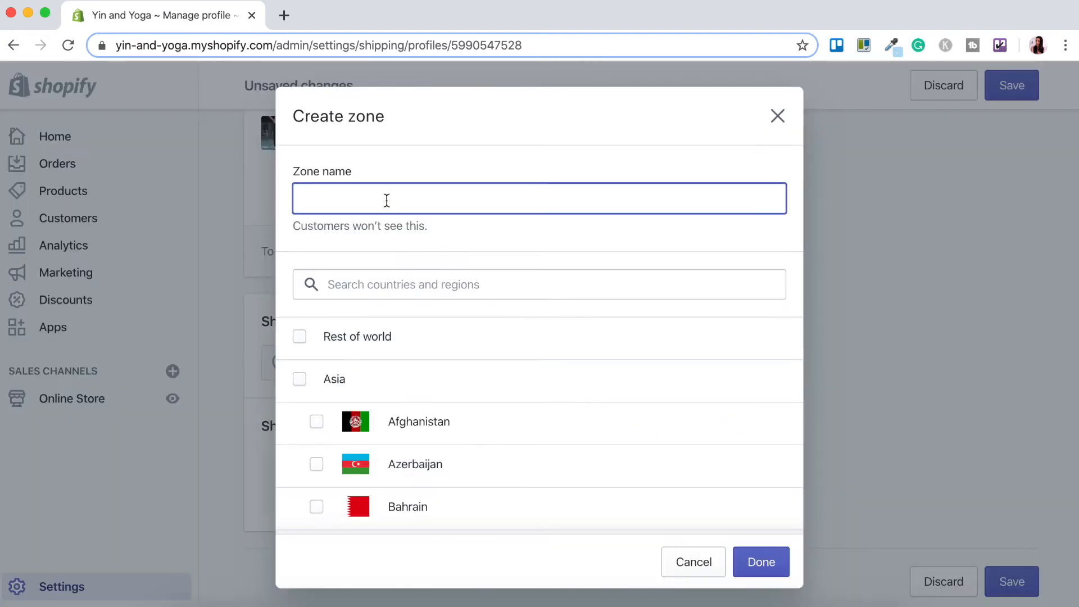
pyautogui.write('Autralia')
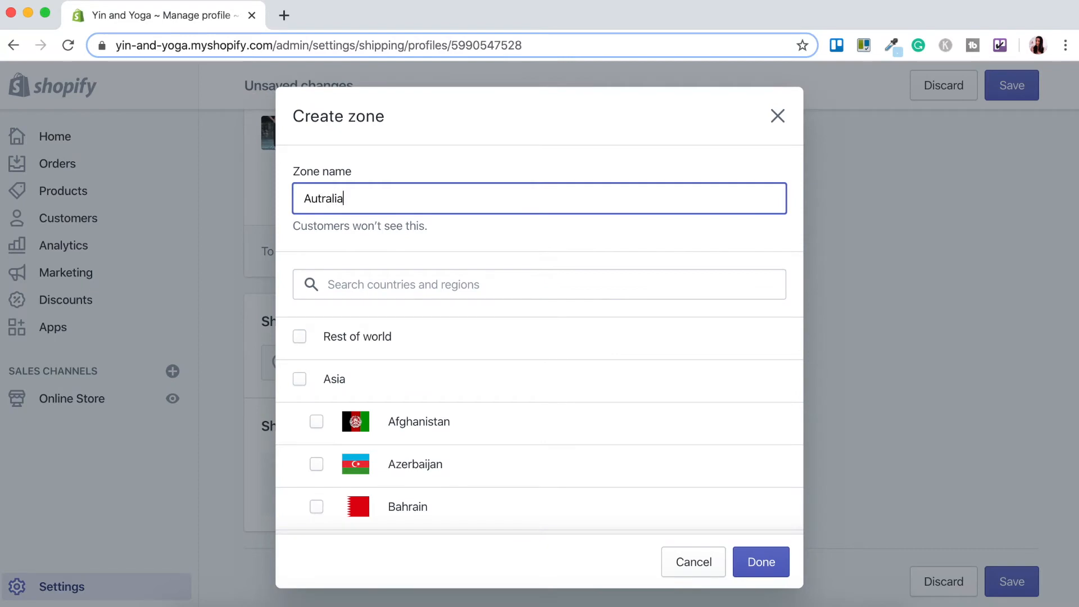
pyautogui.write('Australia')
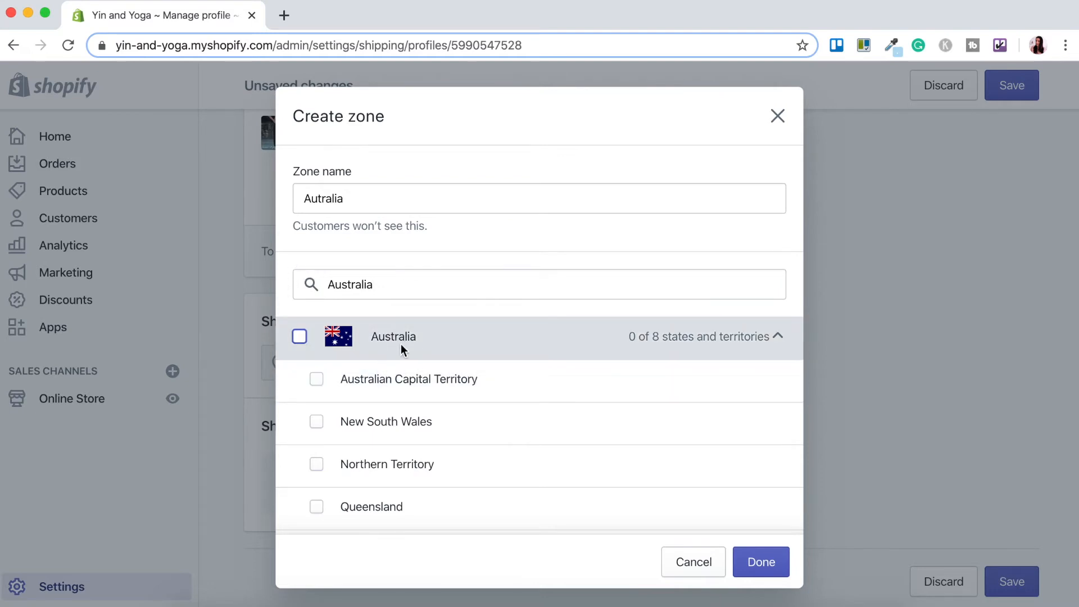
pyautogui.moveTo(408, 386)
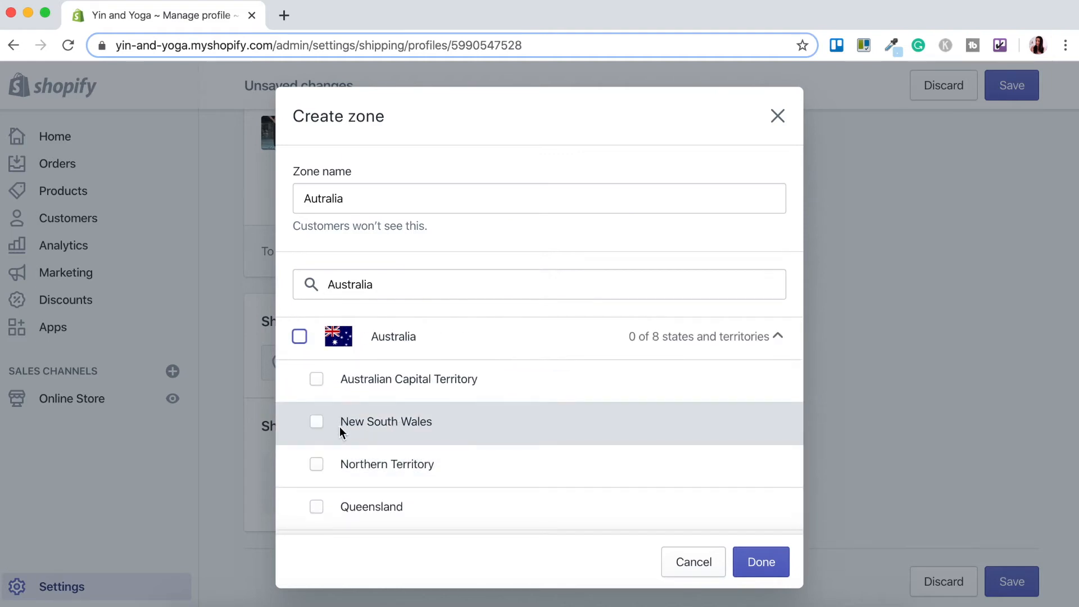
pyautogui.moveTo(466, 422)
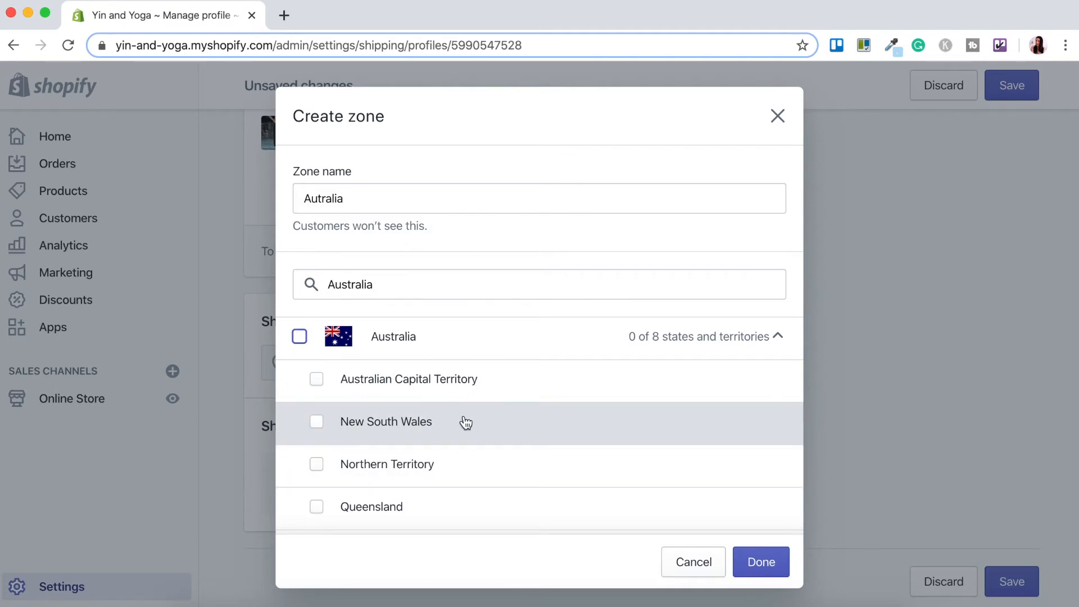
pyautogui.click(316, 421)
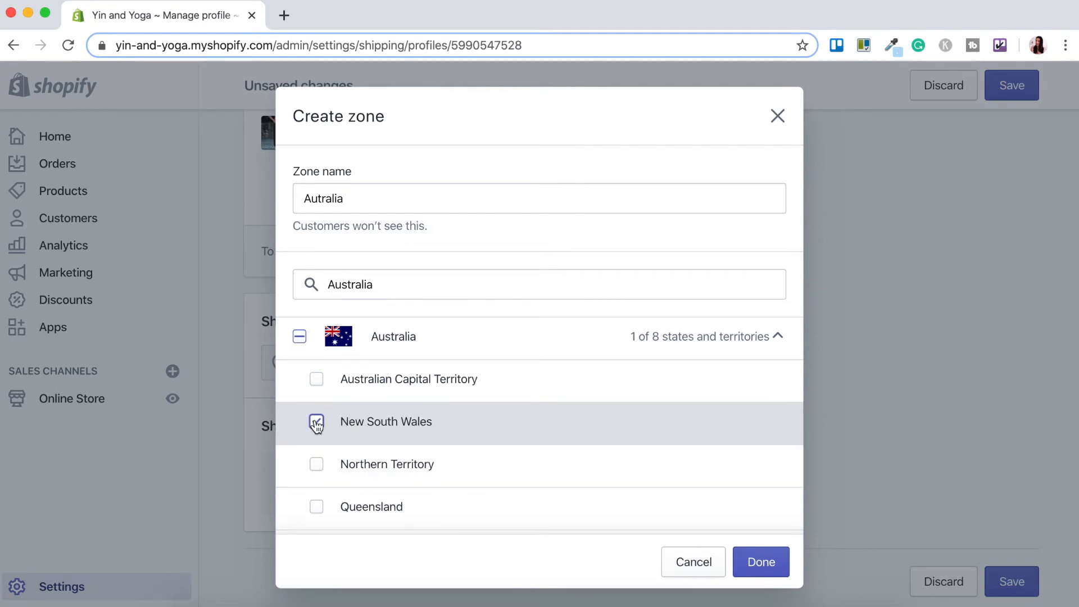
pyautogui.click(316, 421)
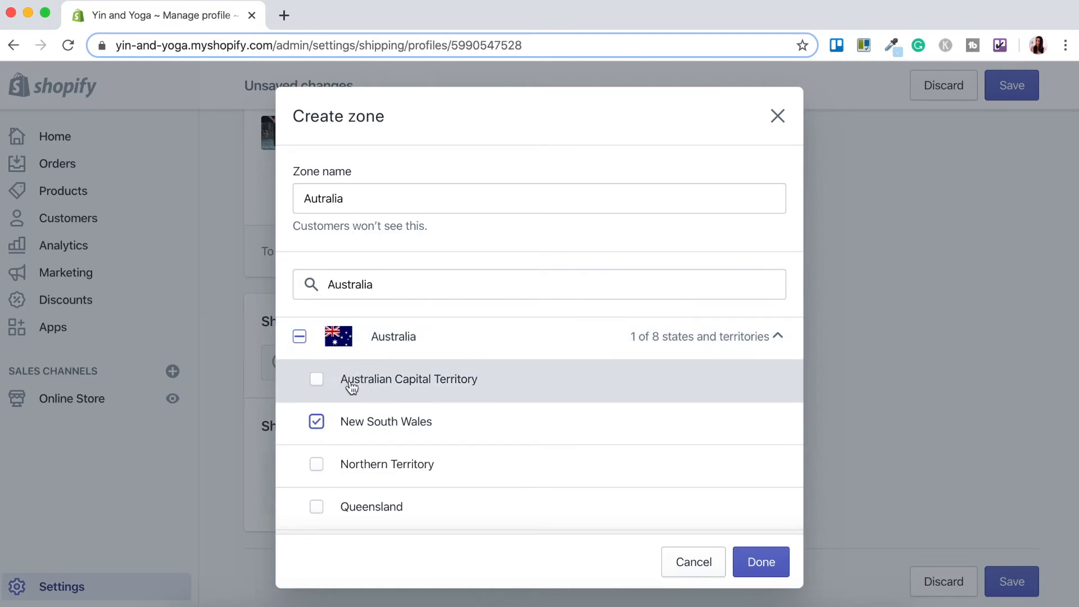
pyautogui.click(298, 336)
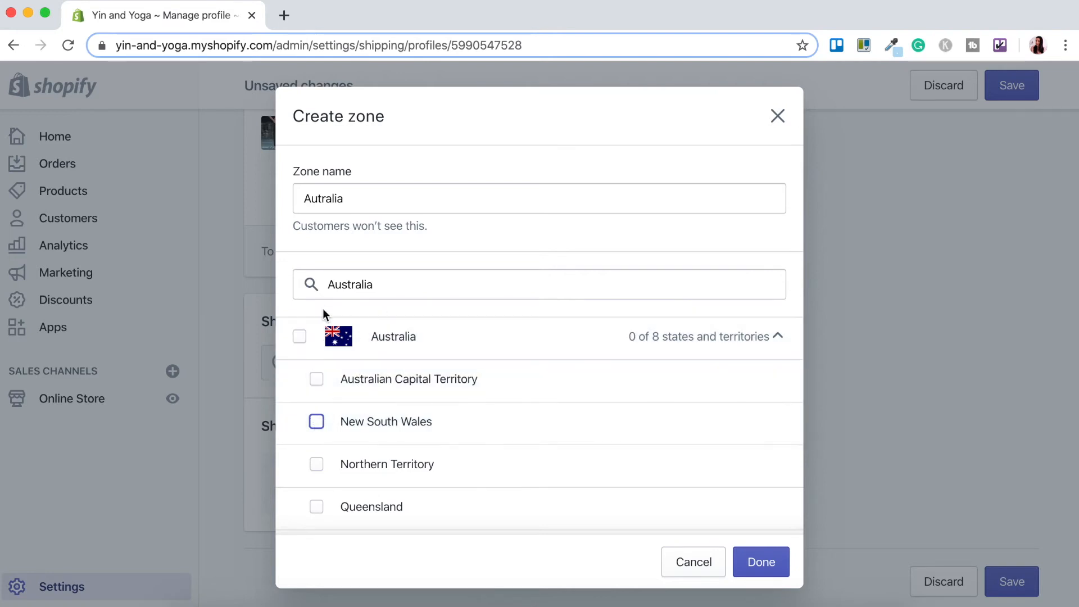
pyautogui.click(298, 336)
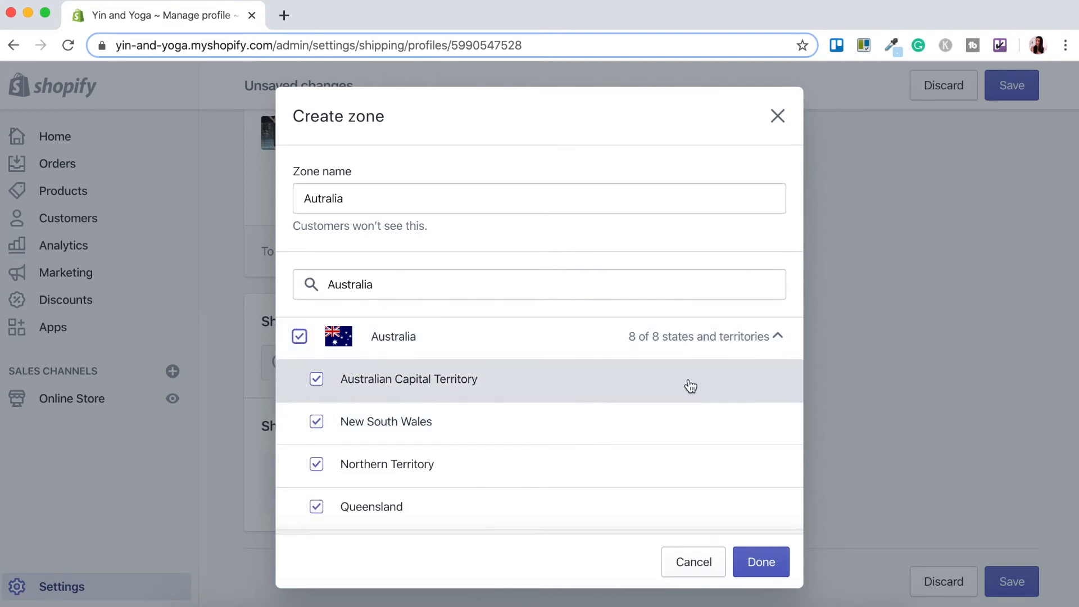
pyautogui.click(760, 561)
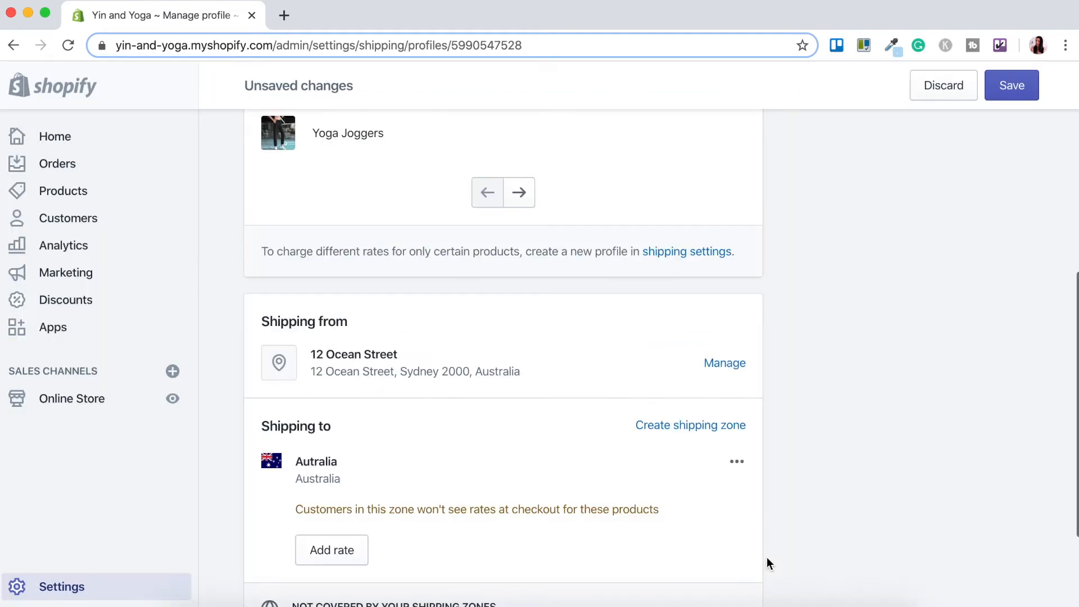
# Step: Open a new custom rate form for the Australia zone
pyautogui.scroll(-3)
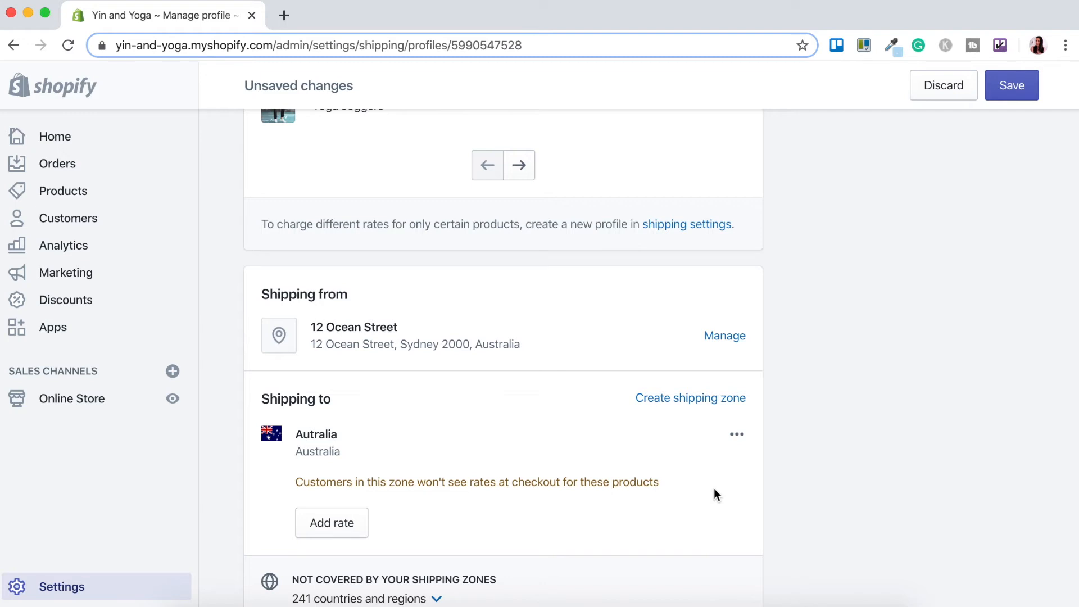
pyautogui.click(331, 522)
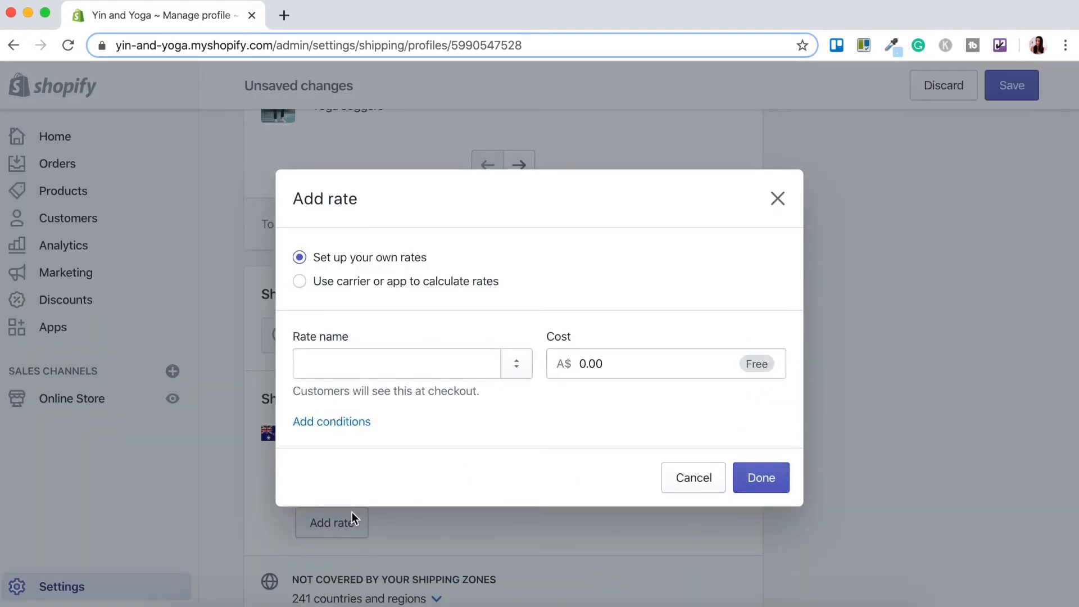
pyautogui.moveTo(349, 252)
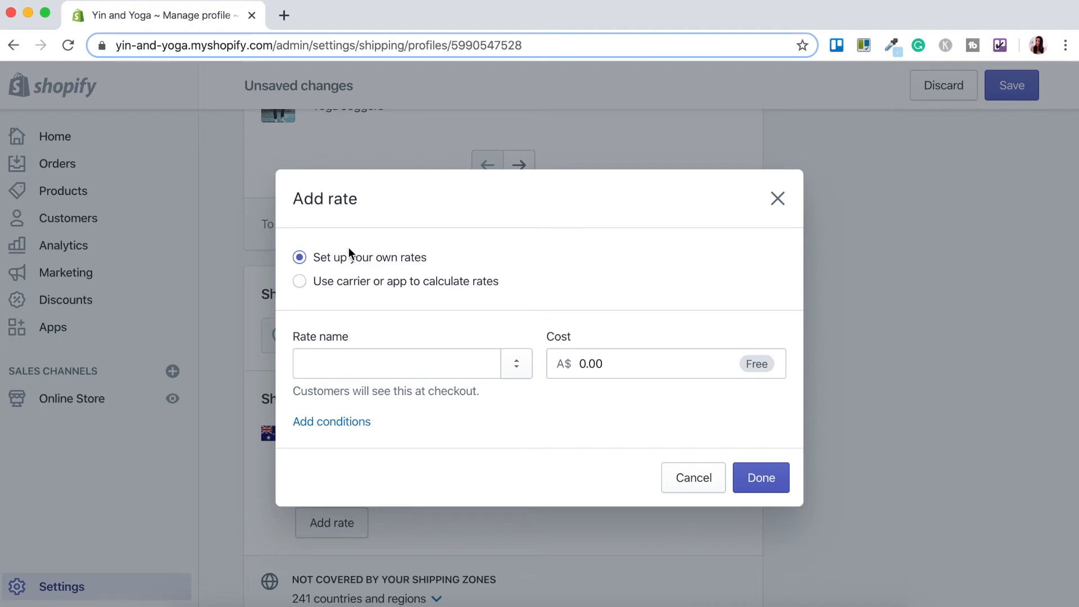
pyautogui.moveTo(384, 312)
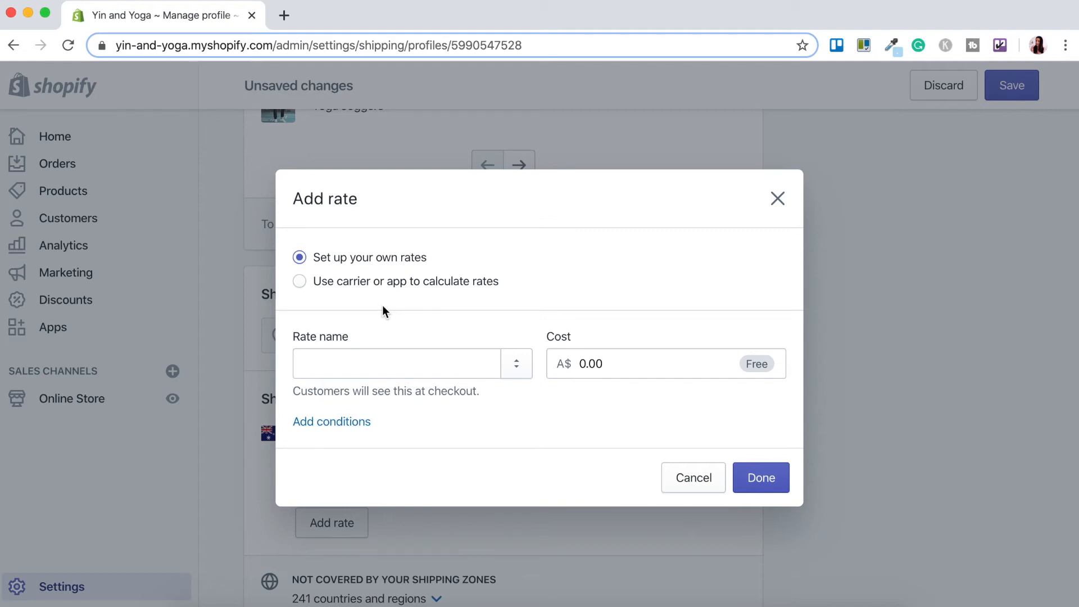
# Step: Add a Standard rate costing A$8.00 to the Australia zone
pyautogui.click(396, 364)
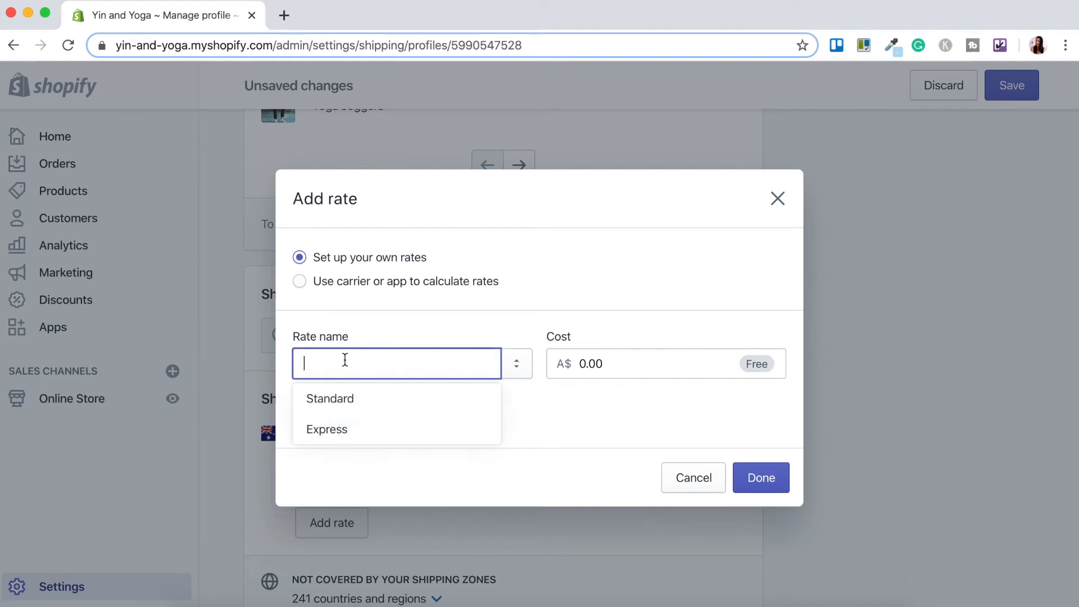
pyautogui.click(330, 399)
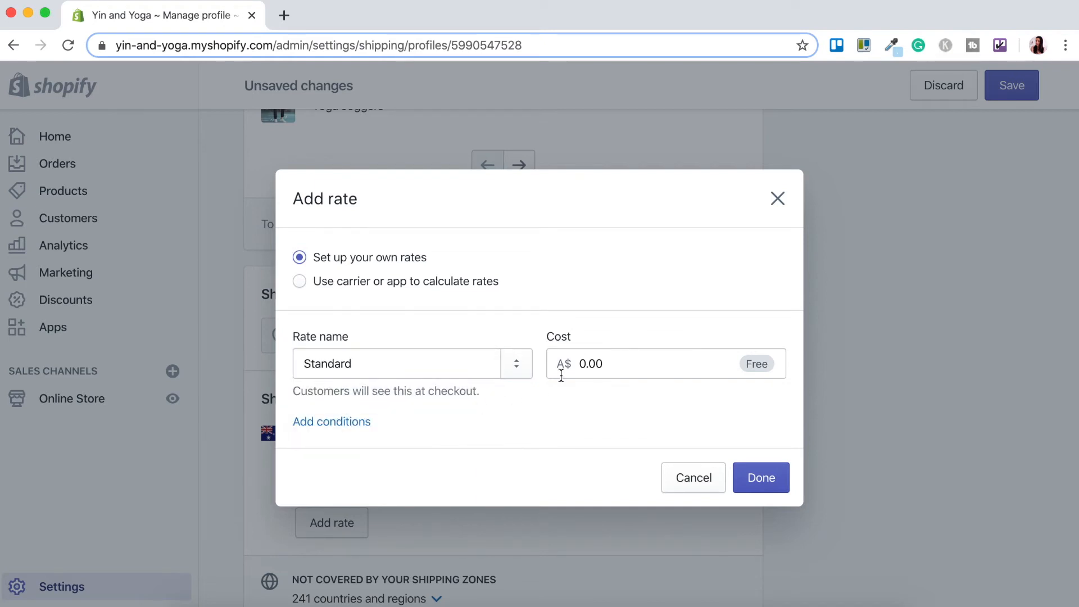
pyautogui.write('9')
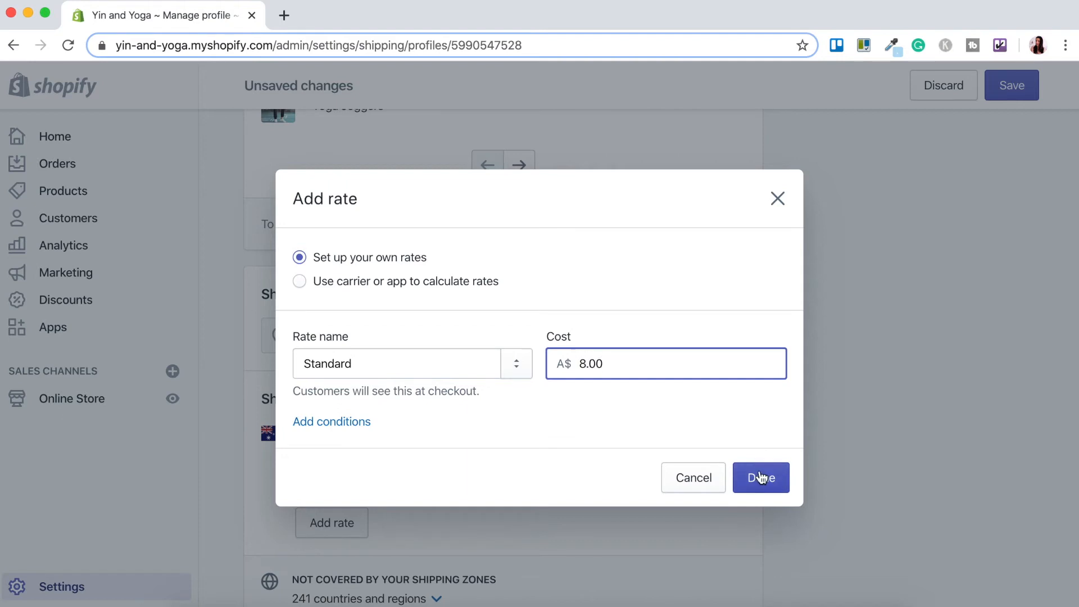
pyautogui.click(760, 477)
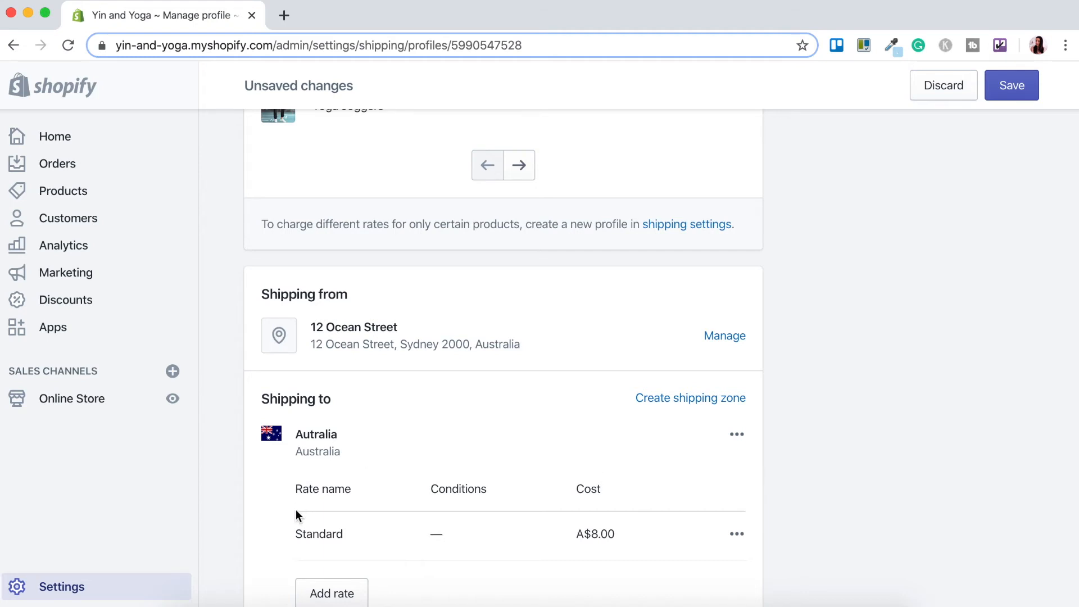
pyautogui.moveTo(456, 485)
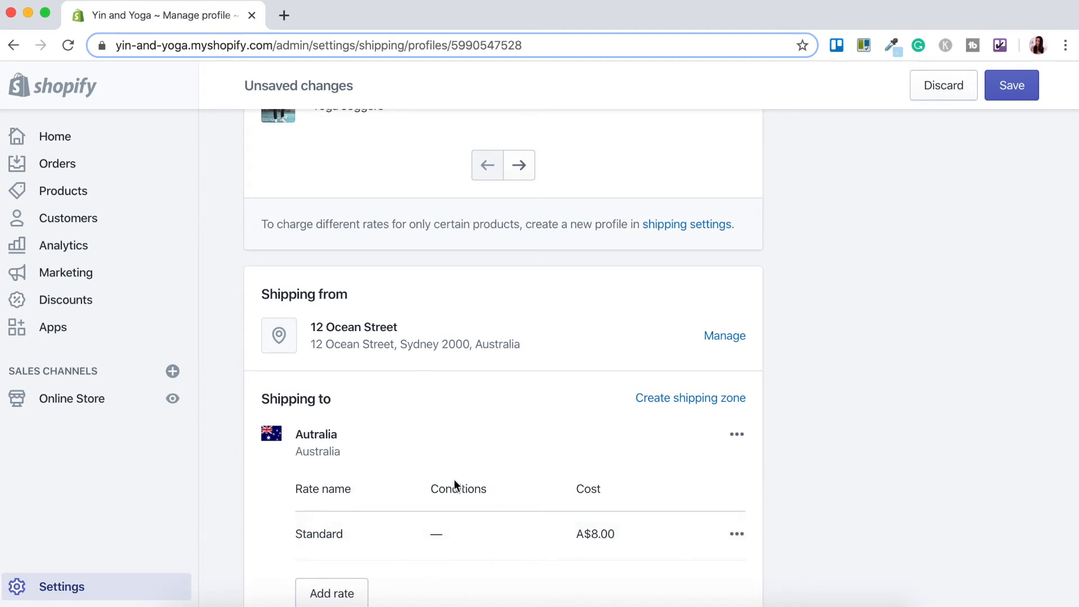
pyautogui.moveTo(626, 490)
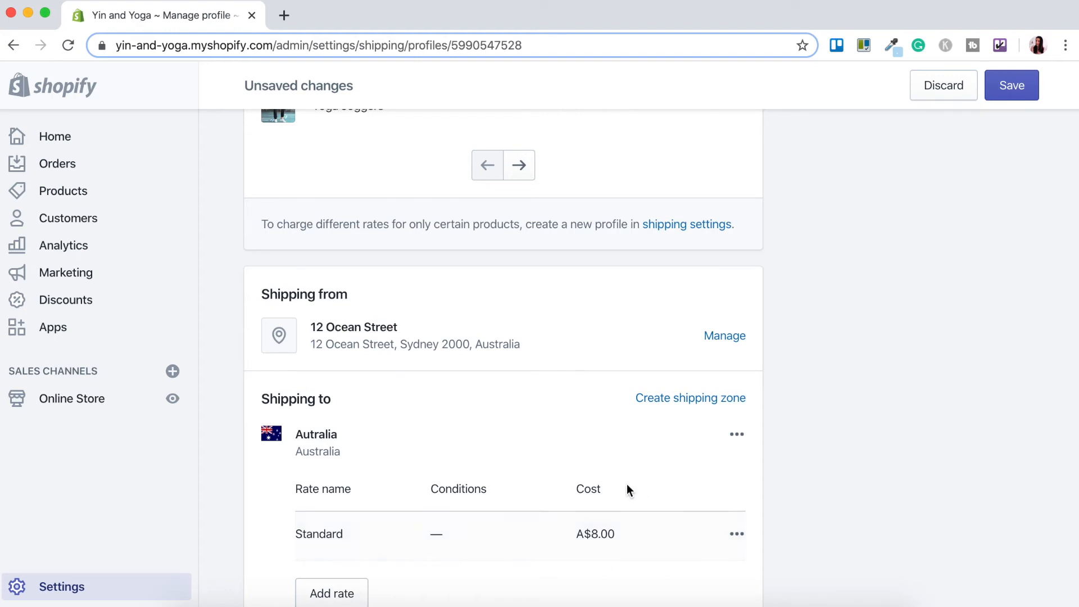
pyautogui.moveTo(662, 546)
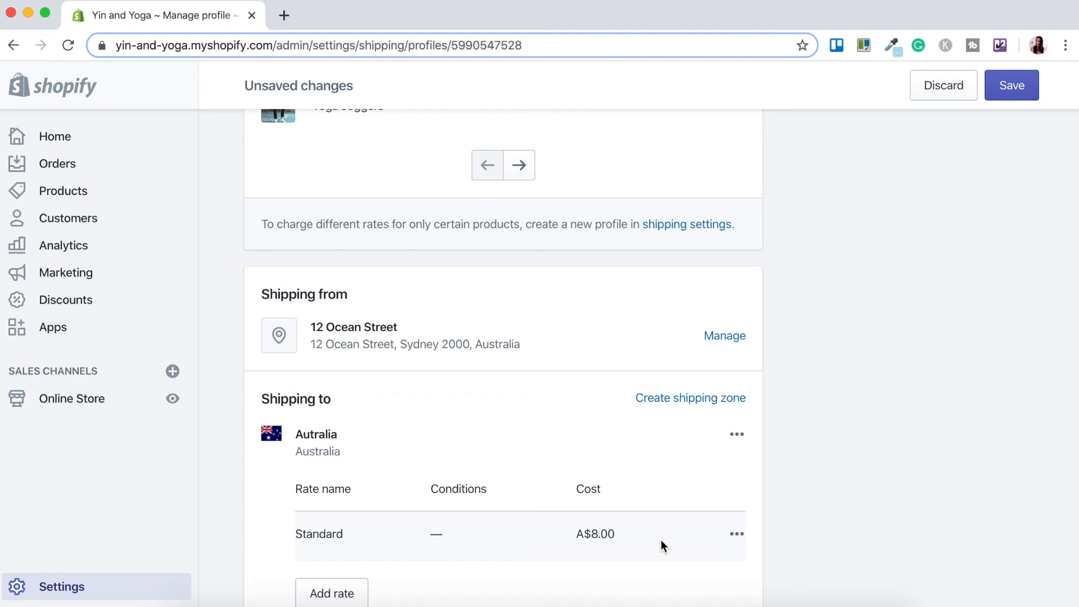
pyautogui.scroll(-3)
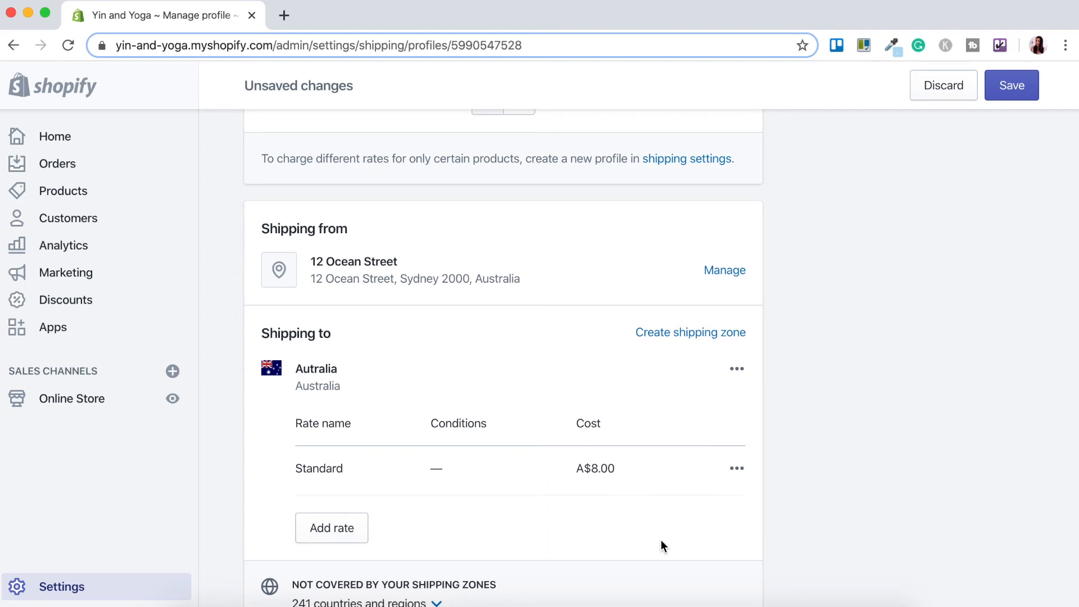
pyautogui.moveTo(332, 527)
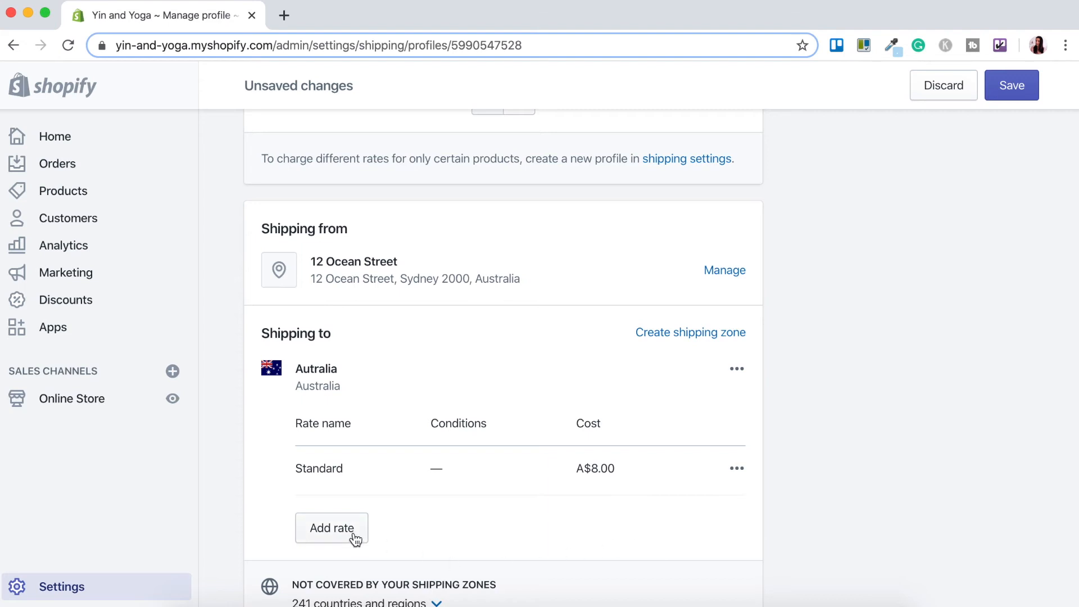
# Step: Start a second Australia rate named Standard, leaving cost at A$0.00
pyautogui.click(330, 528)
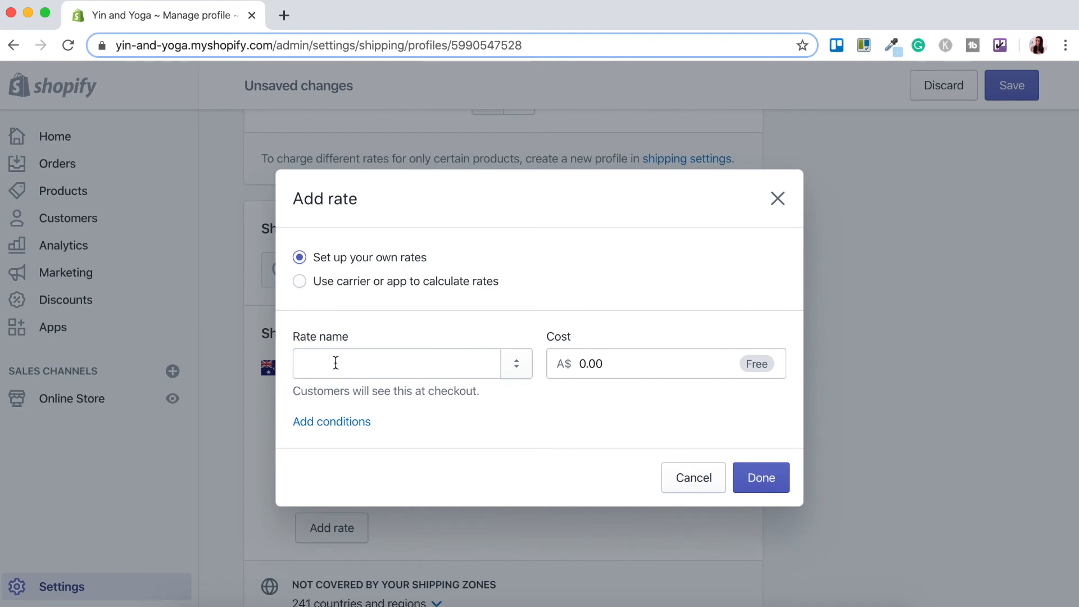
pyautogui.click(396, 364)
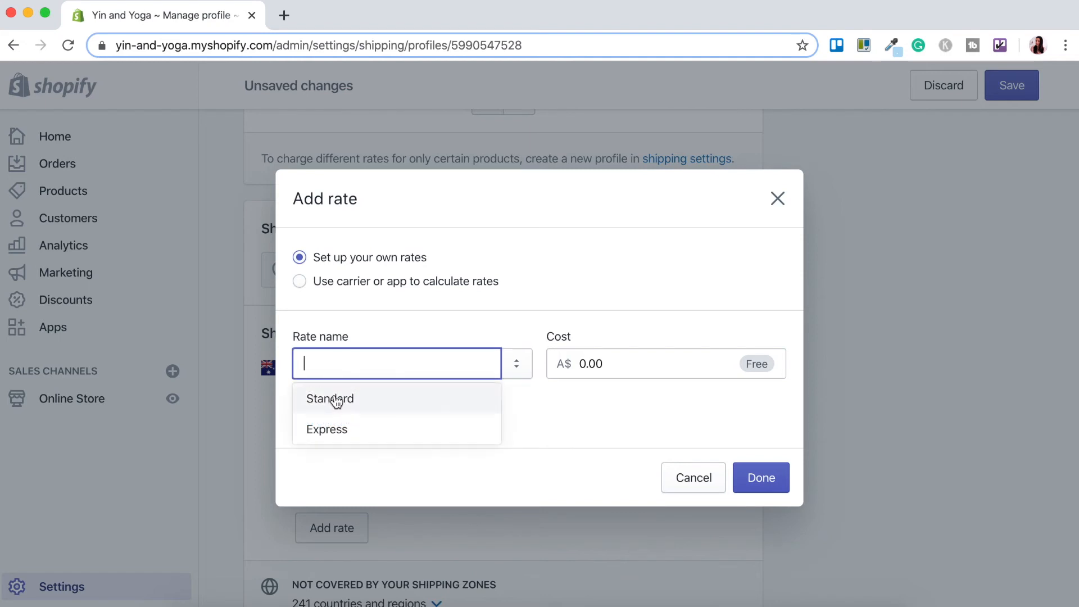
pyautogui.click(329, 398)
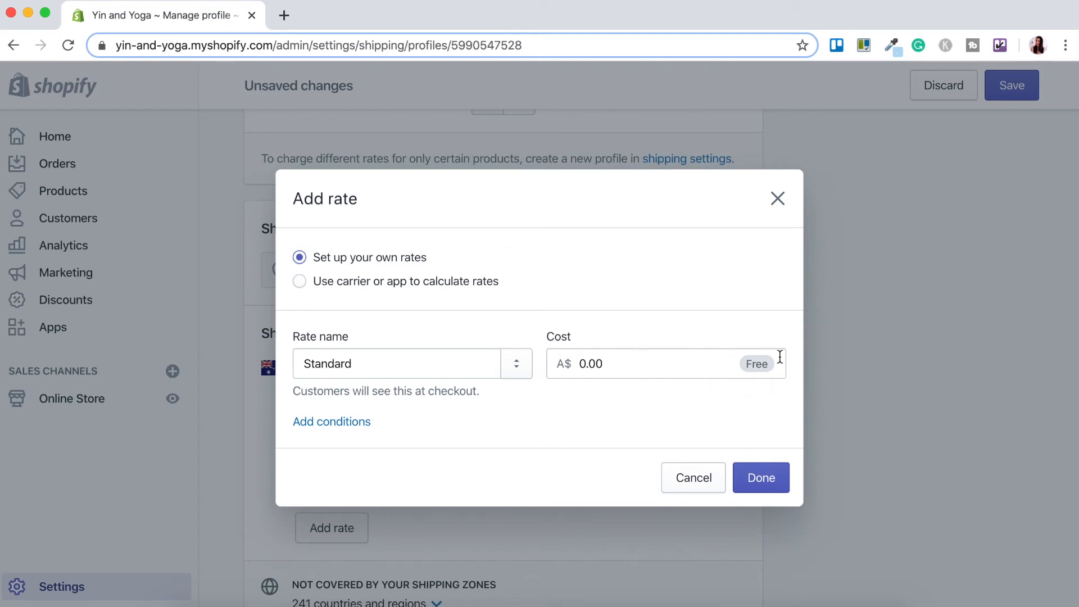
pyautogui.moveTo(721, 395)
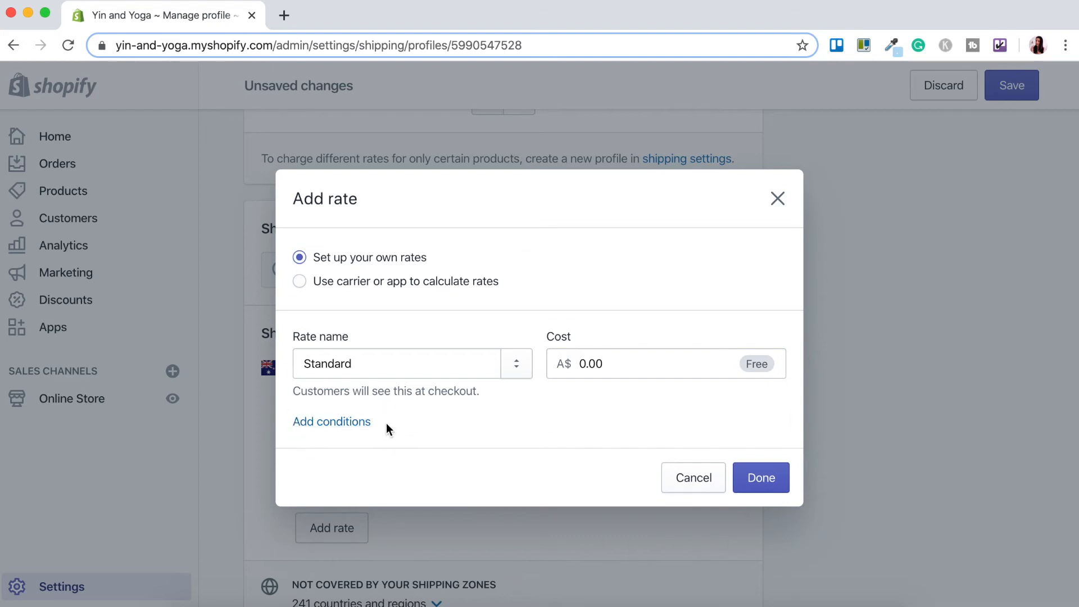
pyautogui.moveTo(331, 421)
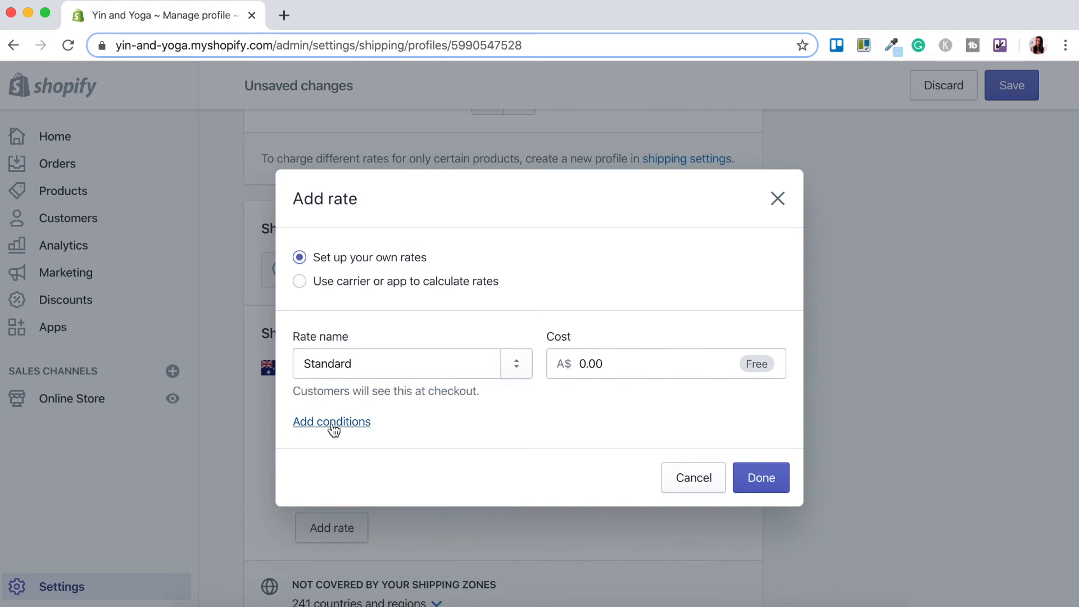
# Step: Make the second Standard rate free for orders with a minimum price of A$50.00
pyautogui.click(331, 421)
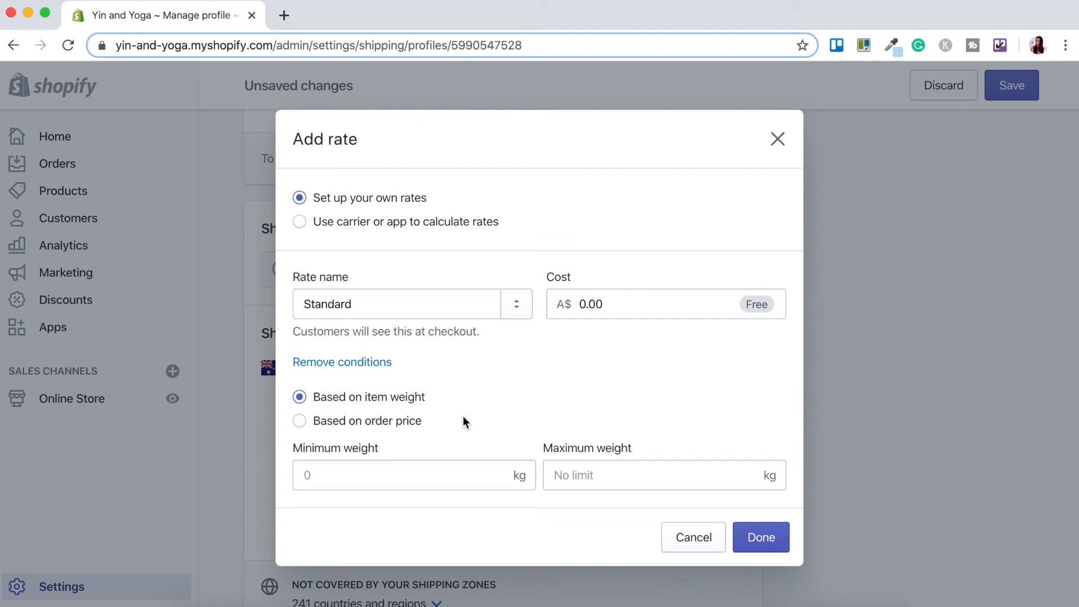
pyautogui.moveTo(308, 426)
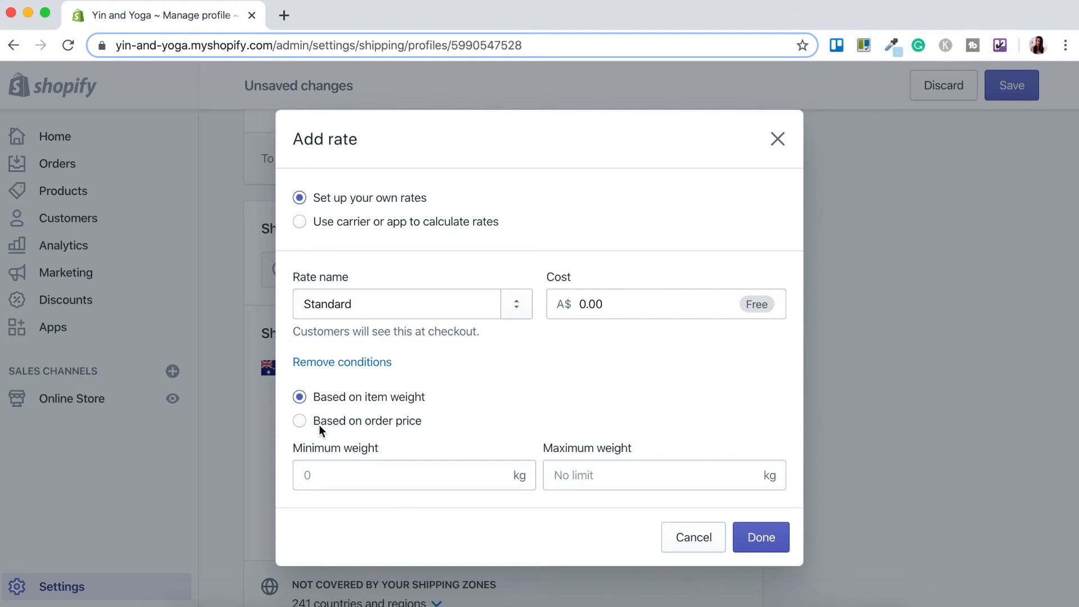
pyautogui.click(300, 420)
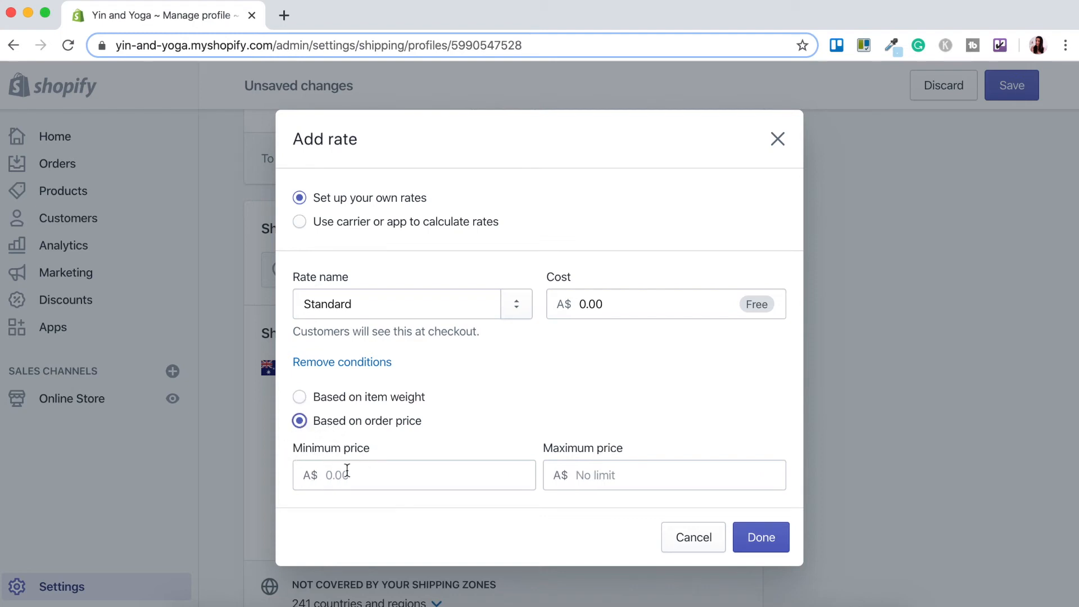
pyautogui.write('50.00')
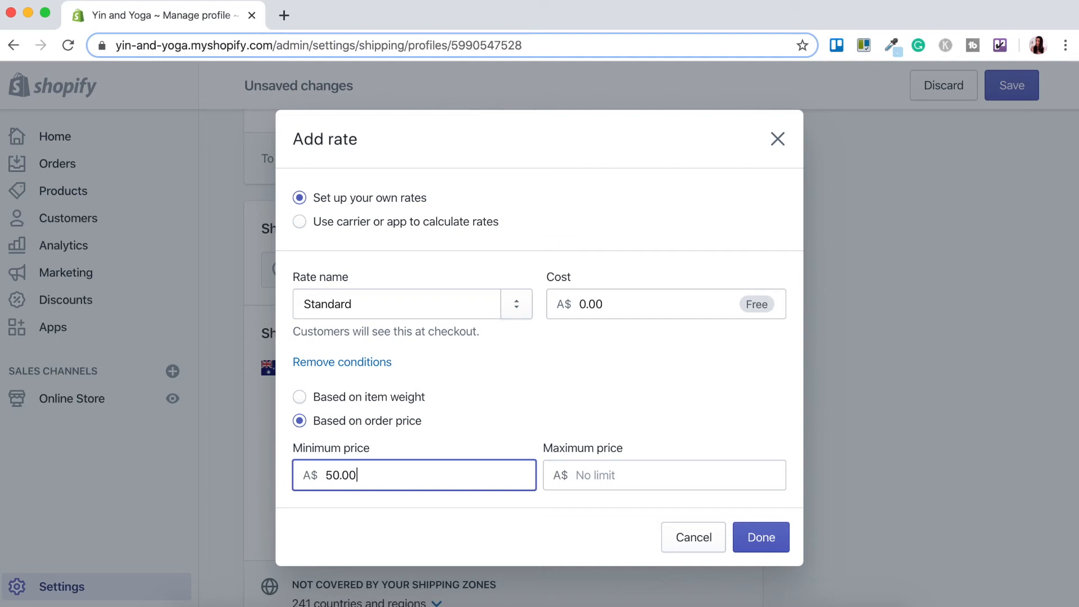
pyautogui.moveTo(651, 448)
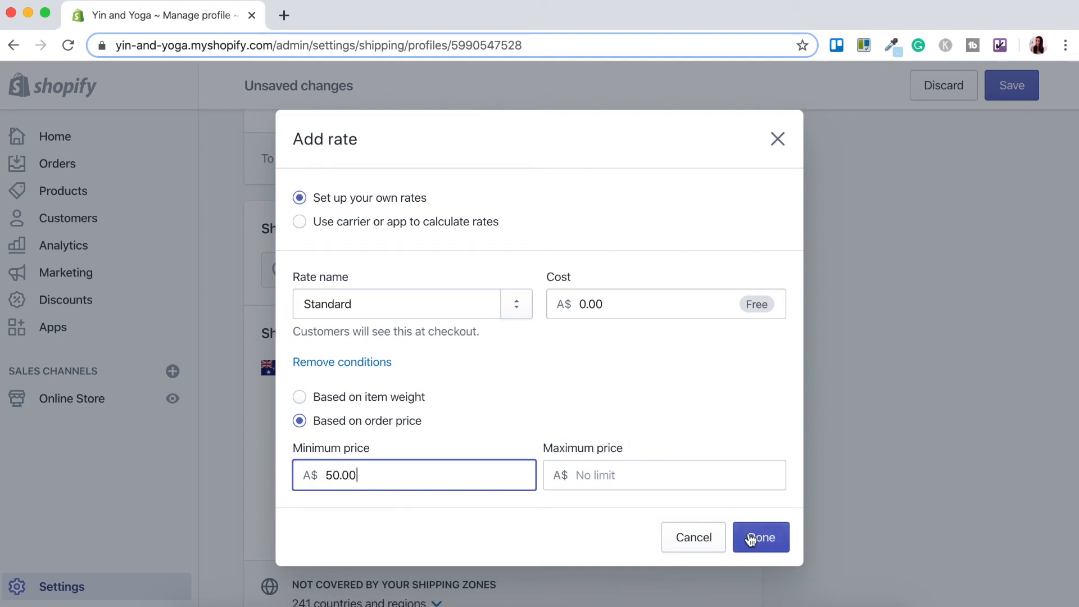
pyautogui.click(760, 537)
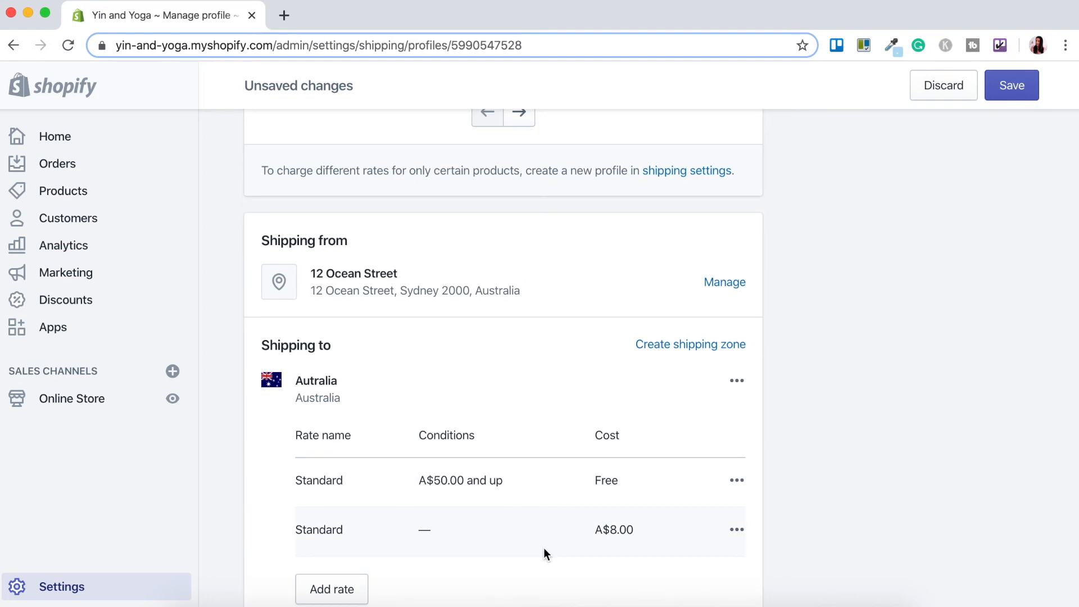
pyautogui.scroll(-3)
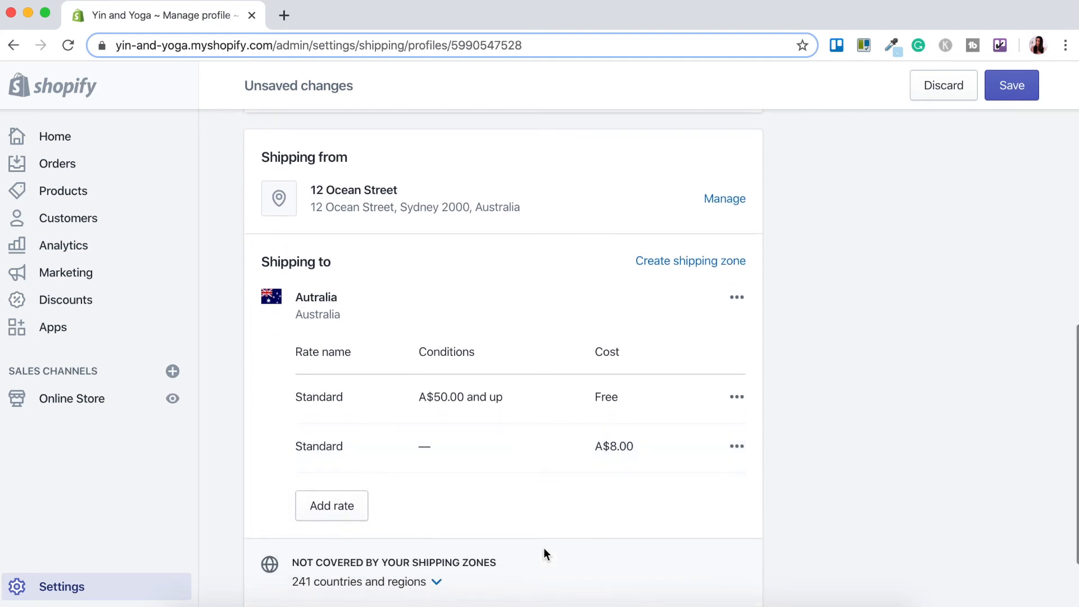
pyautogui.moveTo(689, 261)
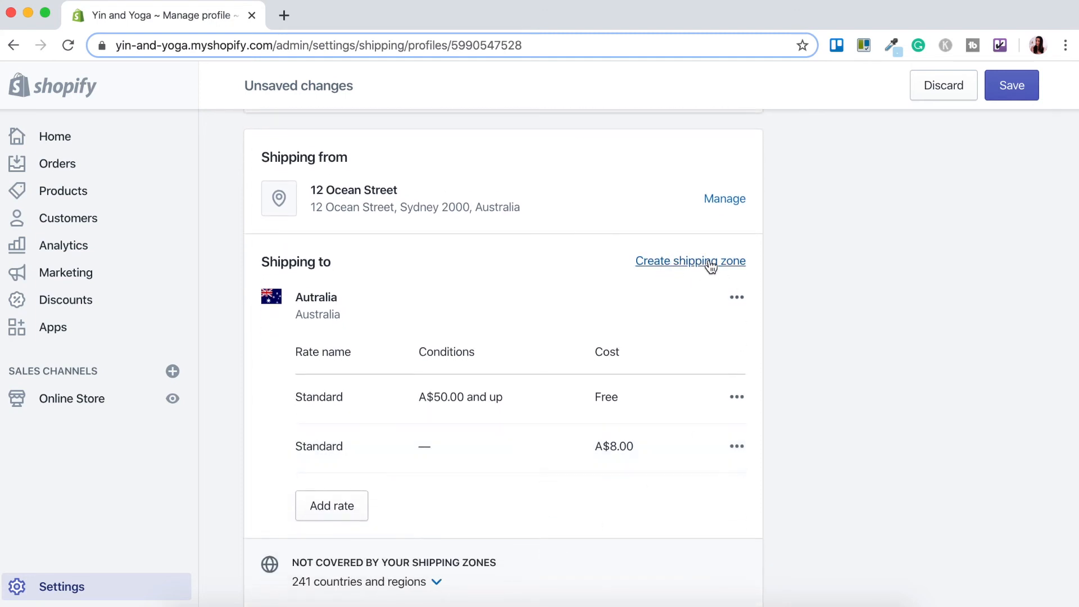
# Step: Create a shipping zone named 'UK' covering the United Kingdom
pyautogui.click(690, 260)
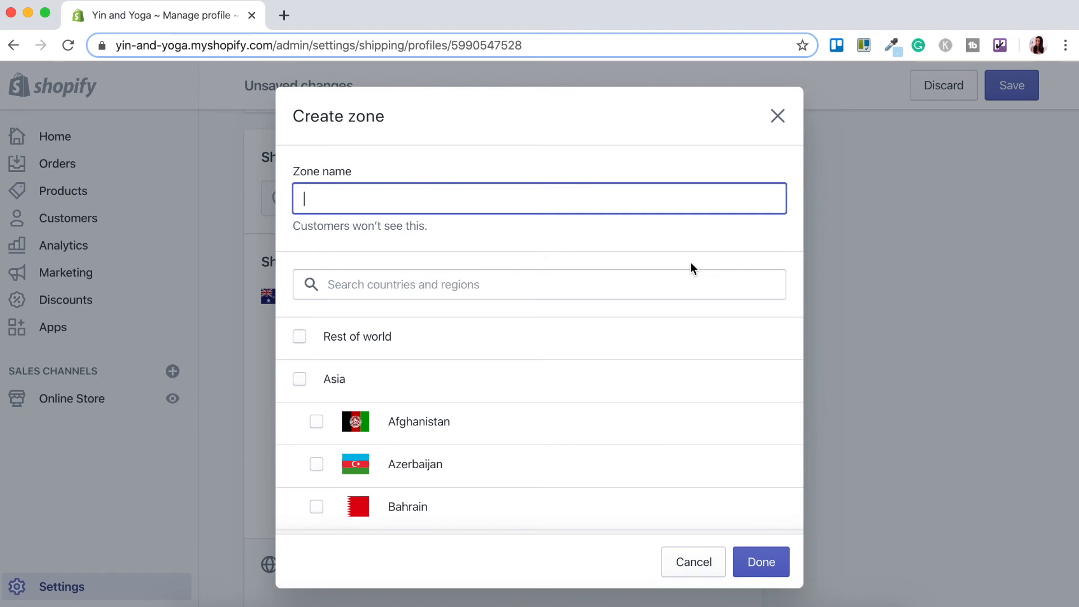
pyautogui.write('UK')
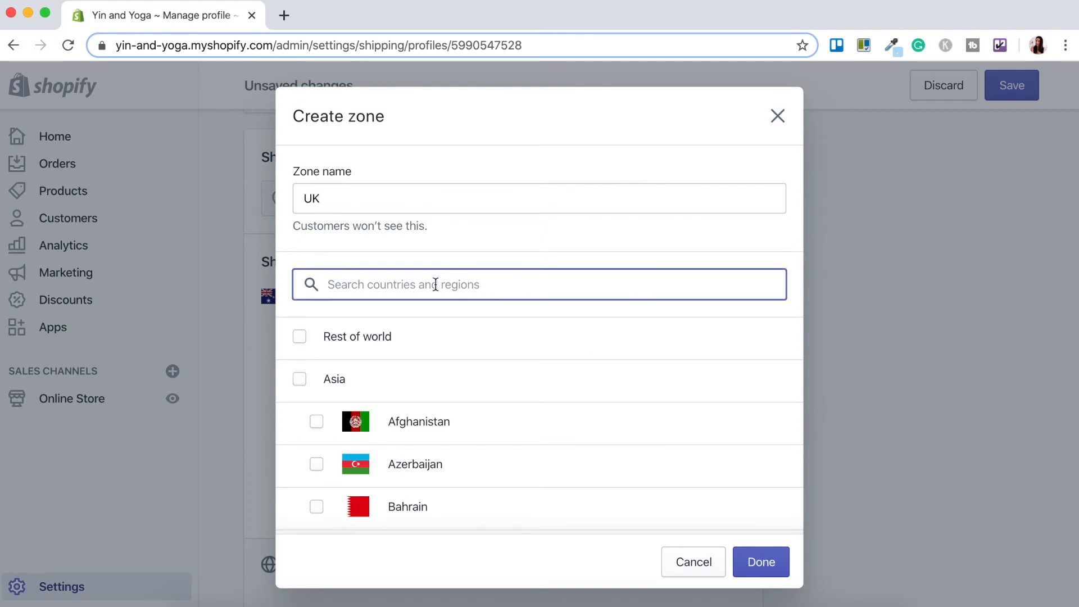
pyautogui.write('united kin')
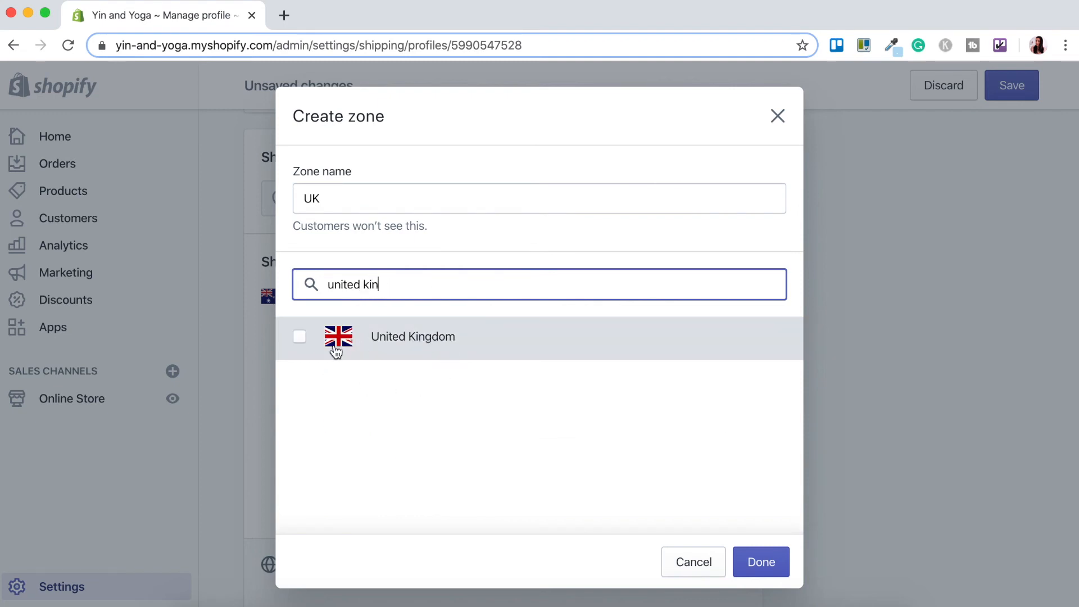
pyautogui.click(299, 336)
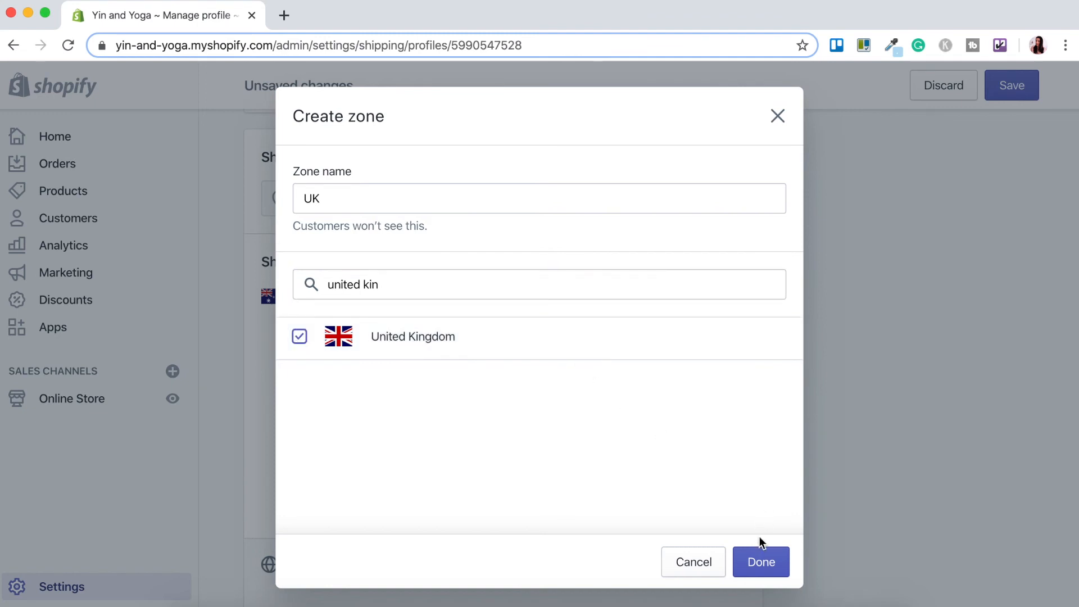
pyautogui.click(760, 561)
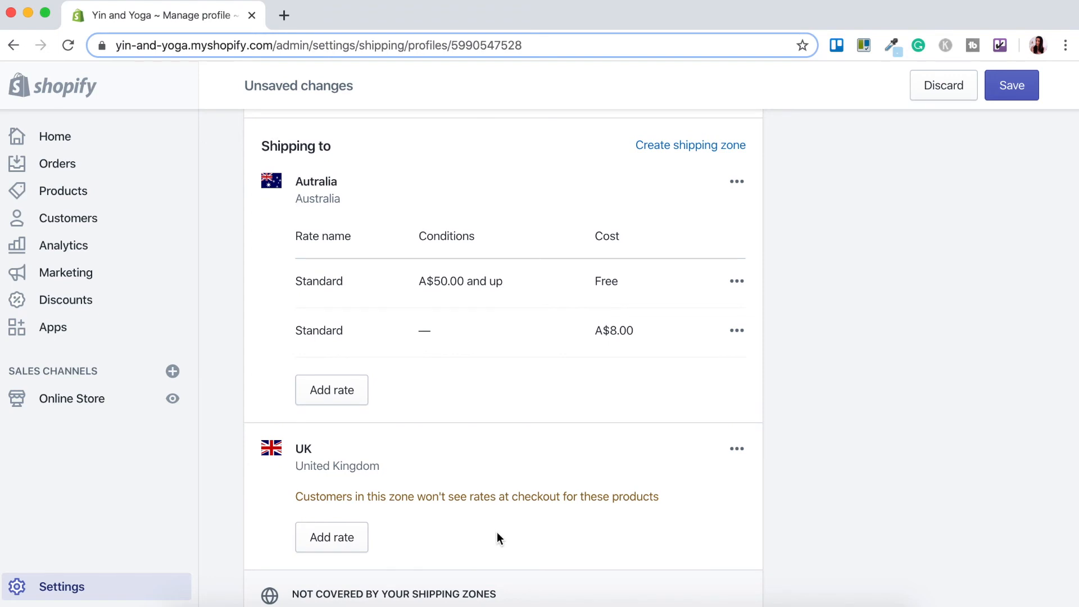
pyautogui.moveTo(482, 519)
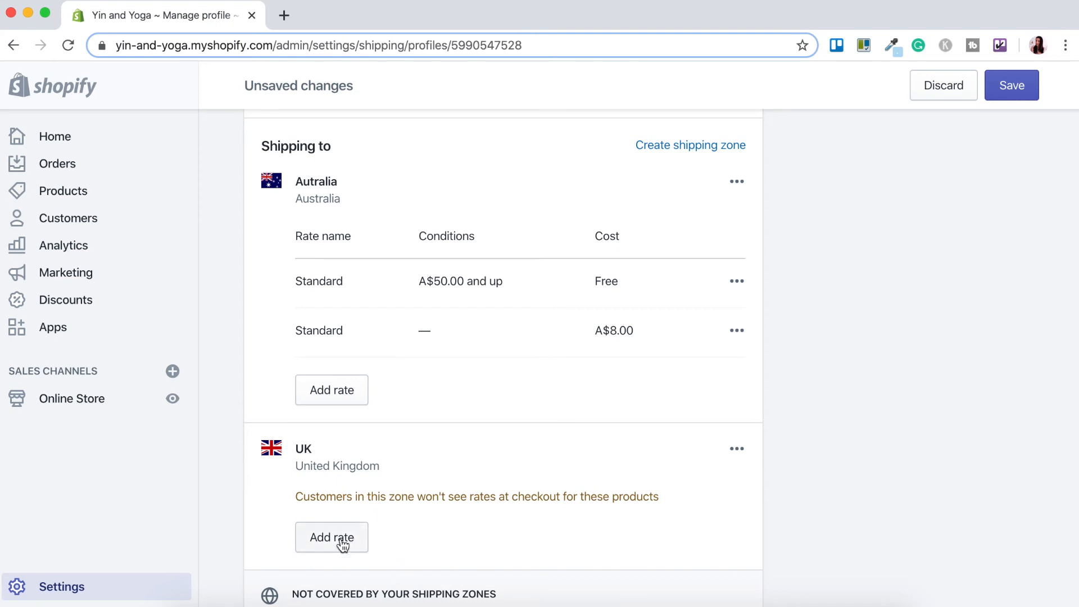
# Step: Add a UK rate named Standard costing 20.00 with a minimum weight of 5 kg
pyautogui.click(331, 537)
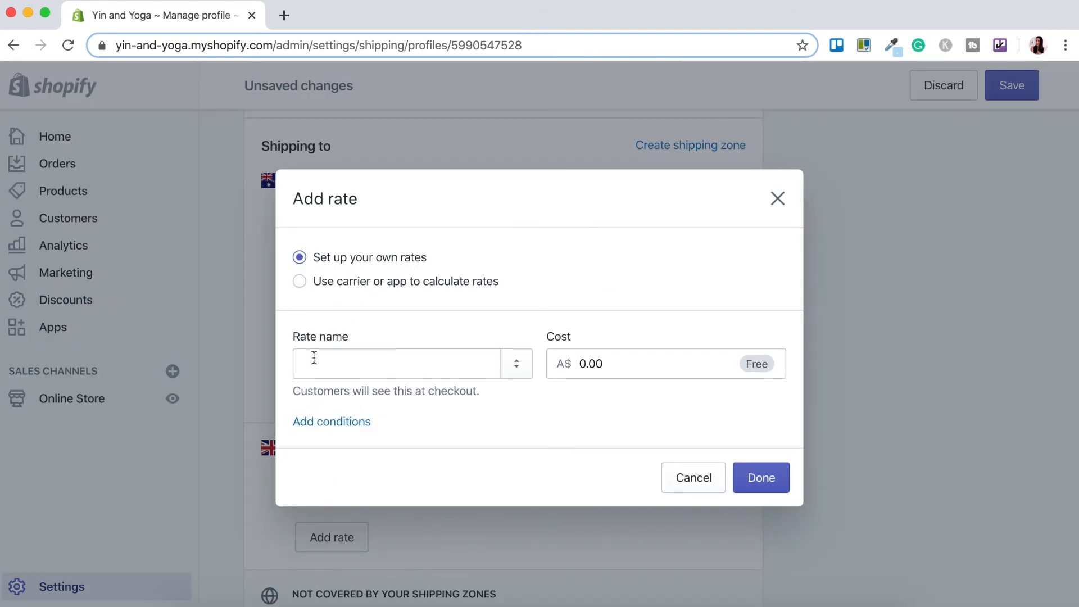
pyautogui.click(396, 363)
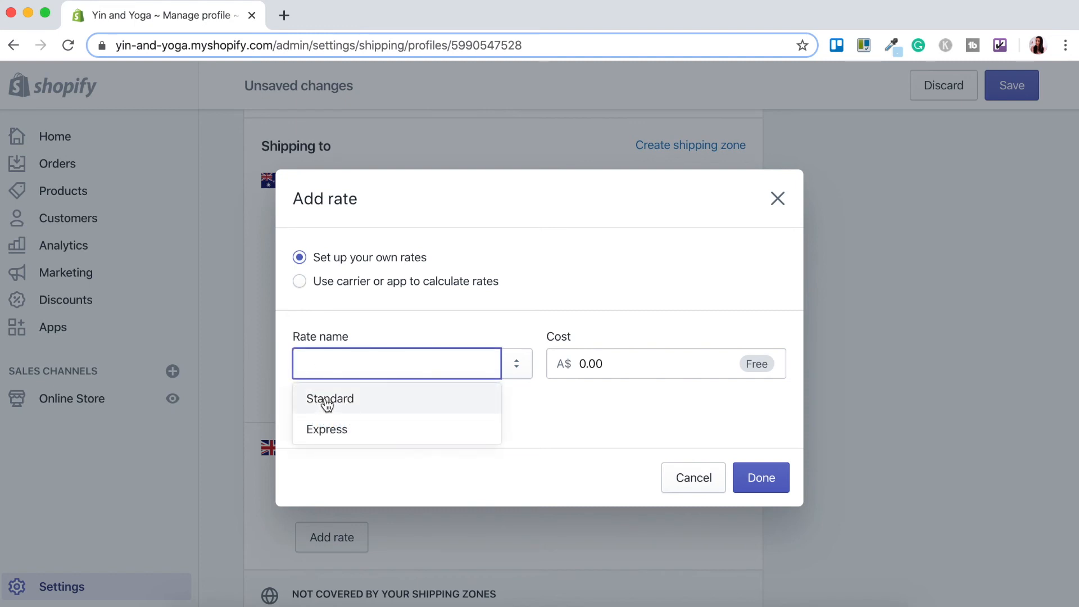
pyautogui.click(330, 399)
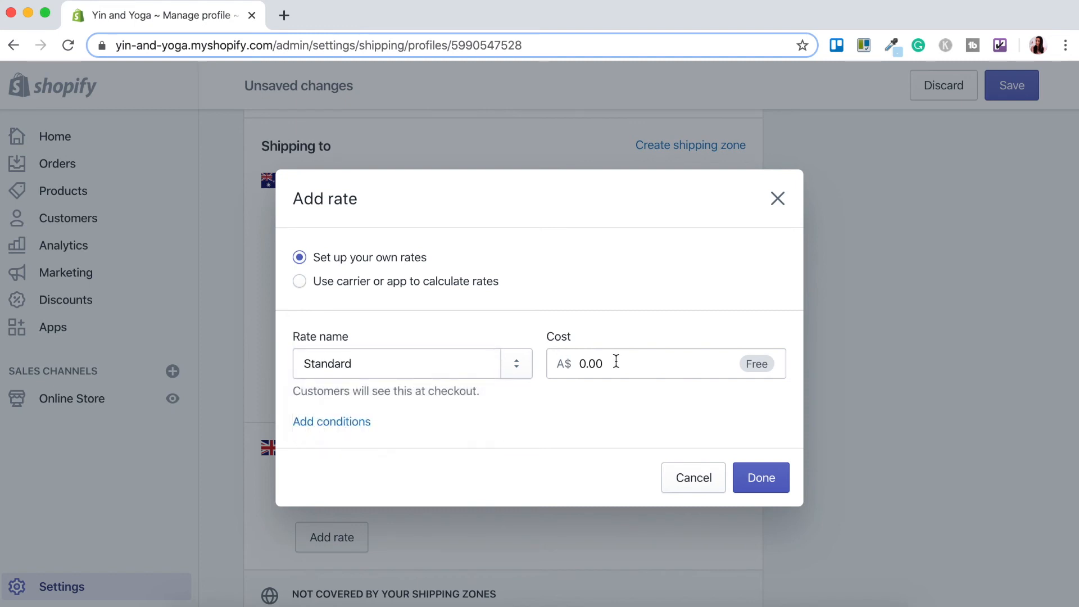
pyautogui.write('20.0')
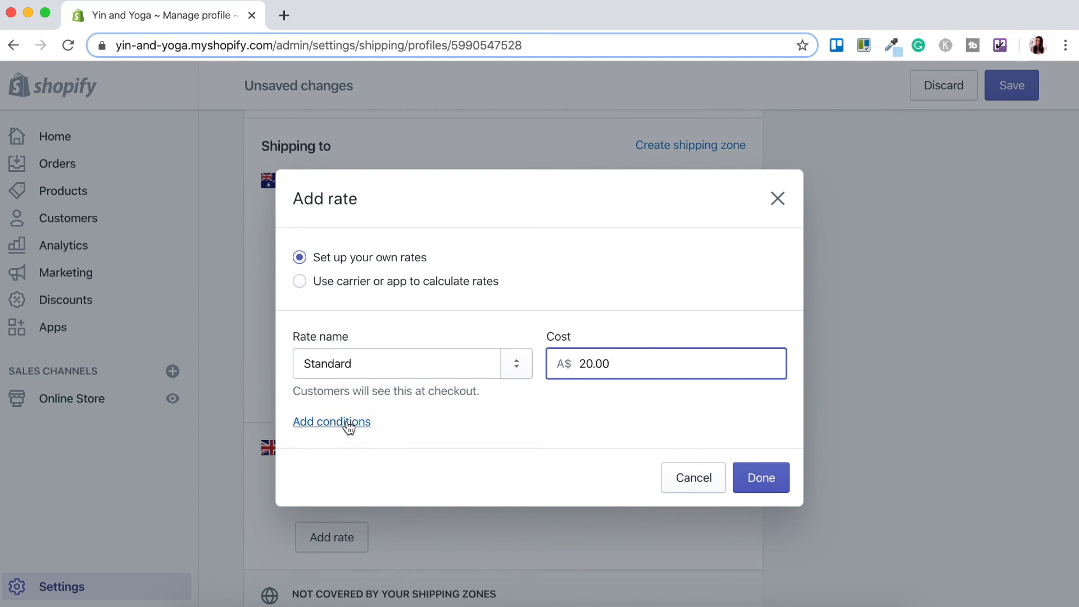
pyautogui.click(331, 422)
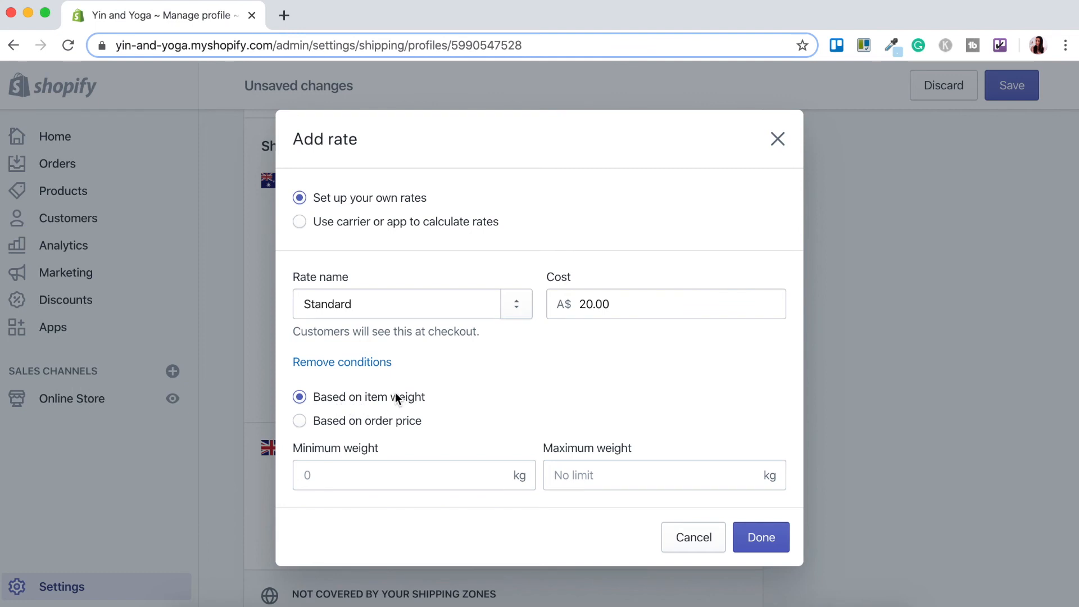
pyautogui.moveTo(415, 415)
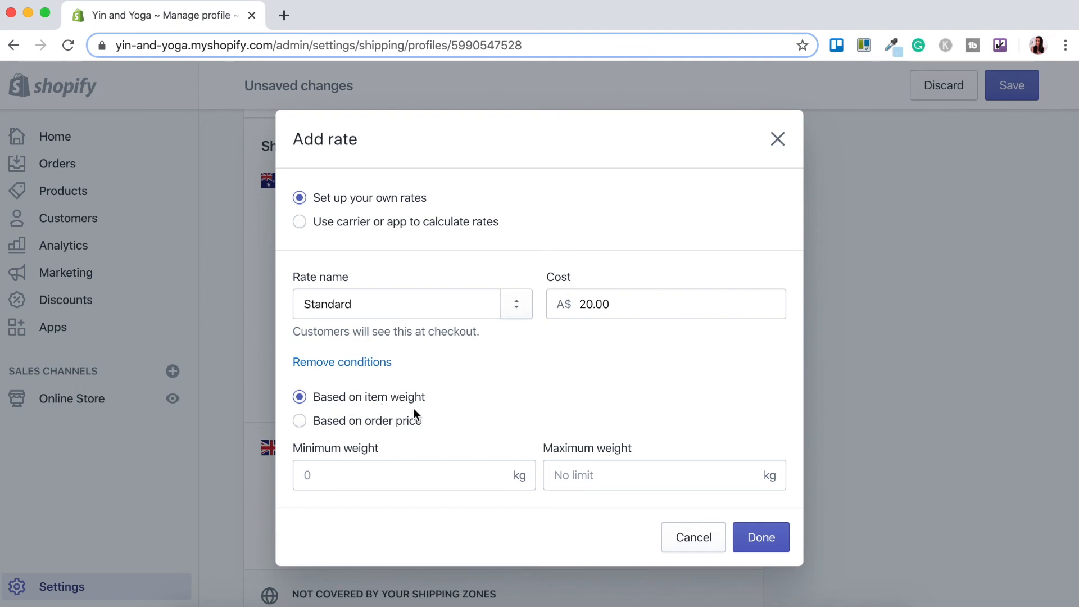
pyautogui.click(414, 474)
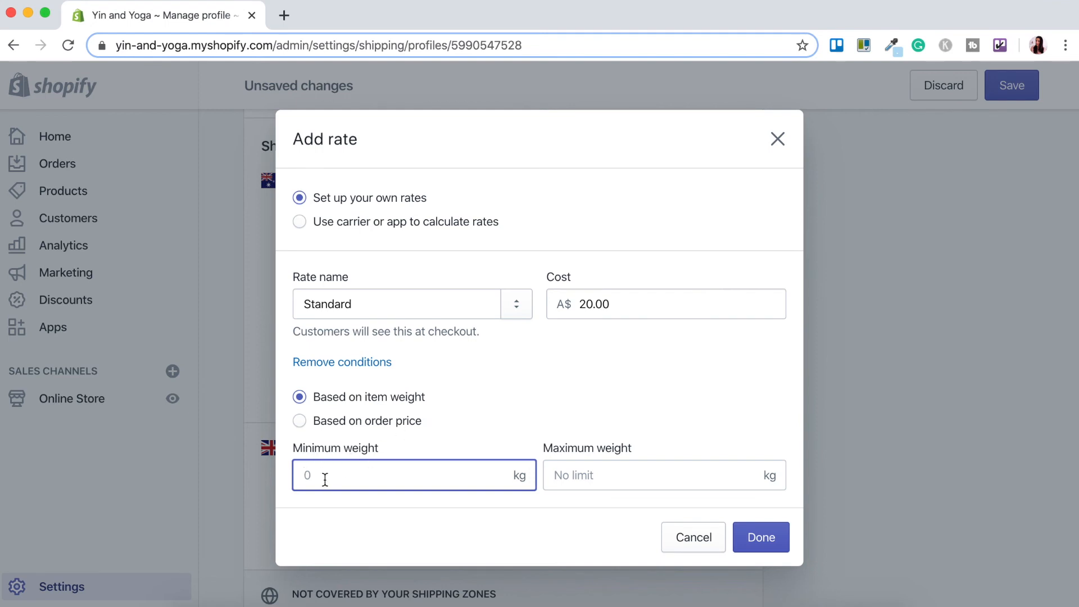
pyautogui.write('5')
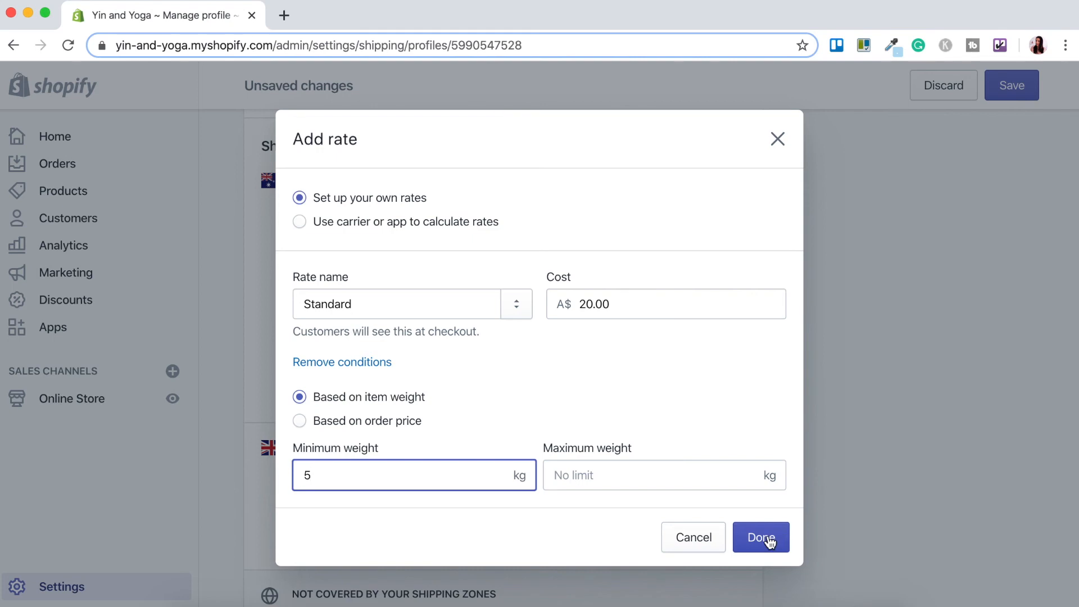
pyautogui.click(760, 537)
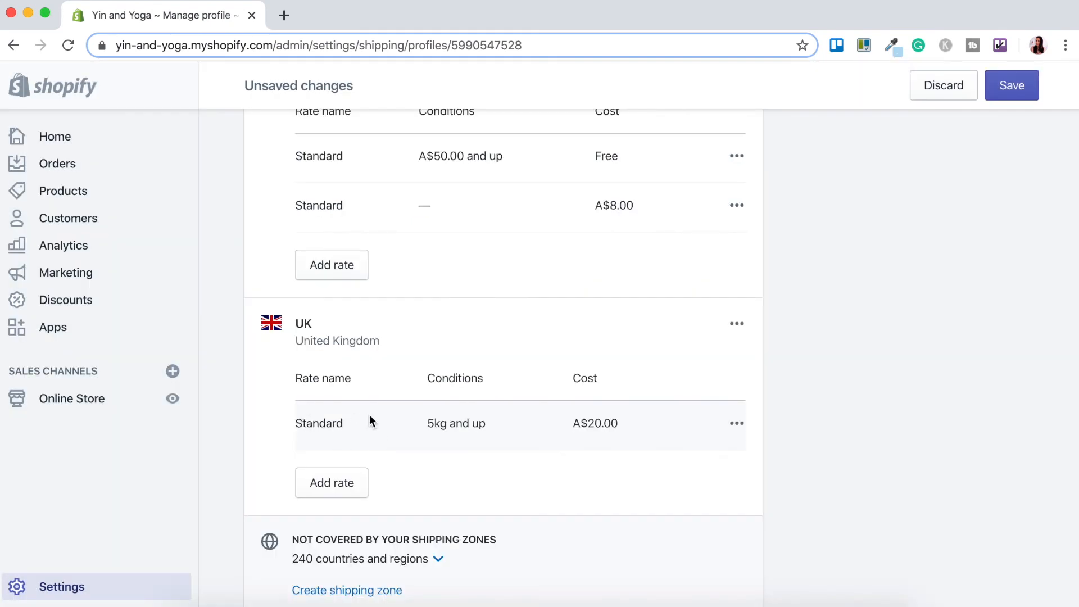
pyautogui.moveTo(505, 451)
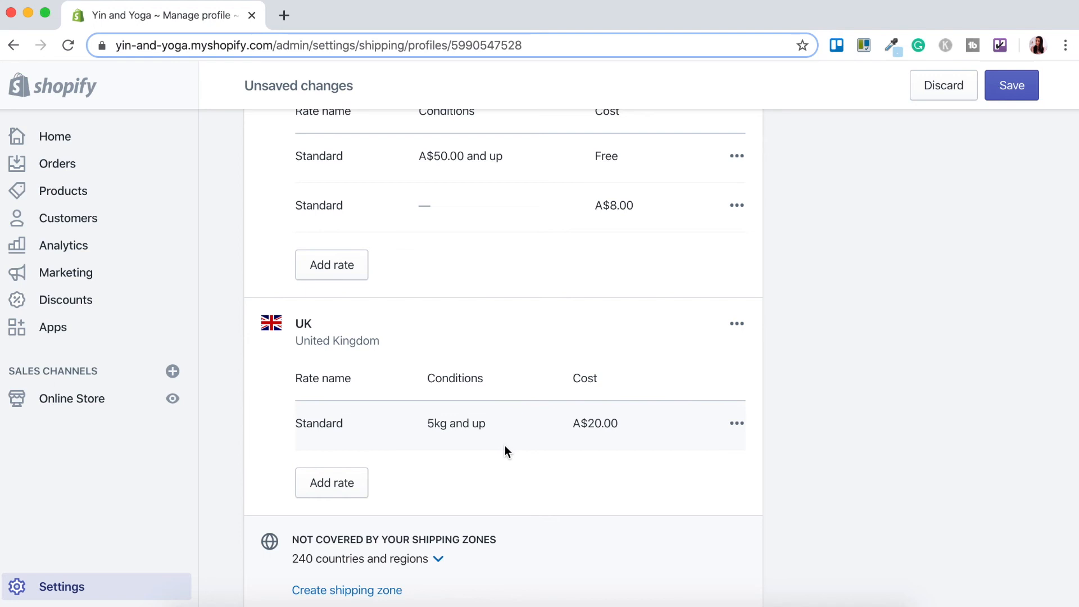
pyautogui.moveTo(558, 473)
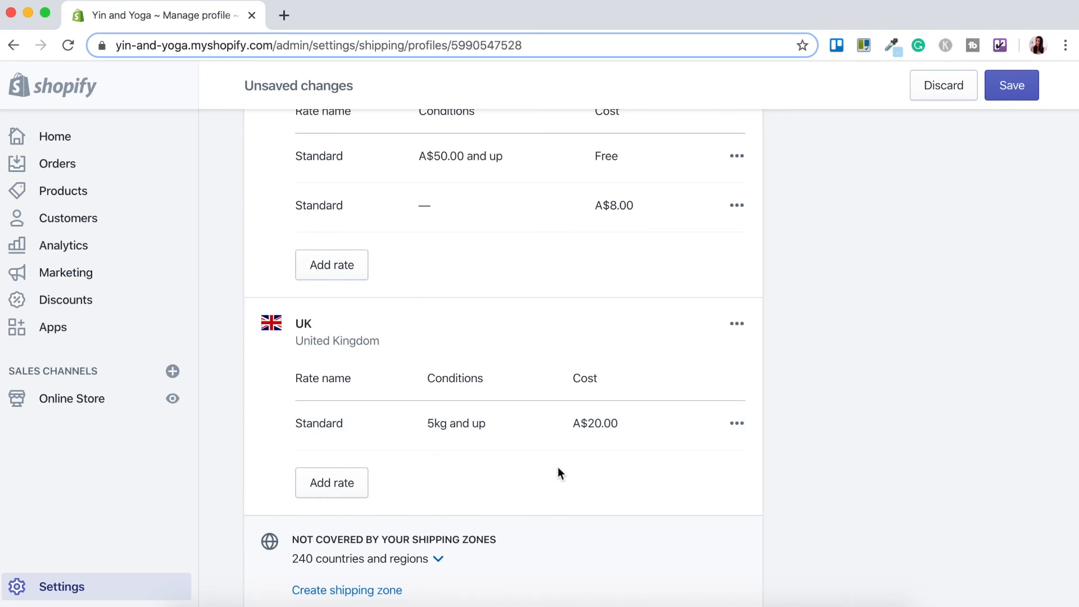
pyautogui.moveTo(1011, 85)
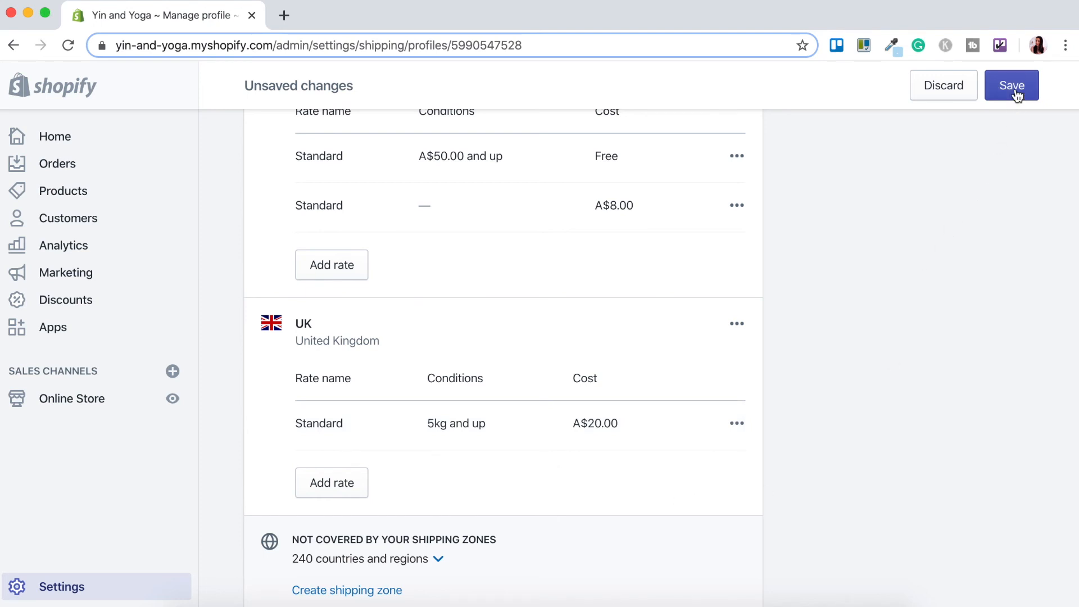
# Step: Save the General profile, keeping both Australia Standard rates and the UK A$20 rate
pyautogui.click(1012, 85)
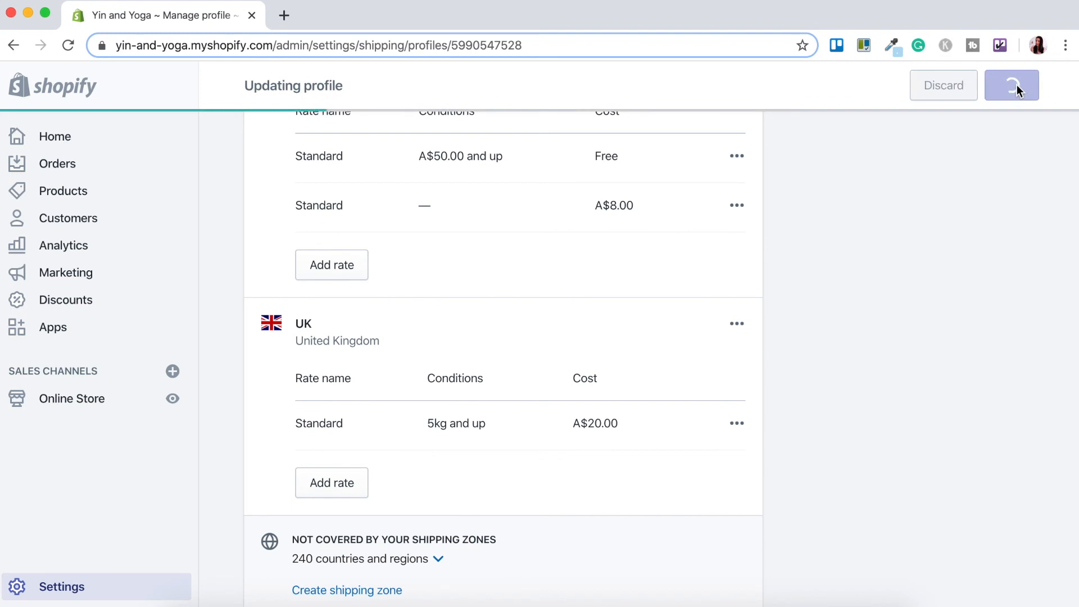
pyautogui.click(1011, 86)
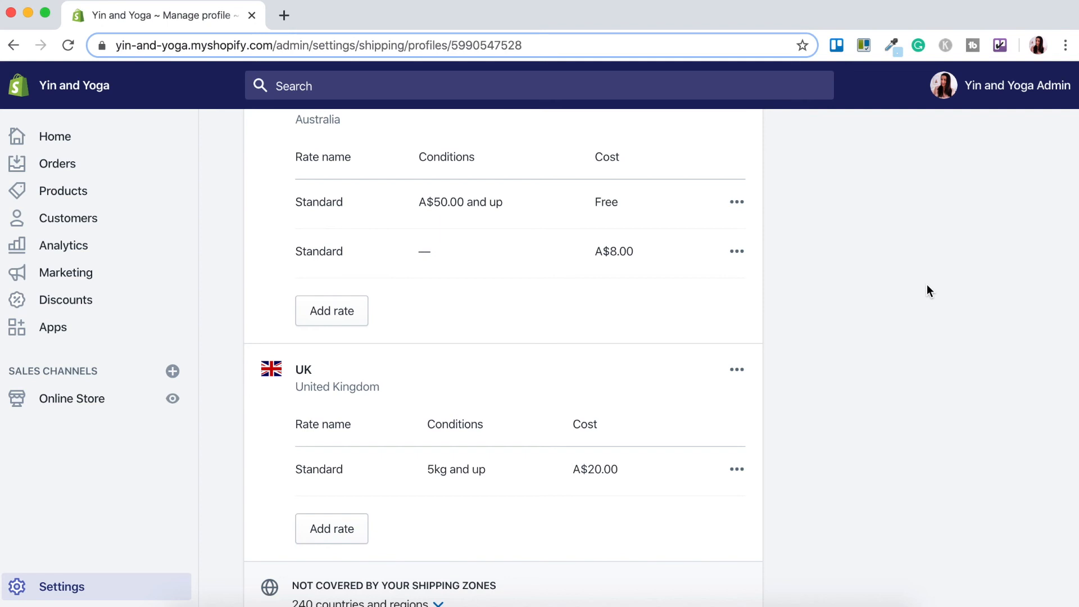
pyautogui.moveTo(416, 249)
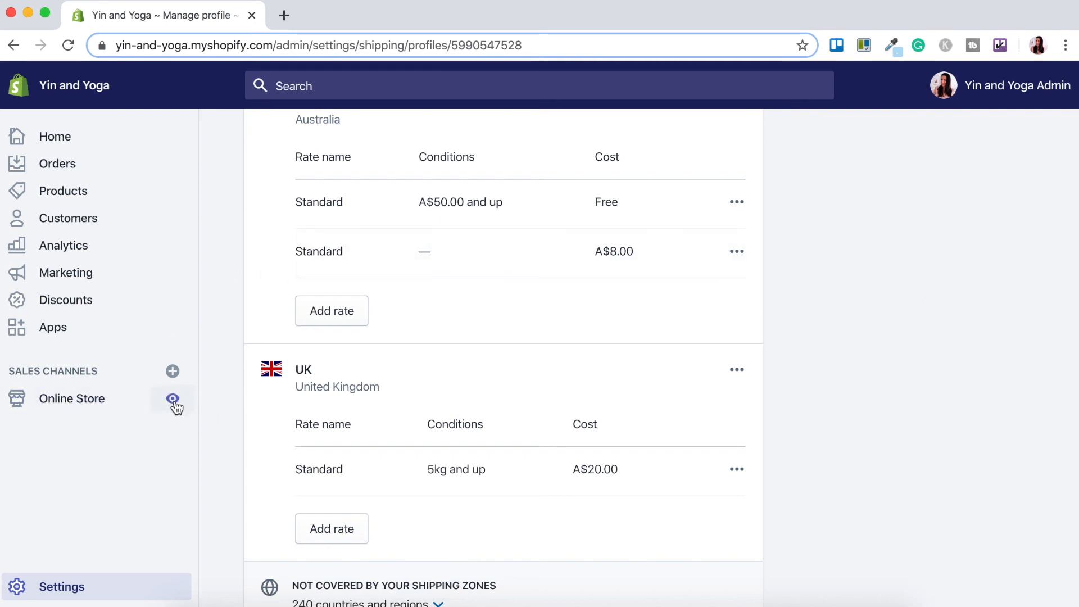
# Step: Open the Yin and Yoga storefront, add Yoga Joggers ($55.00) to the cart, and check out
pyautogui.click(173, 398)
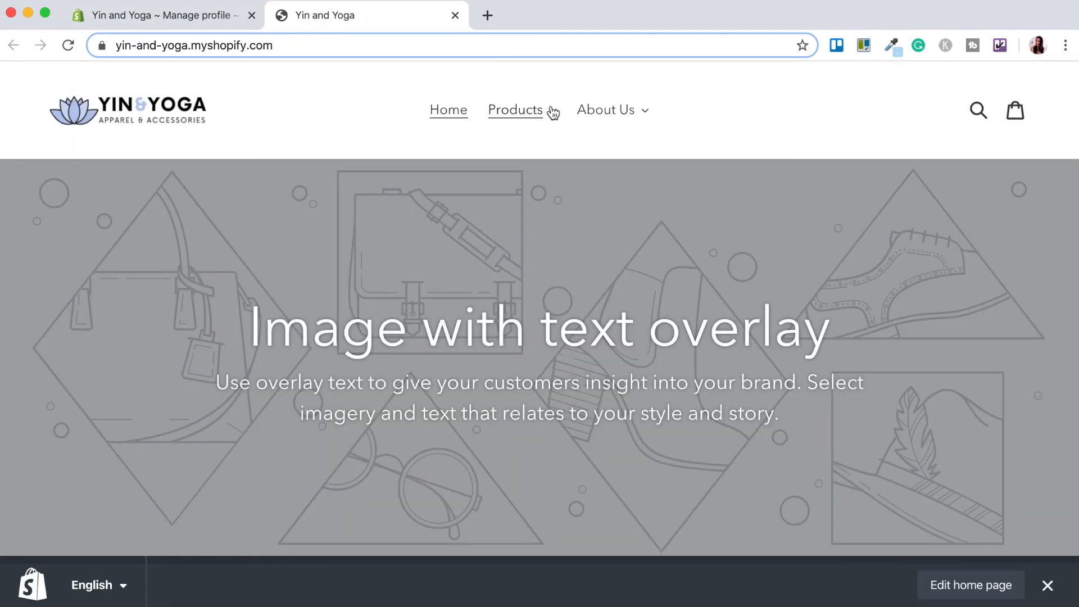
pyautogui.click(515, 110)
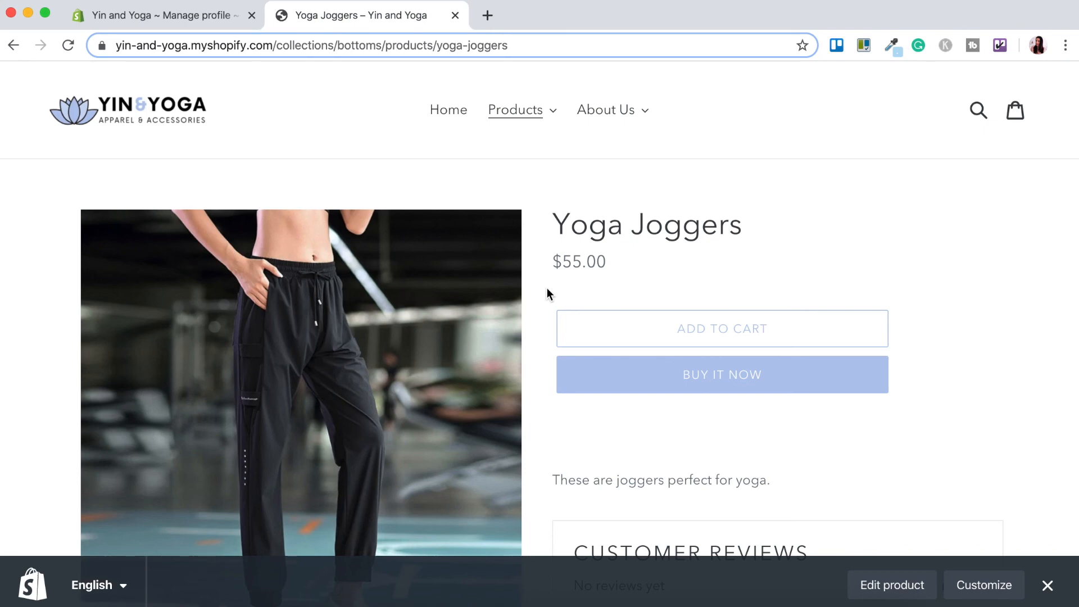
pyautogui.moveTo(677, 410)
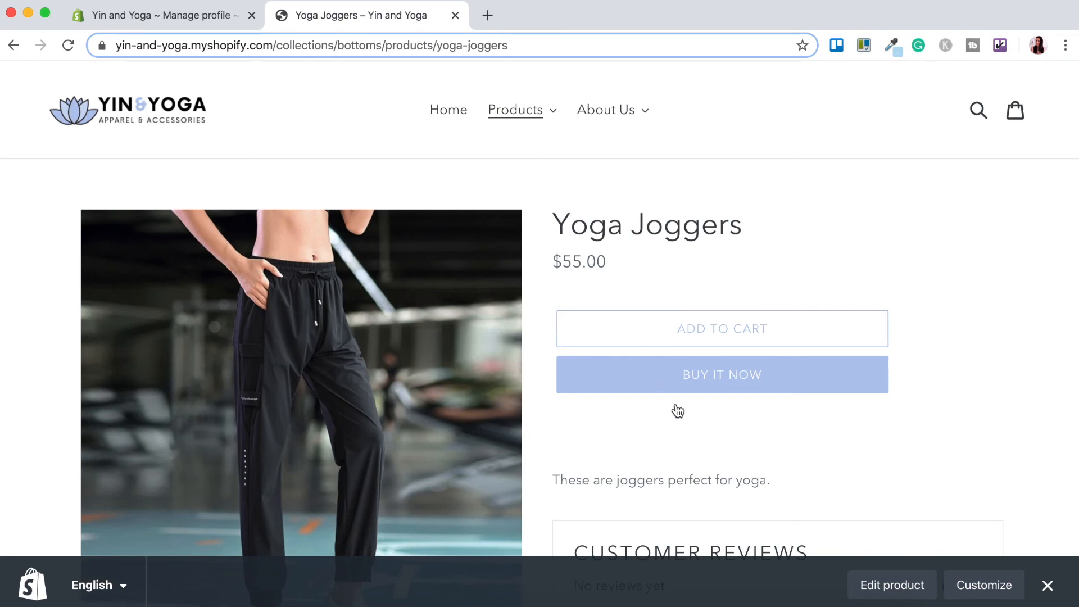
pyautogui.click(721, 328)
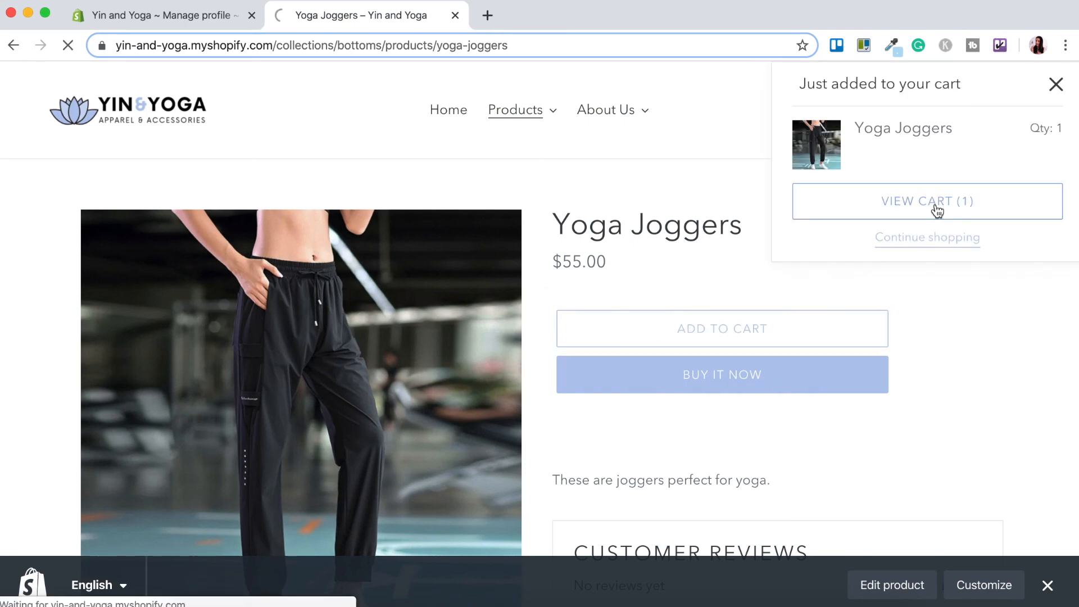
pyautogui.click(926, 201)
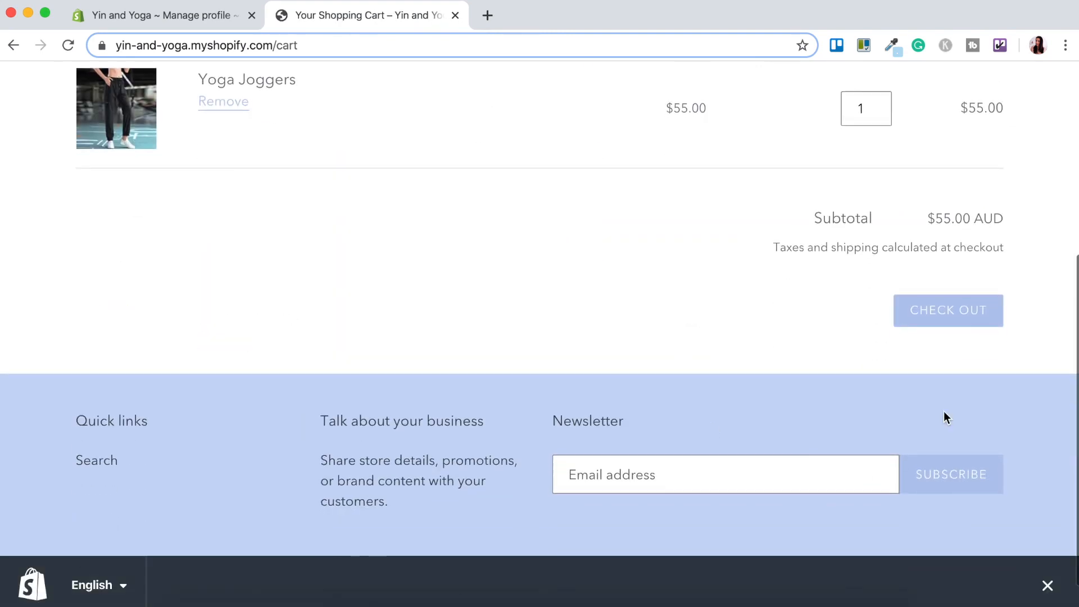
pyautogui.click(947, 309)
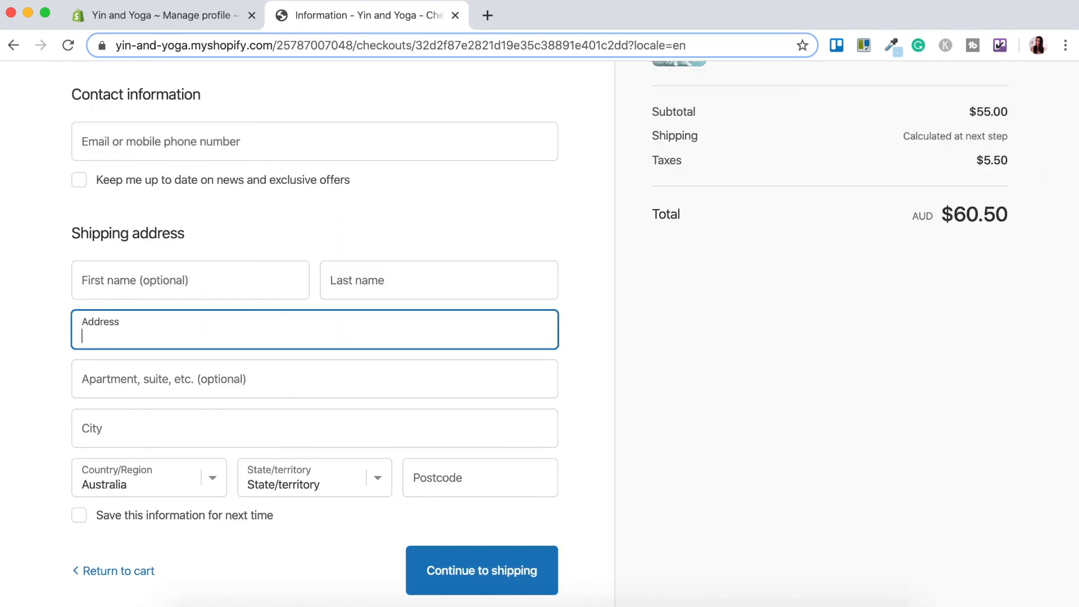
# Step: Continue checkout to shipping, where Standard shipping to Australia is Free with a total of A$60.50
pyautogui.click(481, 570)
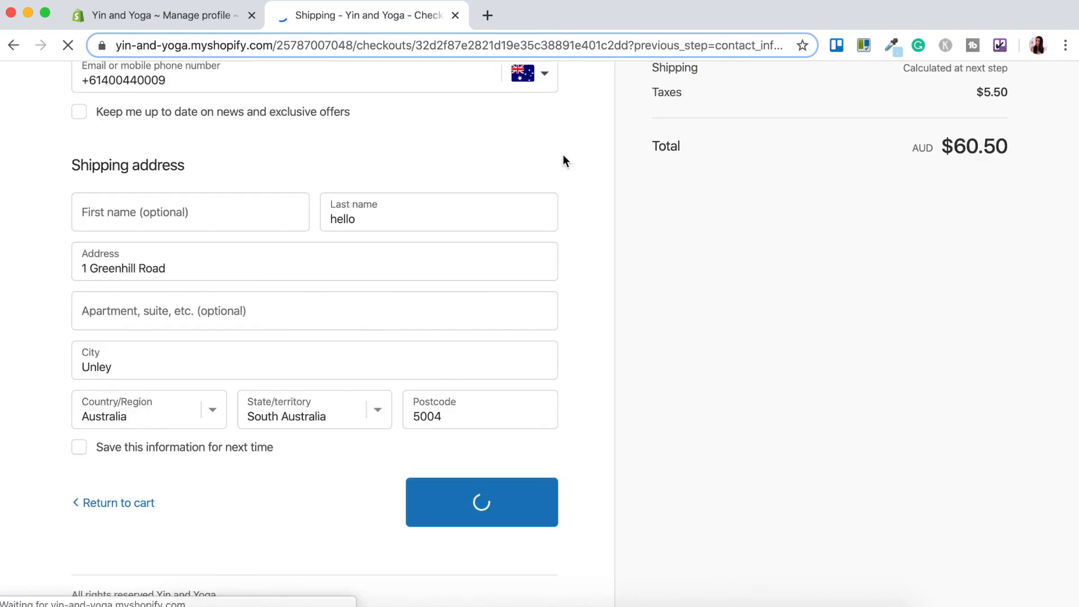
pyautogui.click(481, 502)
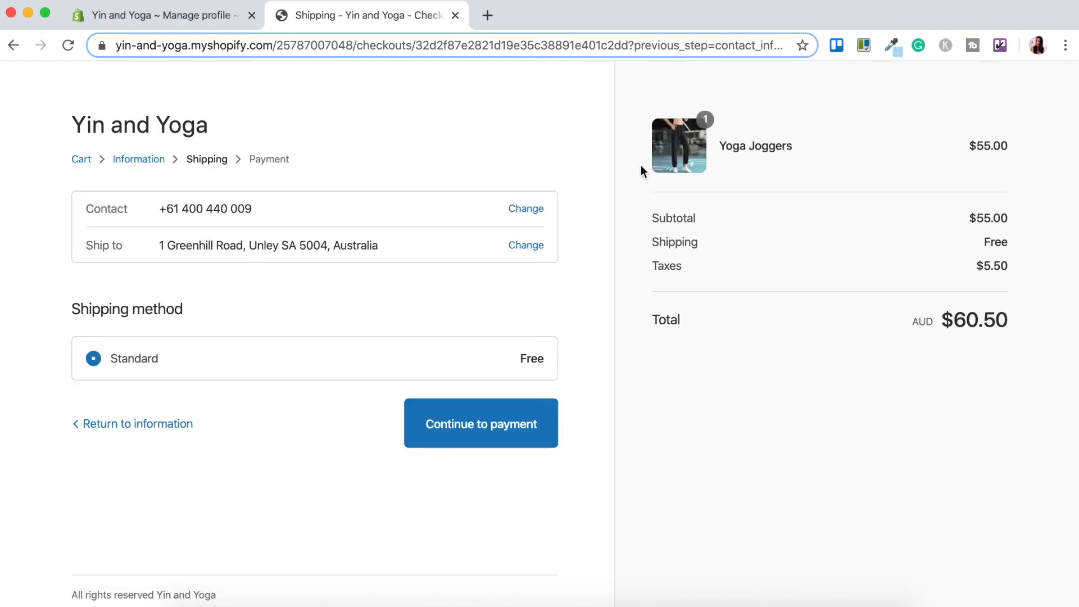
pyautogui.moveTo(880, 465)
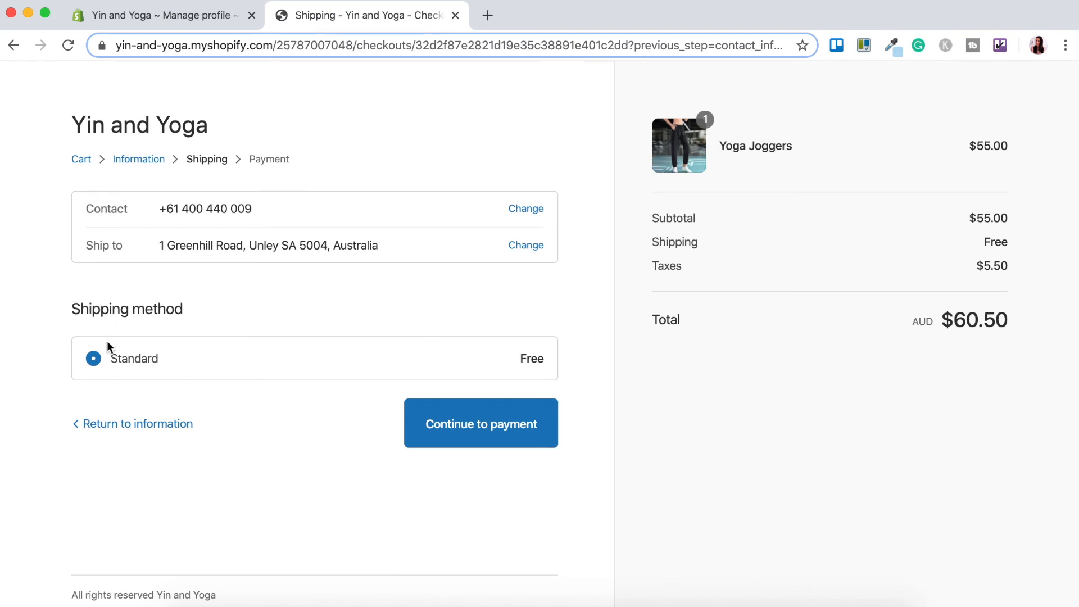
pyautogui.moveTo(584, 344)
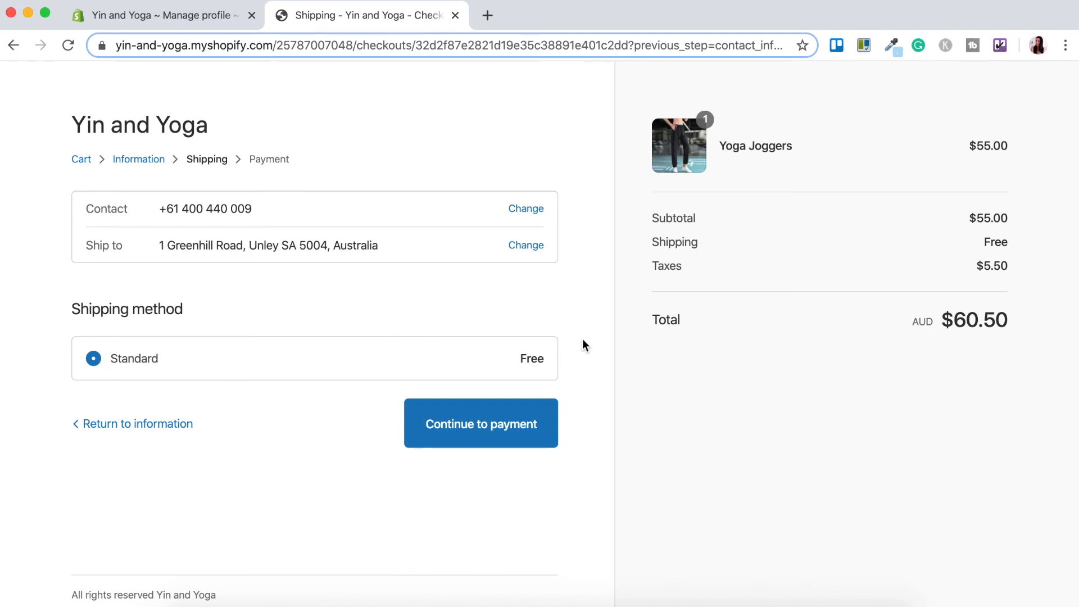